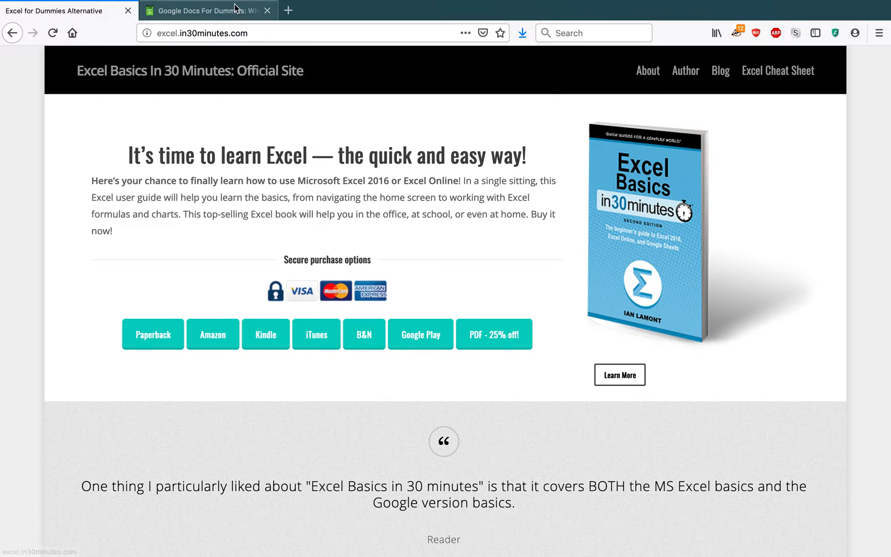
Step: Switch from the in30minutes.com page to the VQNPX historical data 2019 Google Sheet
left_click(204, 10)
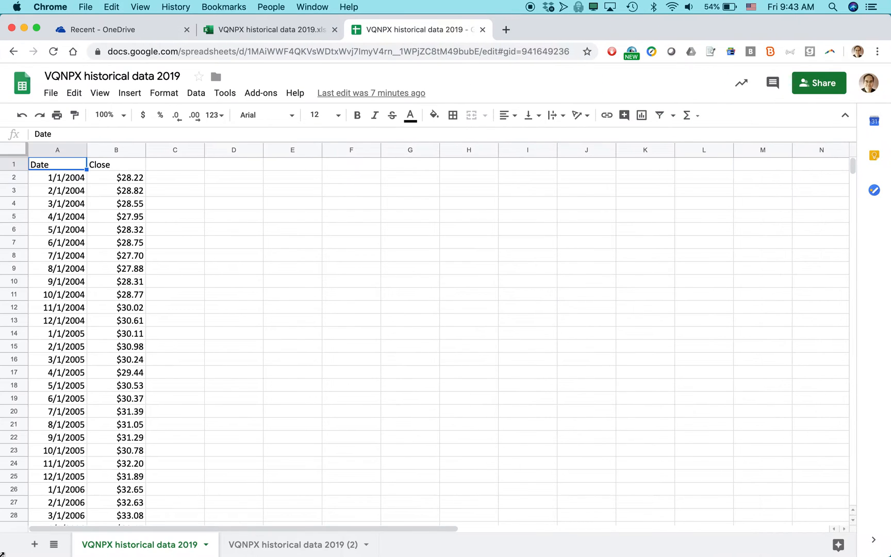
mouse_move(399, 225)
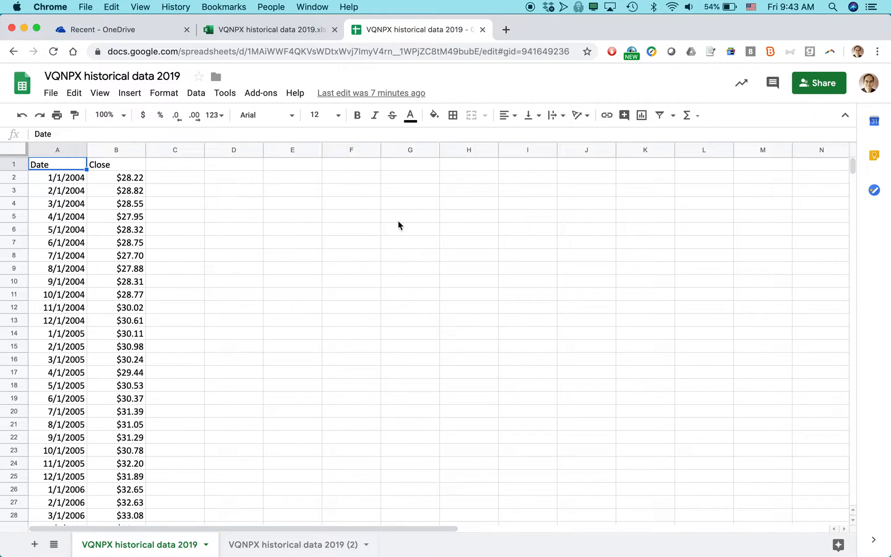
Step: Bring up the Excel Online tab for VQNPX historical data 2019.xlsx
left_click(267, 29)
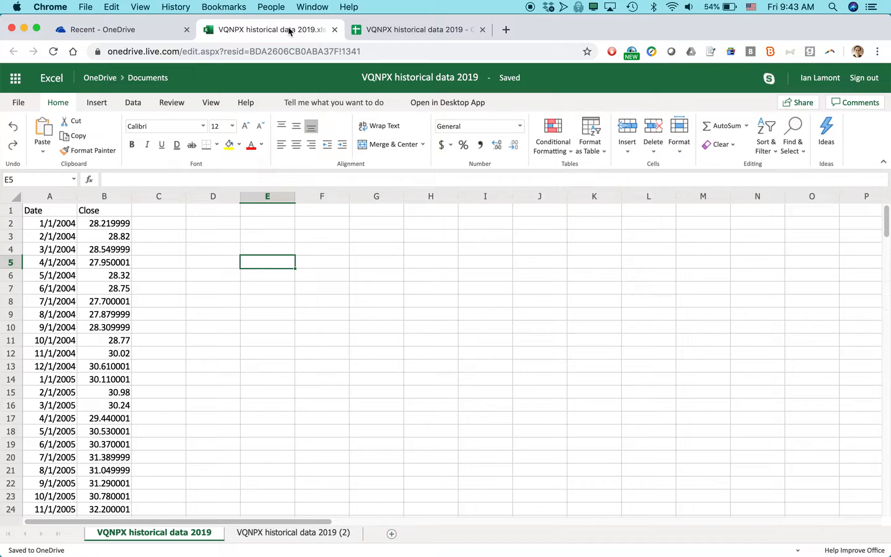
Step: Toggle between the Google Sheets and Excel Online tabs, ending on Google Sheets
left_click(418, 29)
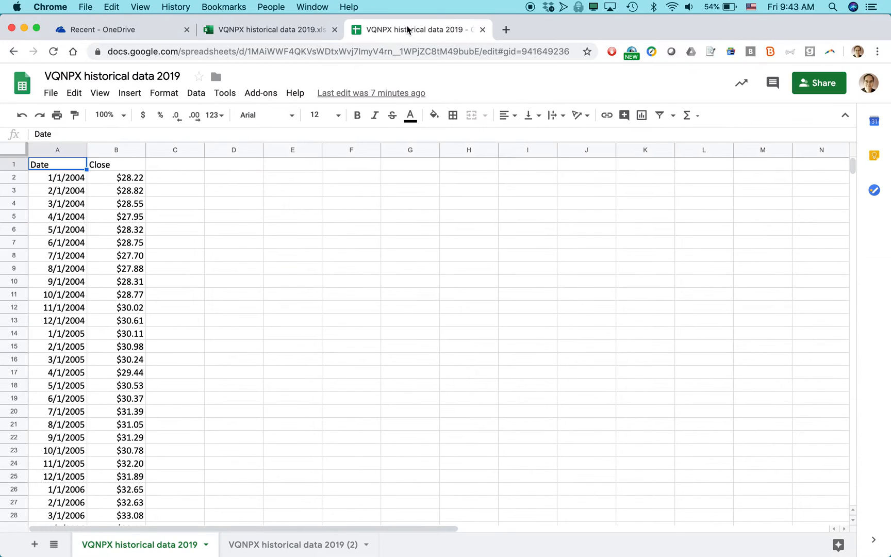
left_click(270, 29)
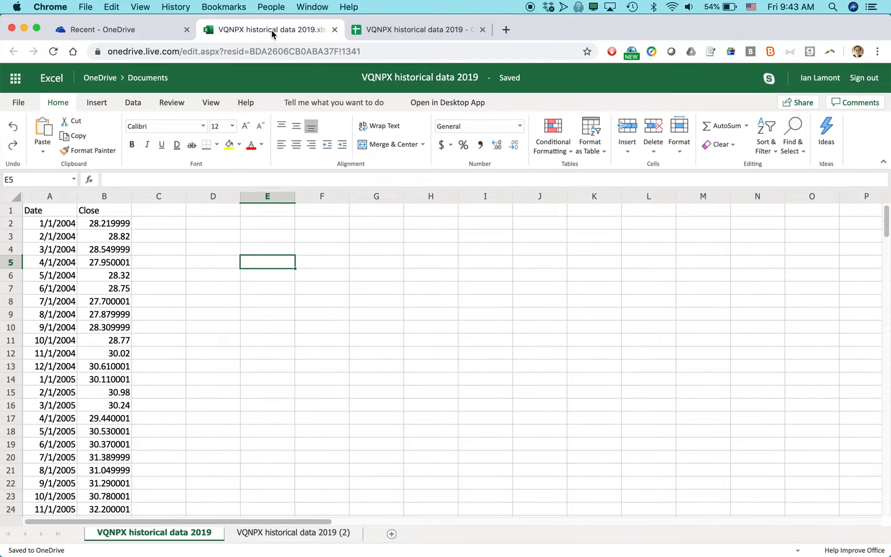
mouse_move(828, 534)
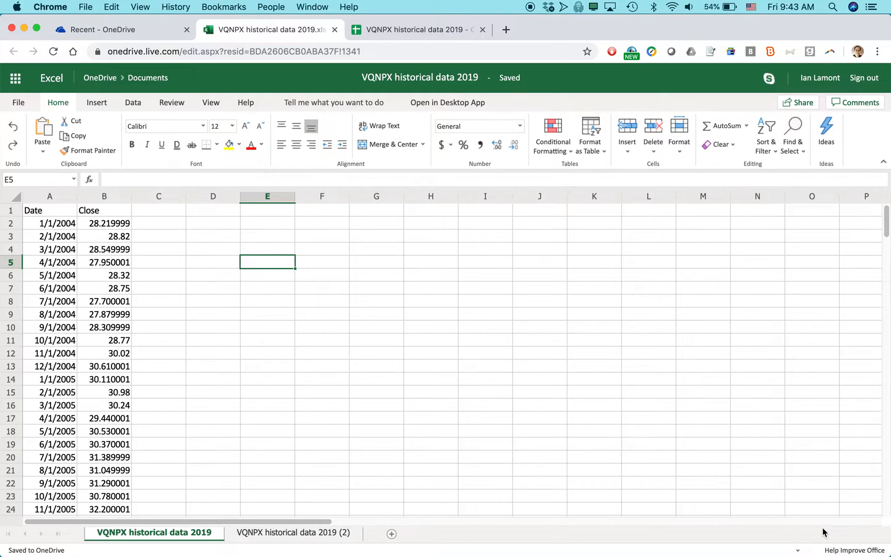
mouse_move(673, 443)
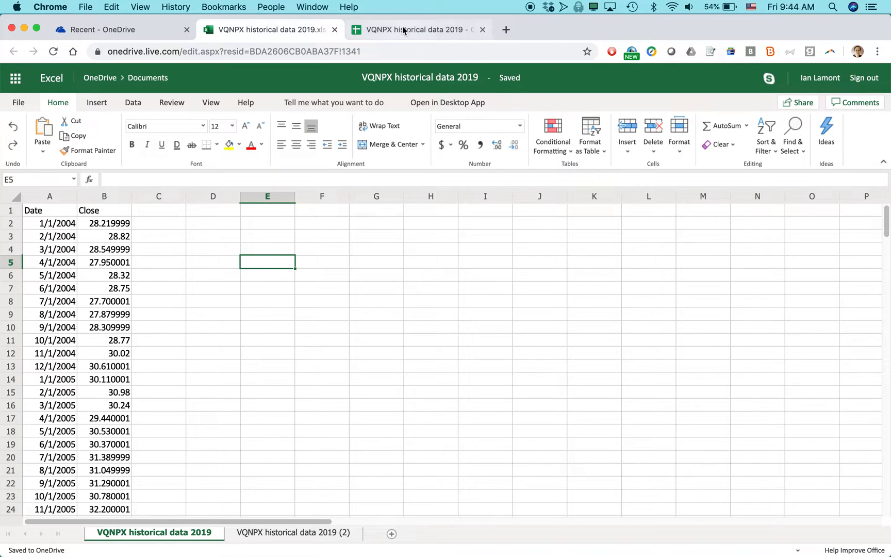
left_click(417, 29)
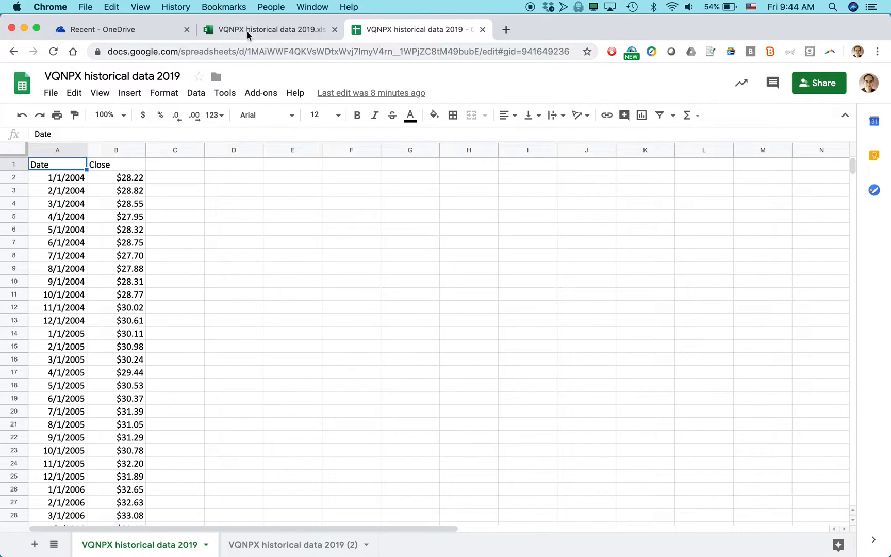
Step: Return to the Excel Online workbook with its unrounded Close values
left_click(270, 29)
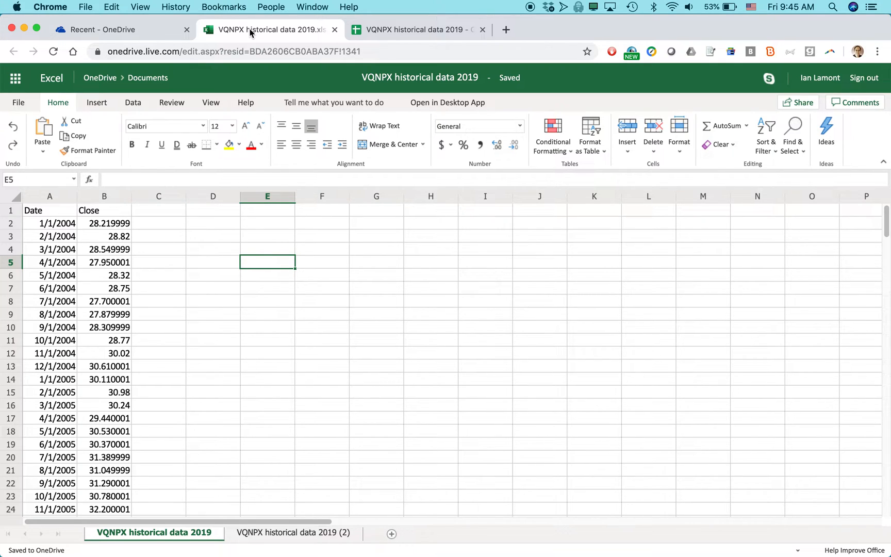
left_click(418, 29)
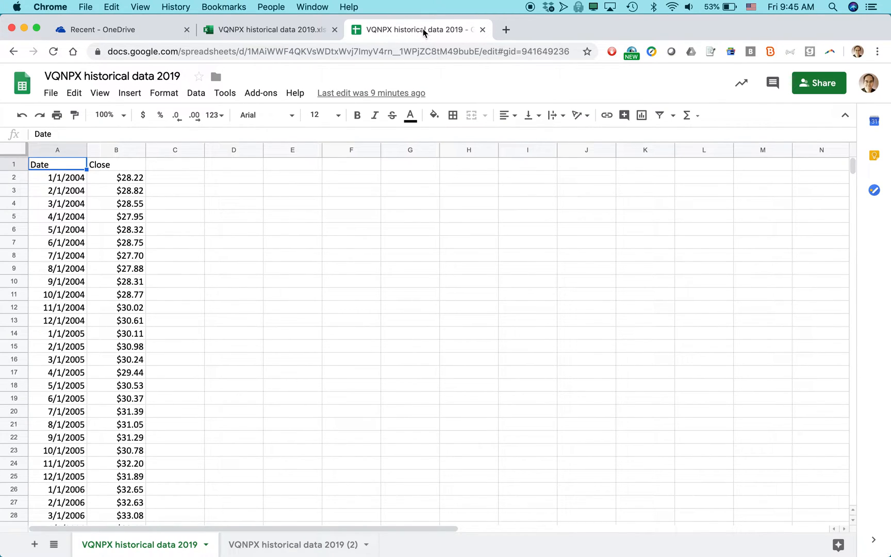
mouse_move(279, 299)
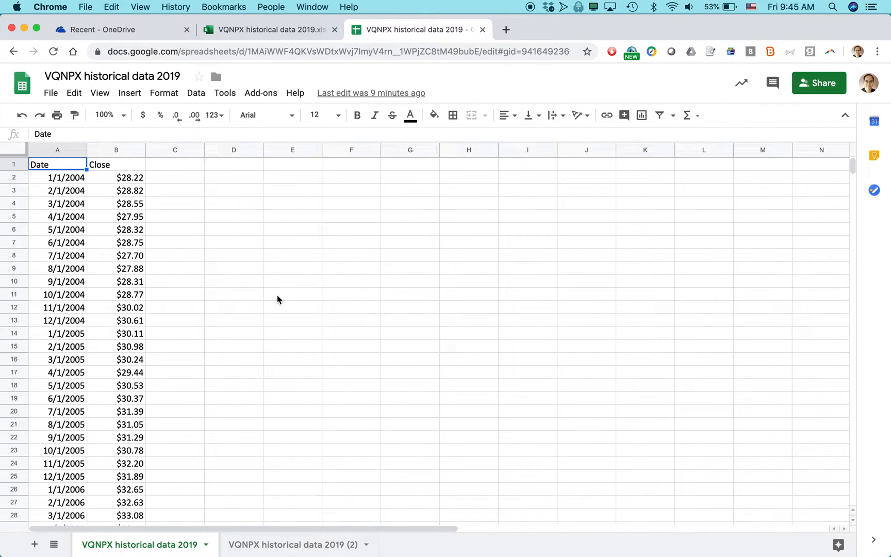
mouse_move(276, 291)
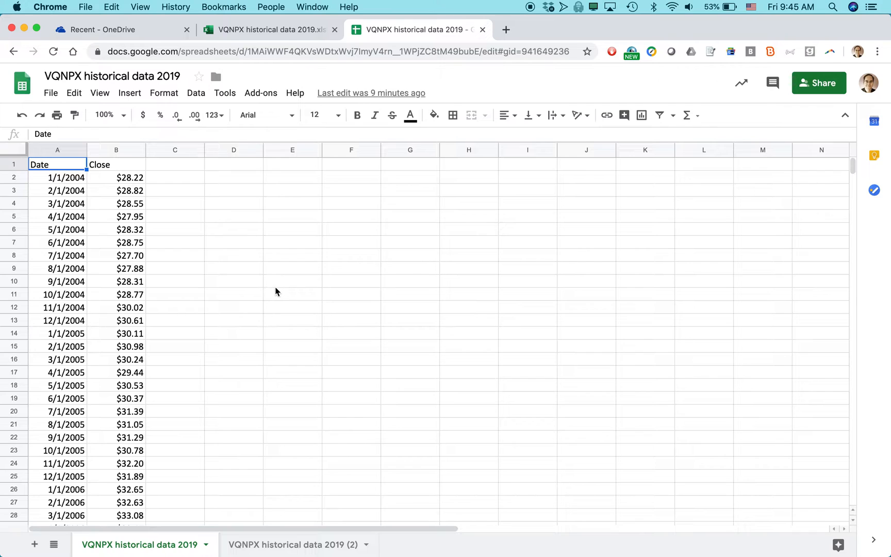
mouse_move(276, 293)
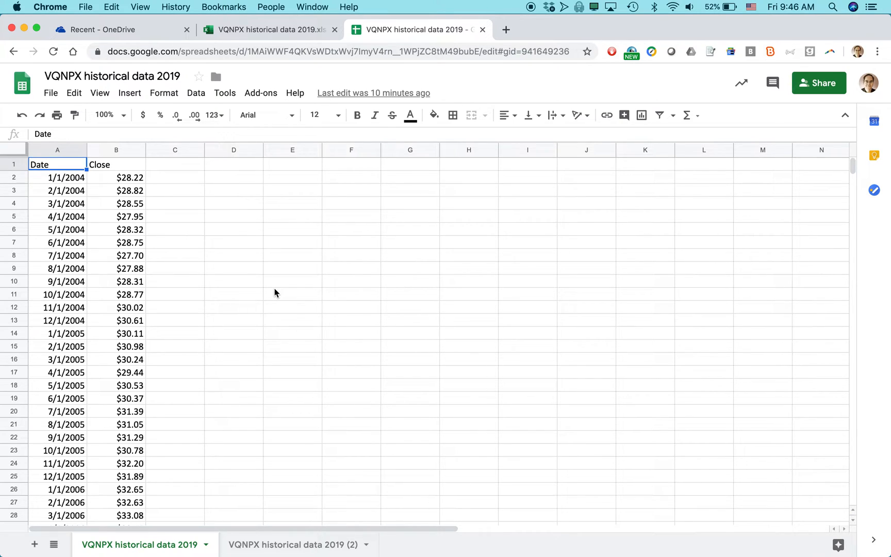
mouse_move(254, 282)
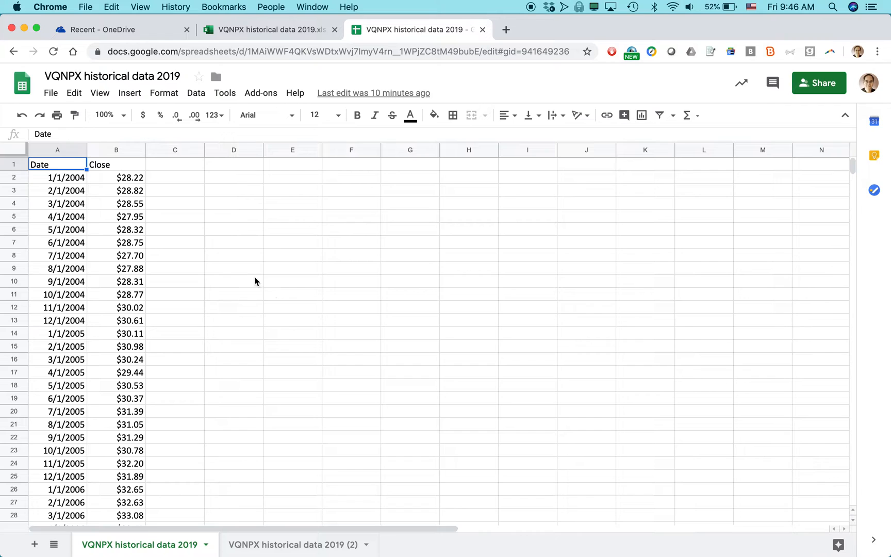
left_click(267, 29)
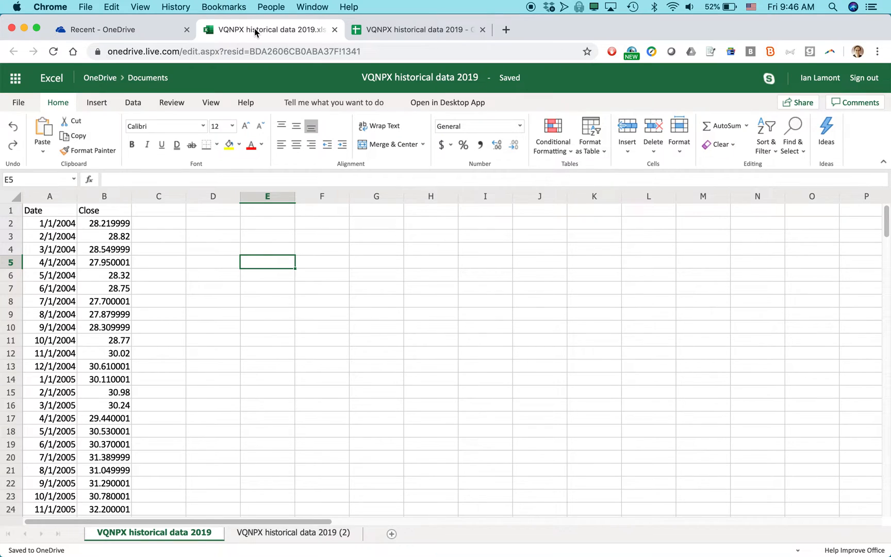
key("cmd+tab")
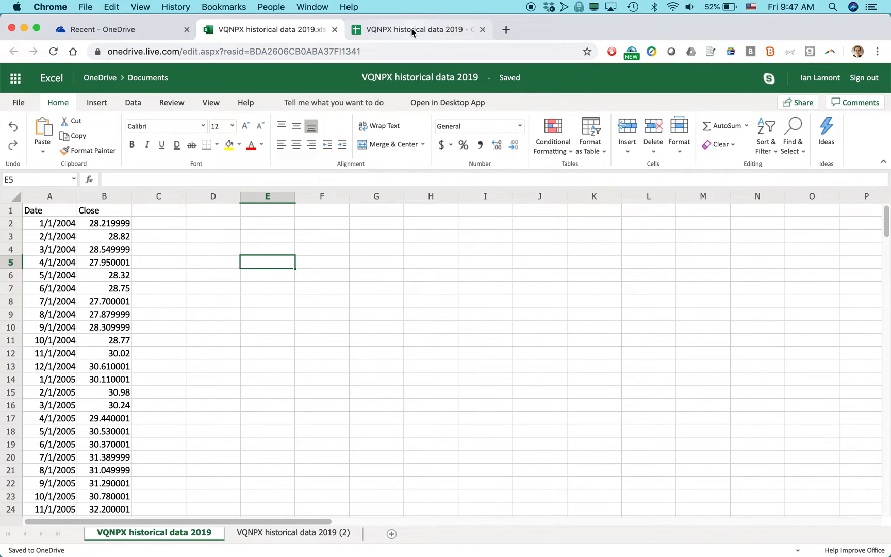
mouse_move(414, 28)
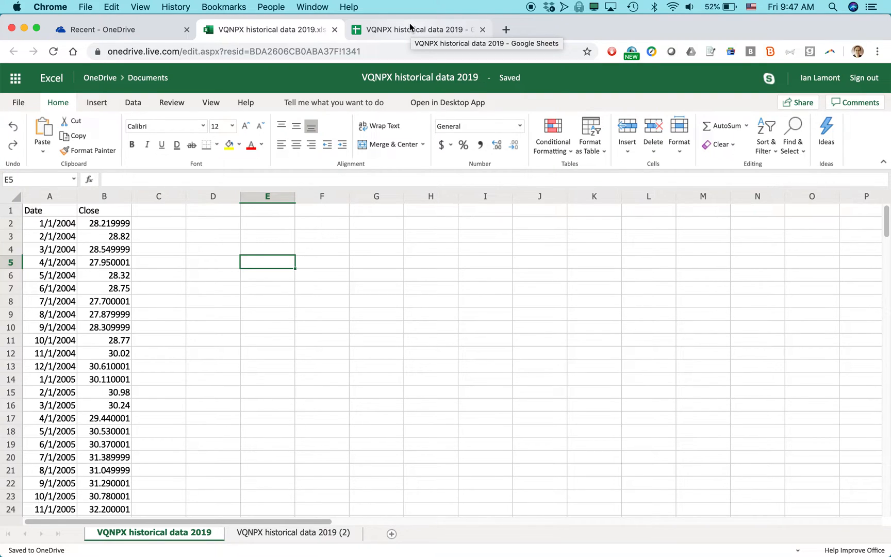
mouse_move(144, 274)
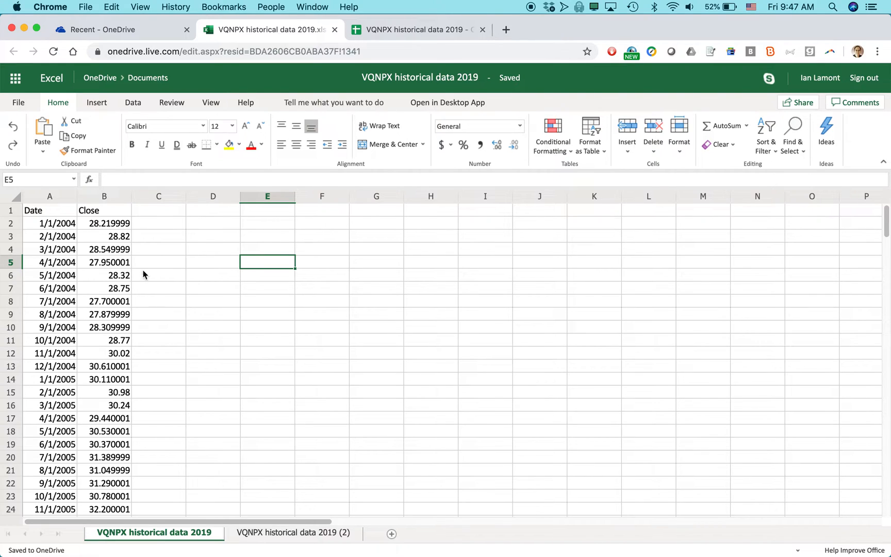
mouse_move(130, 367)
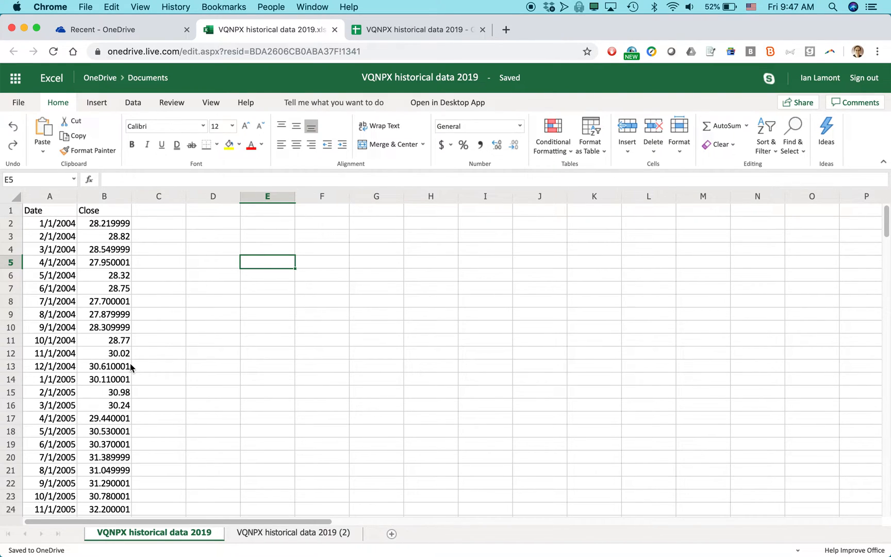
left_click(419, 78)
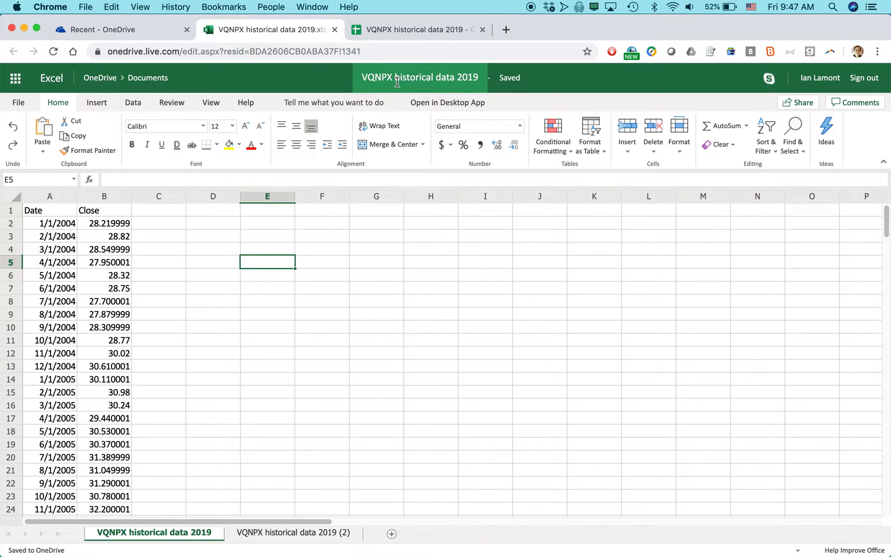
mouse_move(419, 78)
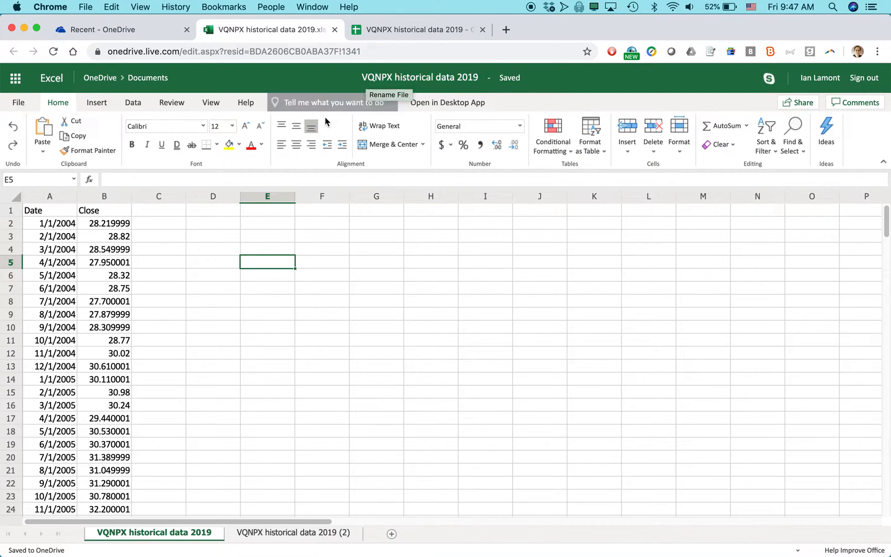
mouse_move(327, 84)
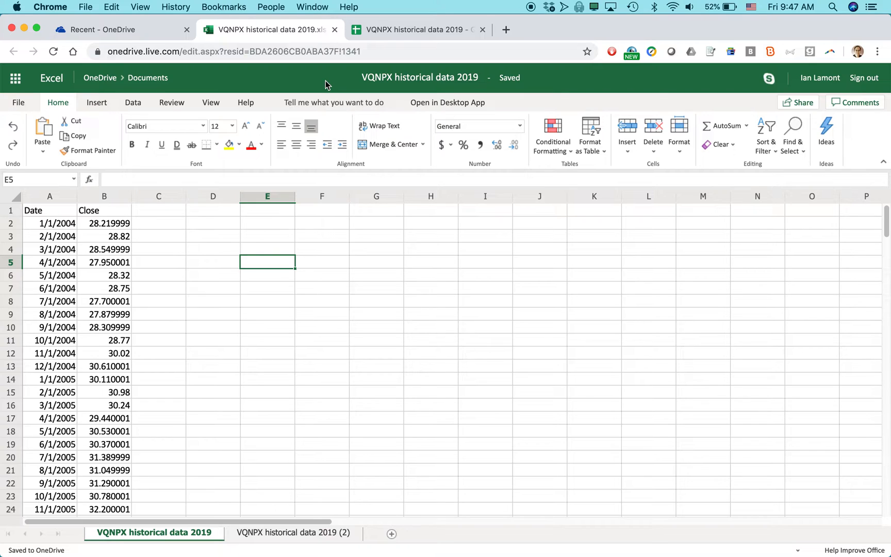
mouse_move(81, 215)
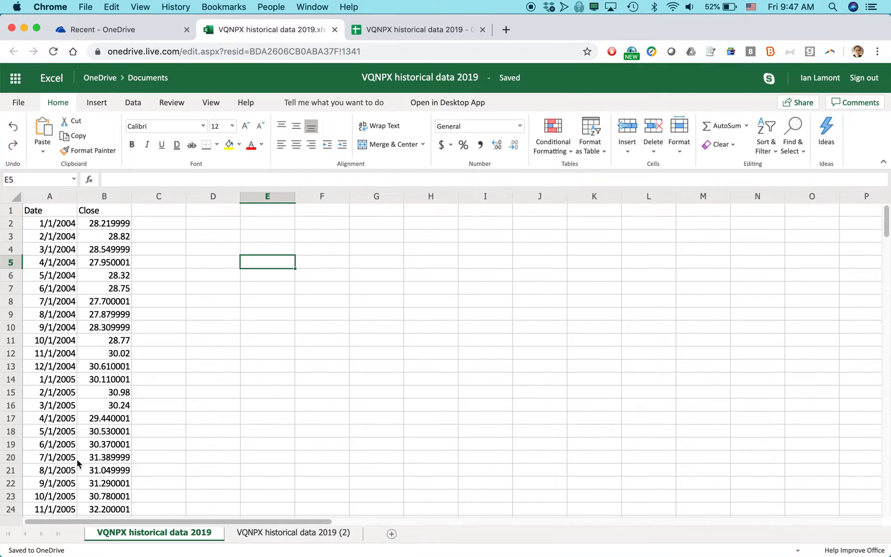
mouse_move(54, 223)
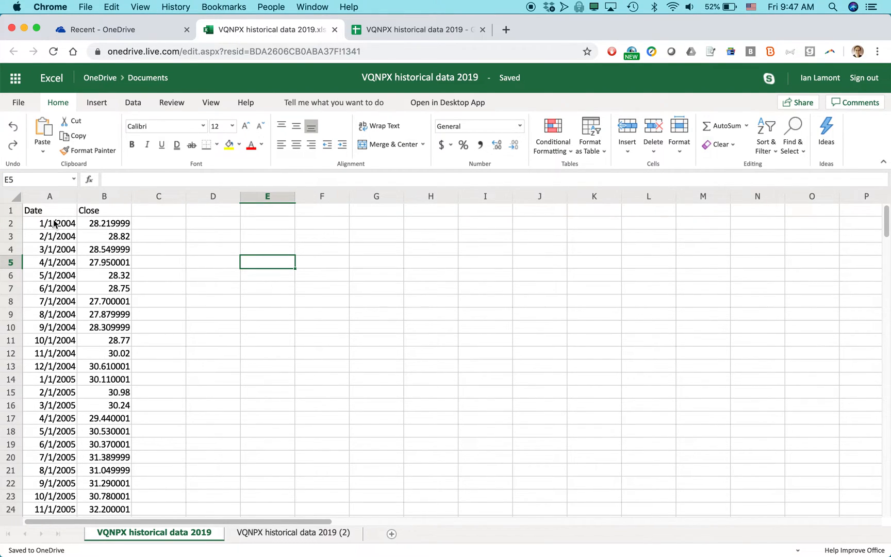
Step: Set the Date and Close header row (row 1) to the Arial Black font
left_click(10, 210)
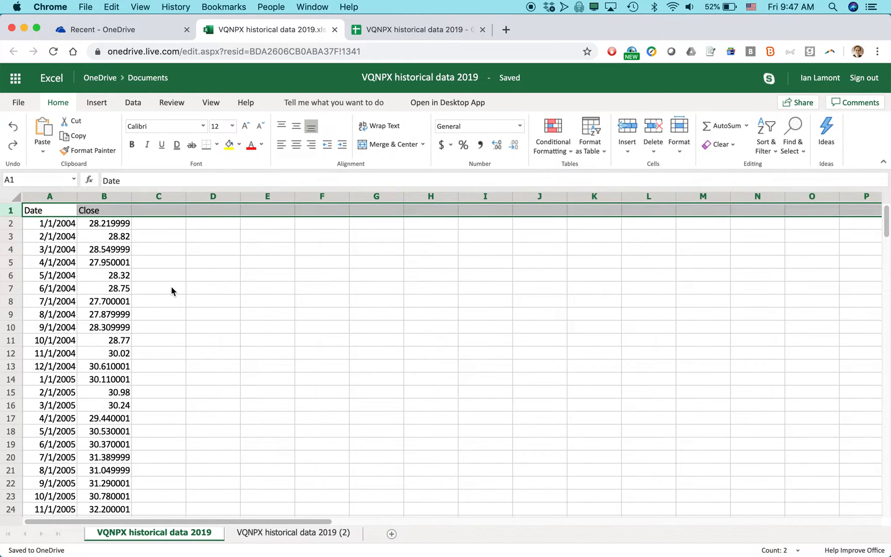
mouse_move(100, 121)
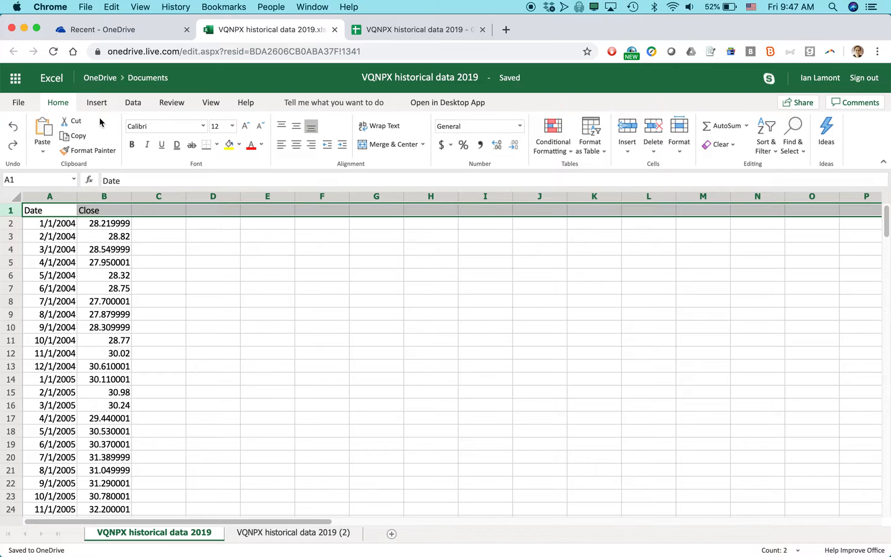
left_click(202, 125)
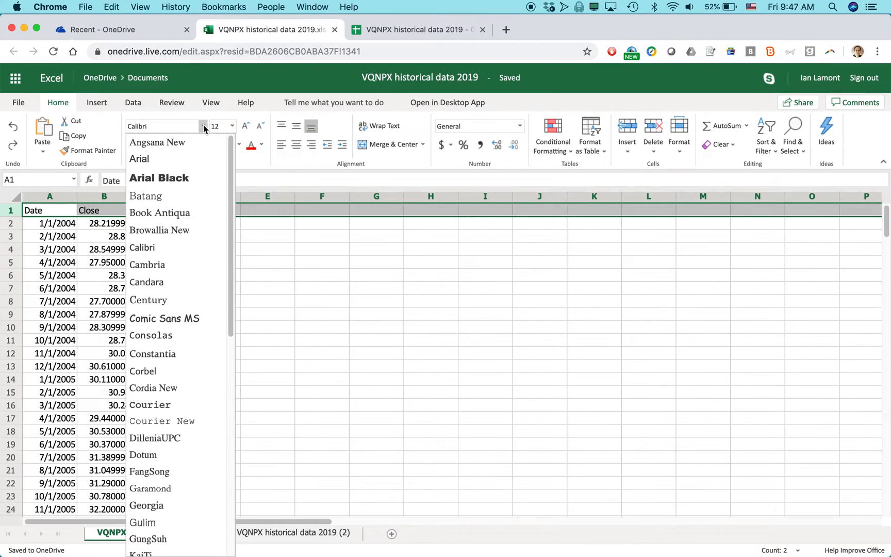
left_click(158, 177)
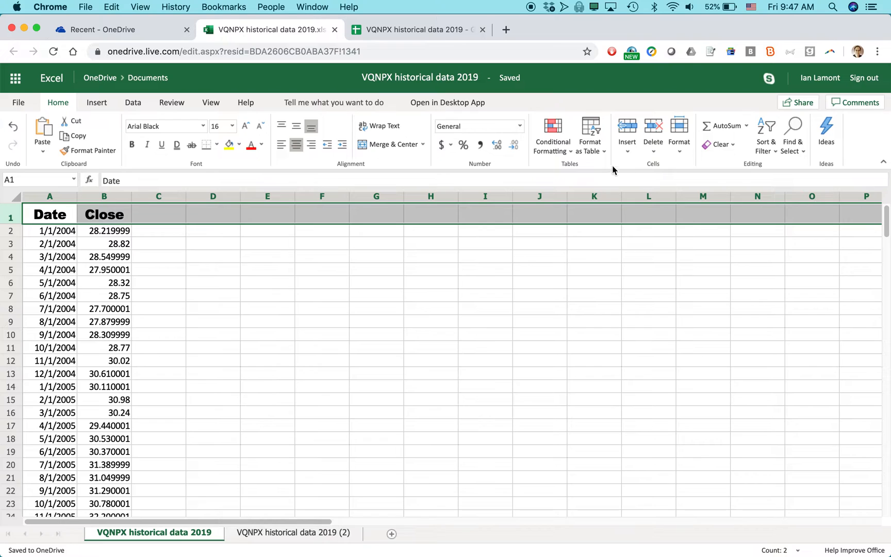
mouse_move(627, 128)
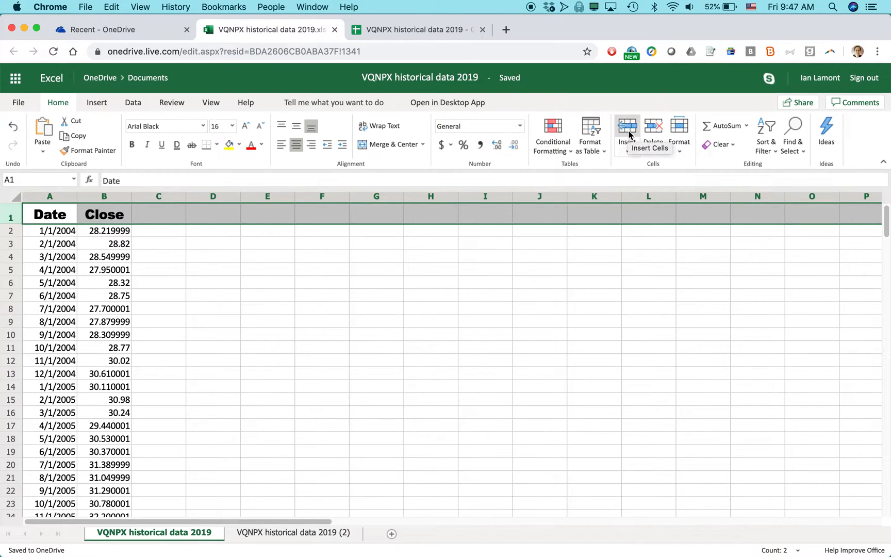
mouse_move(730, 129)
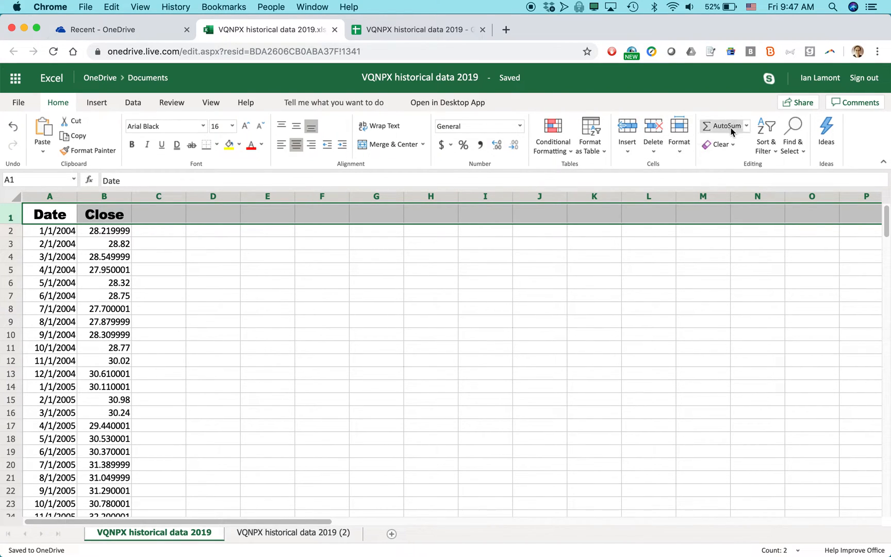
Step: Browse Financial functions in Insert Function, cancel it, and undo the header font change
left_click(745, 126)
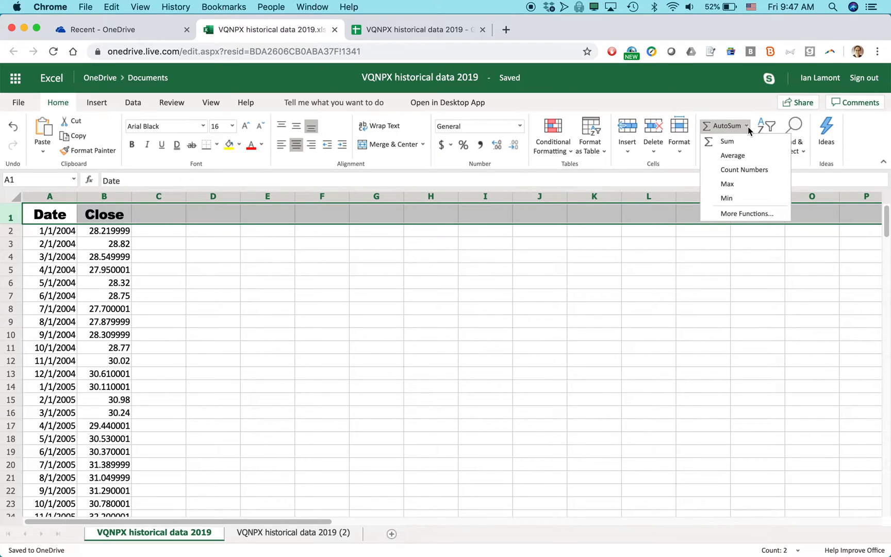
mouse_move(738, 140)
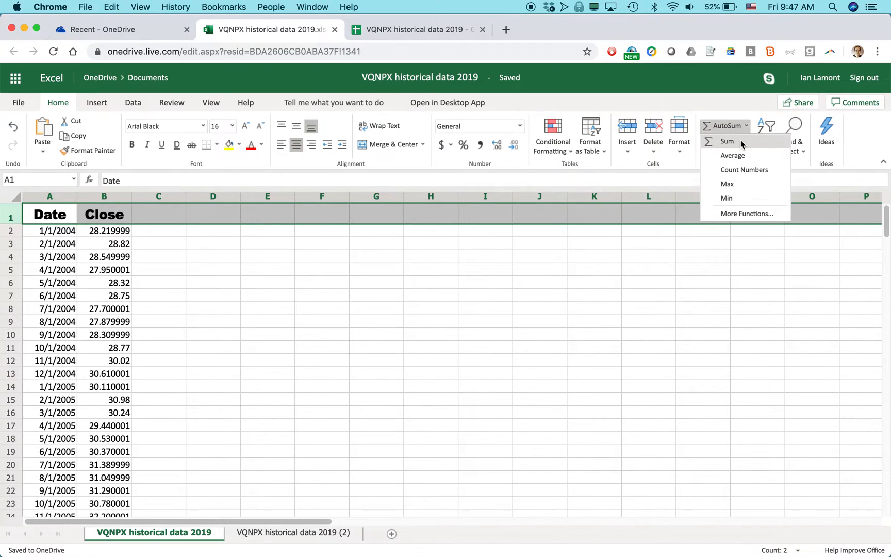
mouse_move(732, 155)
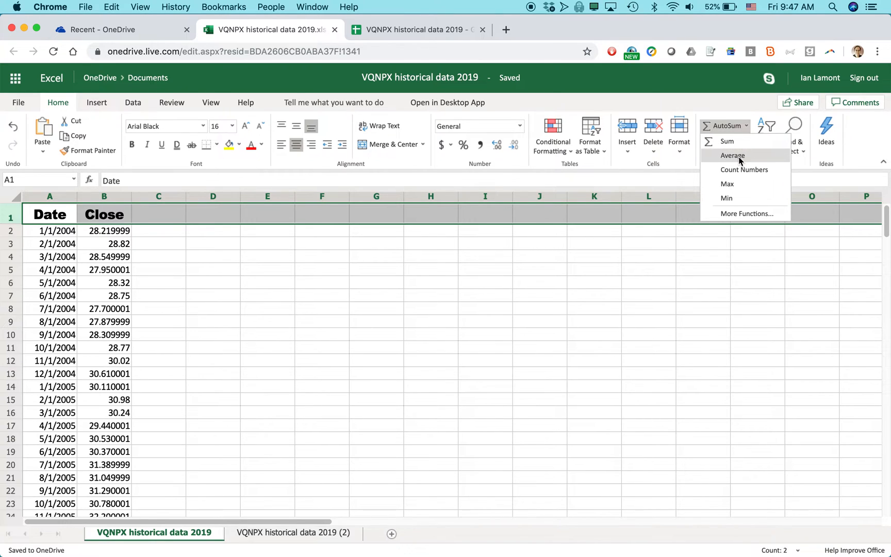
mouse_move(109, 282)
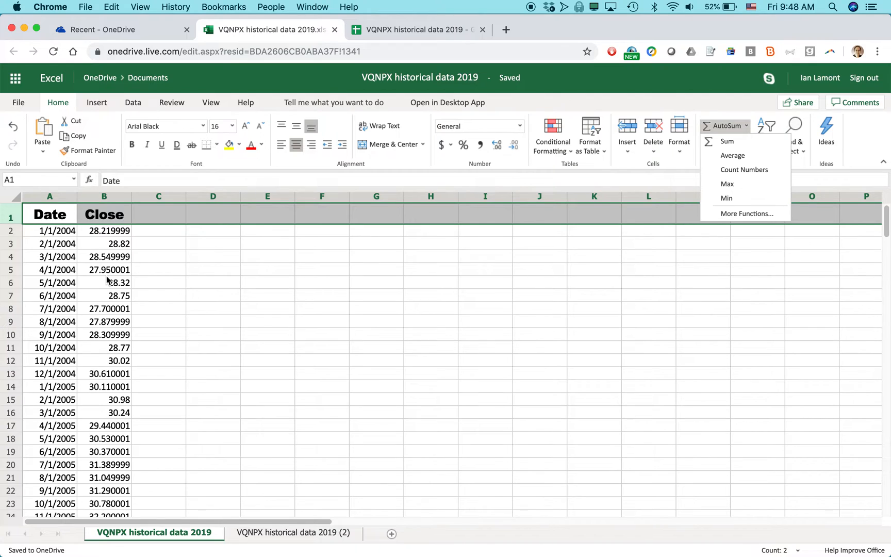
left_click(747, 213)
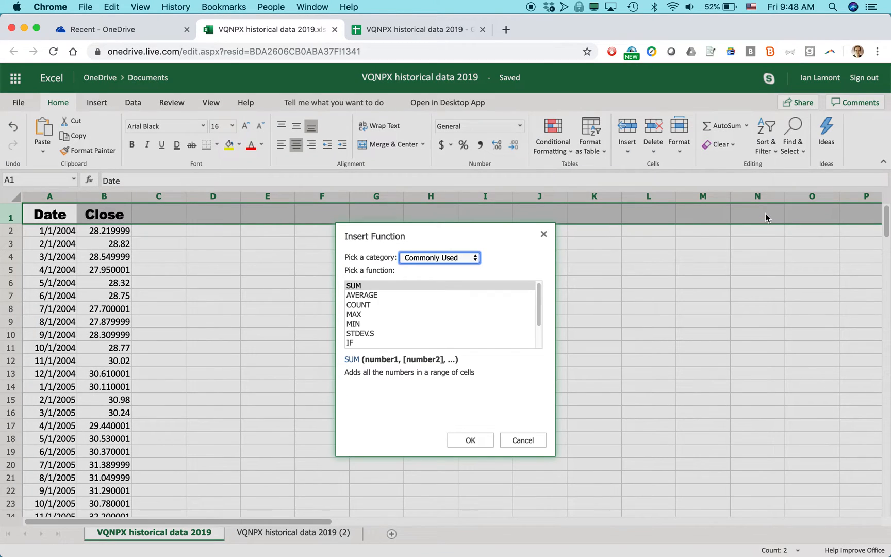
left_click(438, 257)
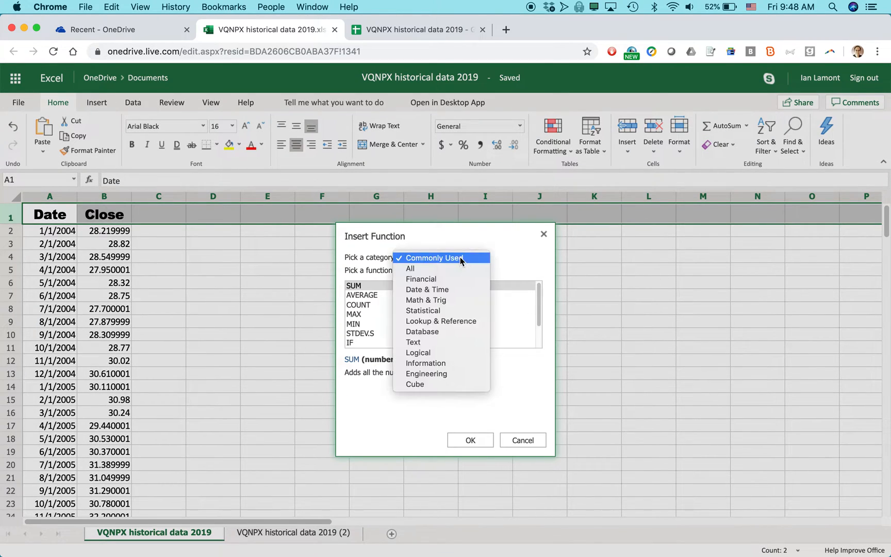
left_click(421, 278)
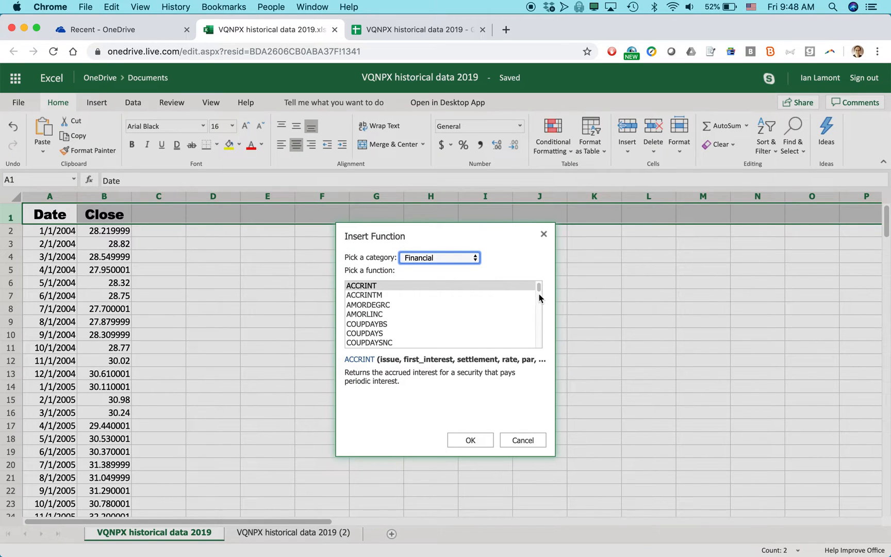
scroll("down", 3)
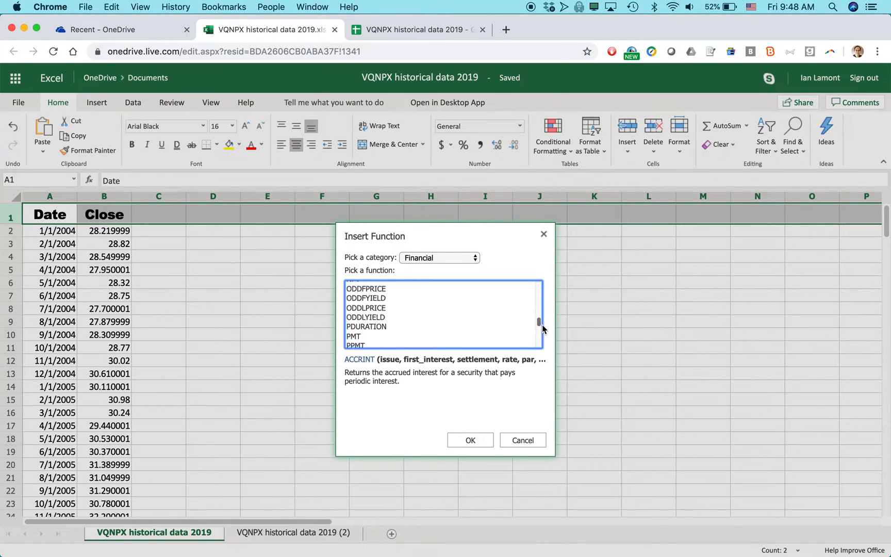
left_click(522, 439)
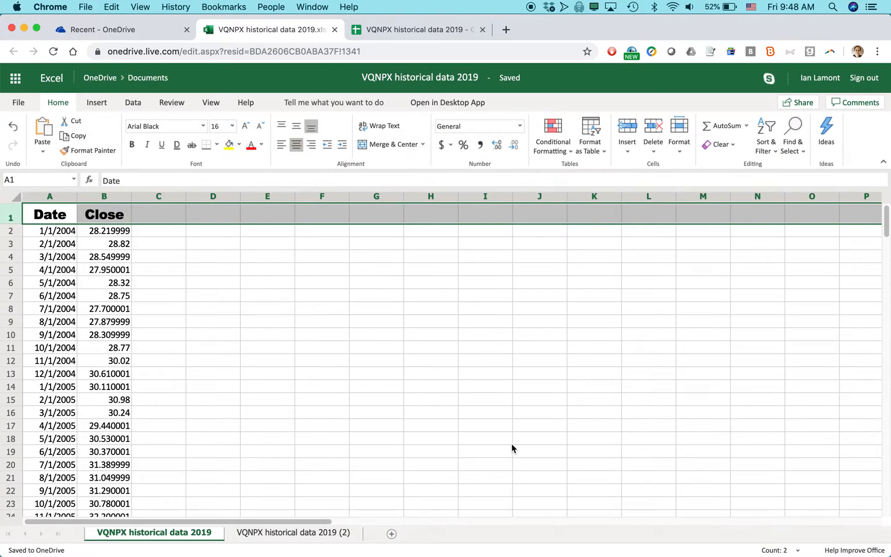
left_click(232, 126)
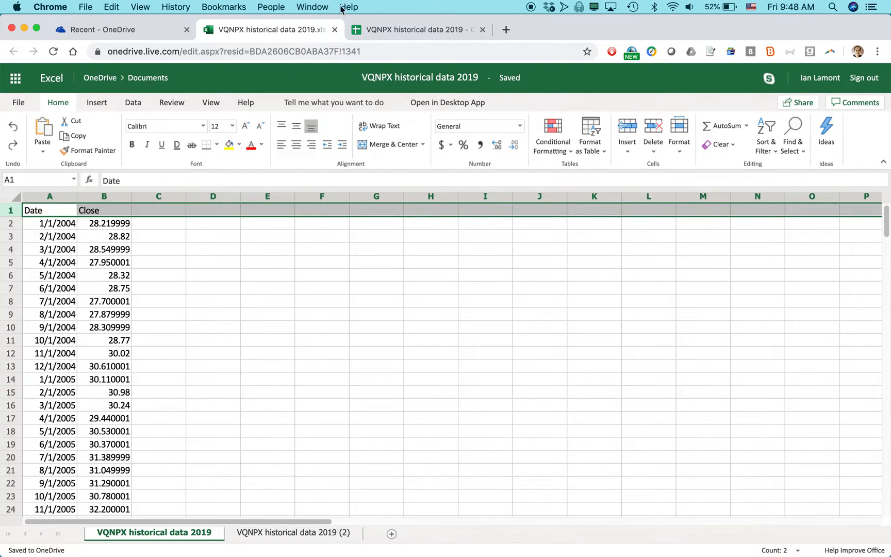
left_click(417, 29)
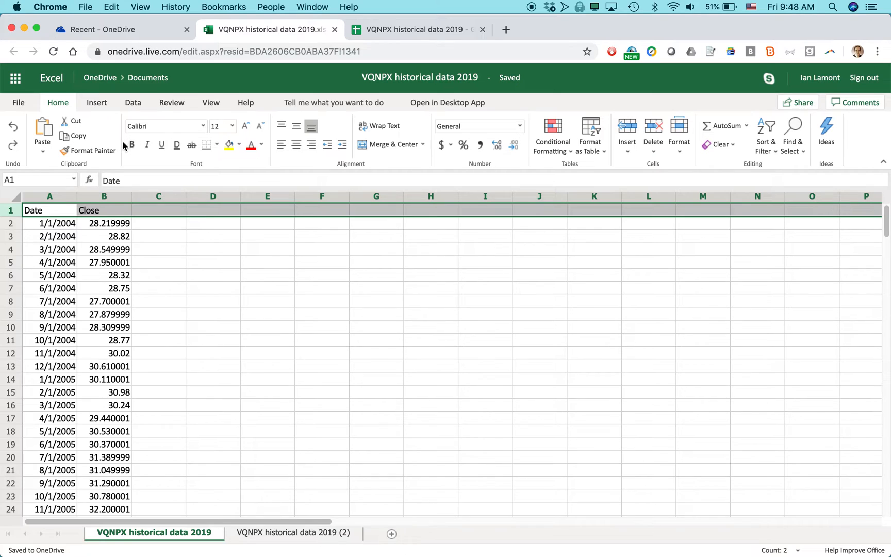
mouse_move(436, 164)
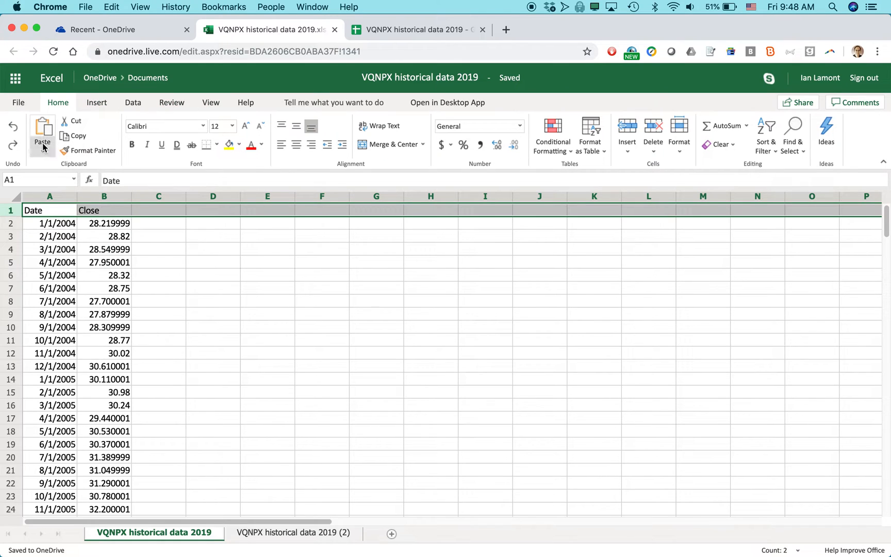
mouse_move(652, 130)
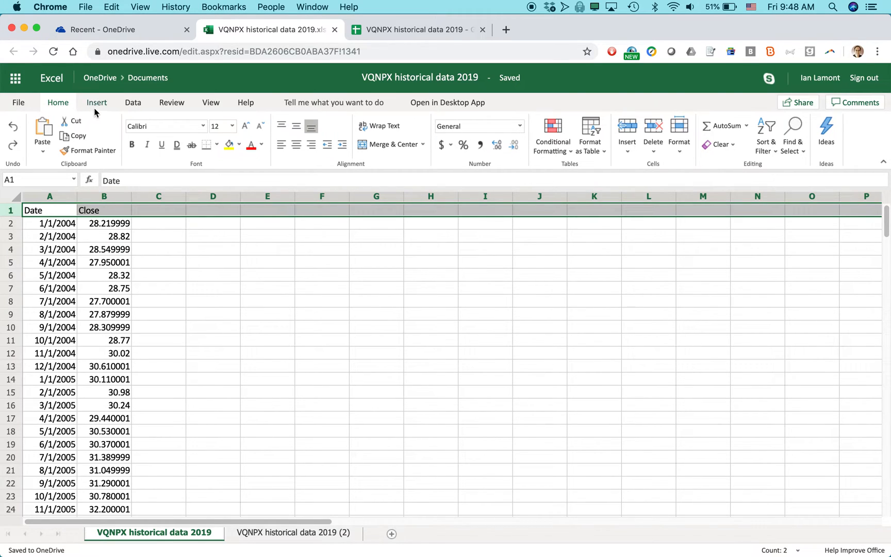
Step: Look through the Insert and Data tabs, then toggle View gridlines off and on
left_click(96, 102)
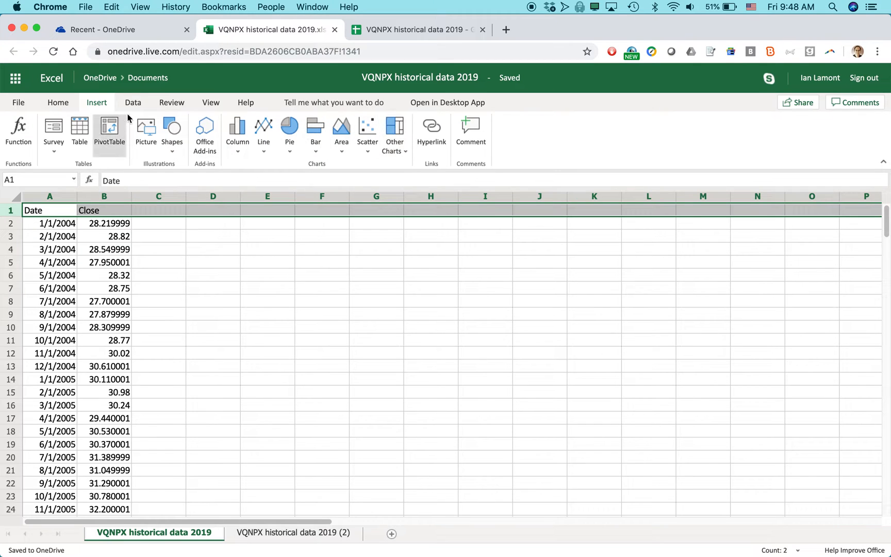
left_click(132, 102)
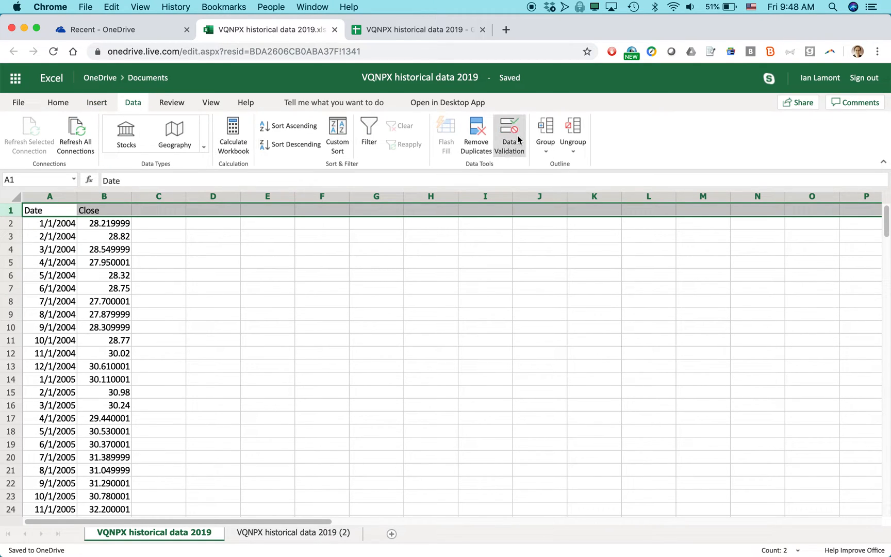
mouse_move(174, 130)
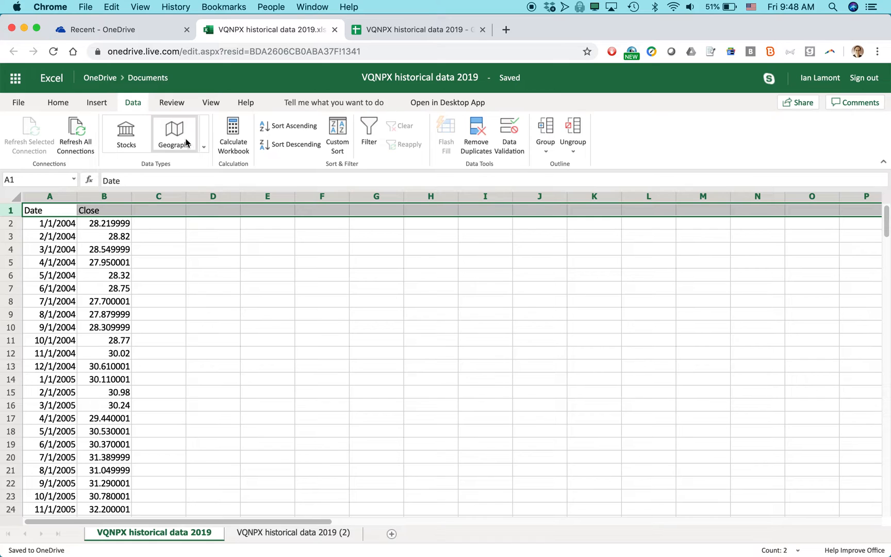
left_click(211, 102)
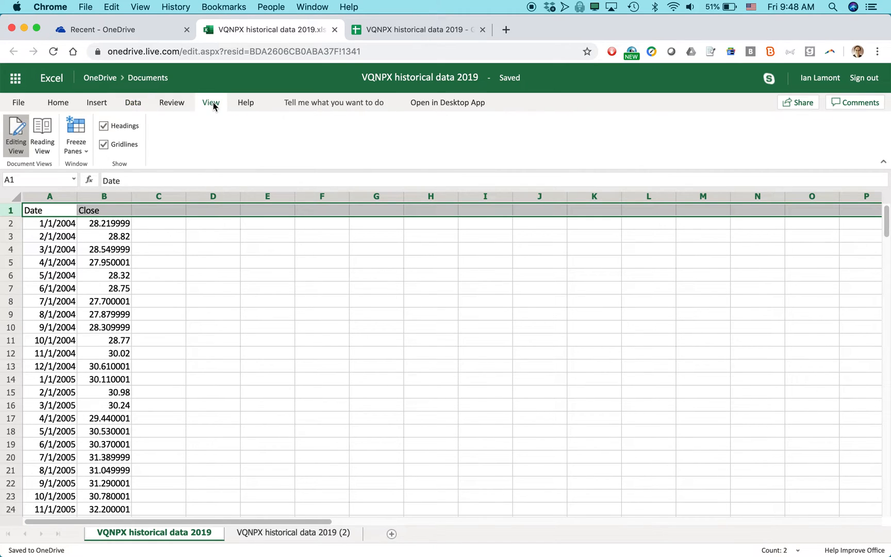
mouse_move(124, 156)
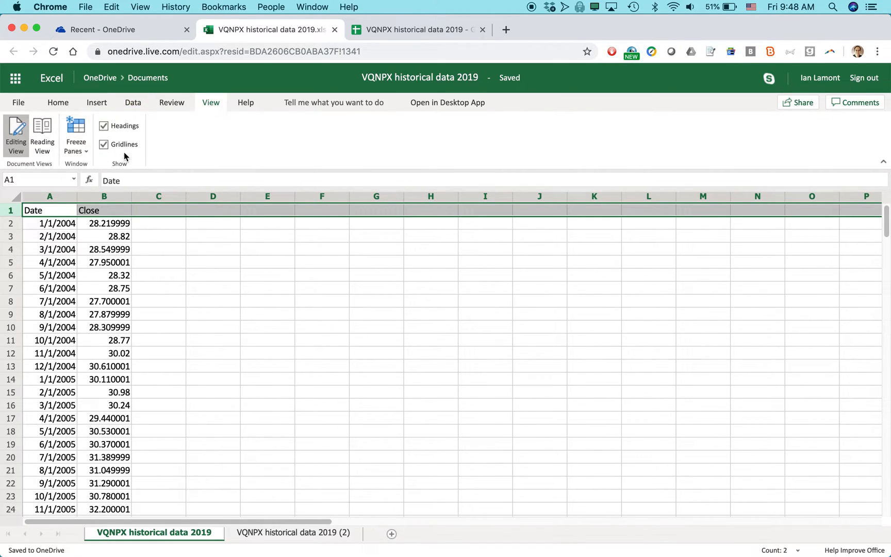
left_click(104, 144)
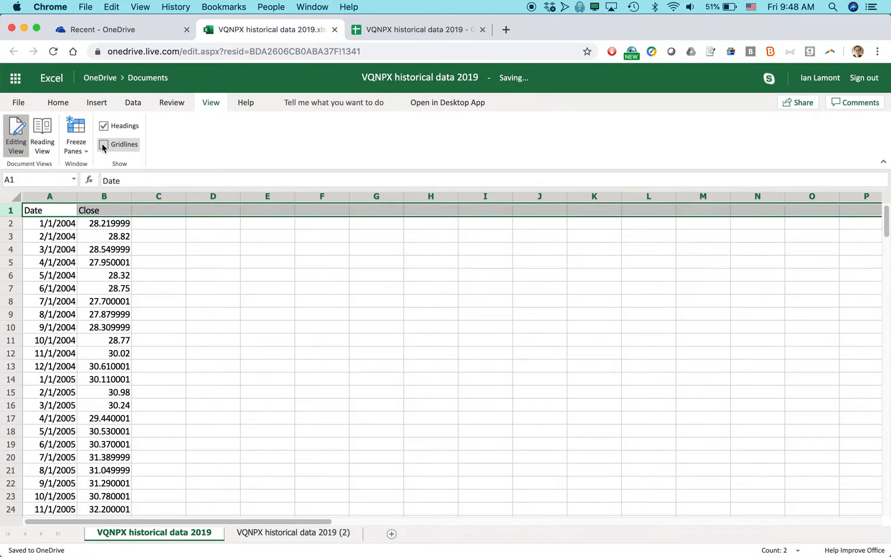
left_click(104, 144)
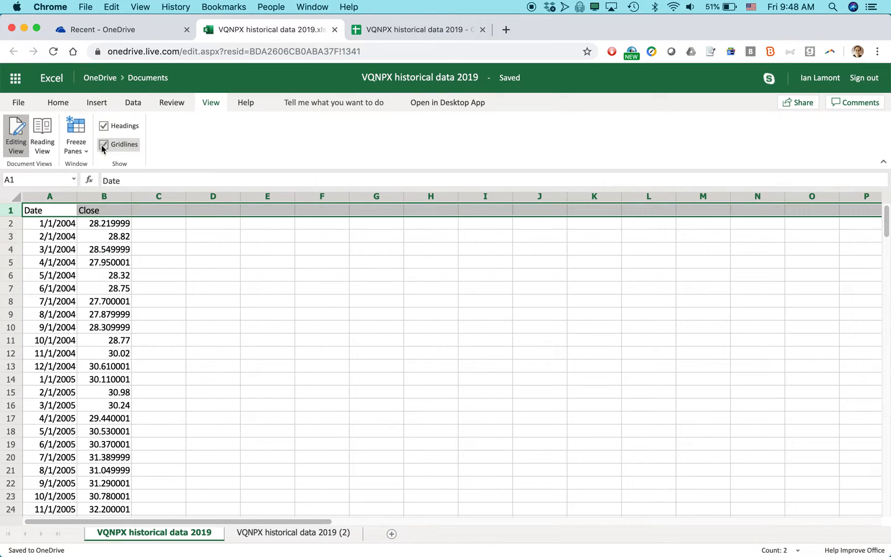
Step: Go back to Google Sheets and open the Data menu, then the Format menu
left_click(418, 29)
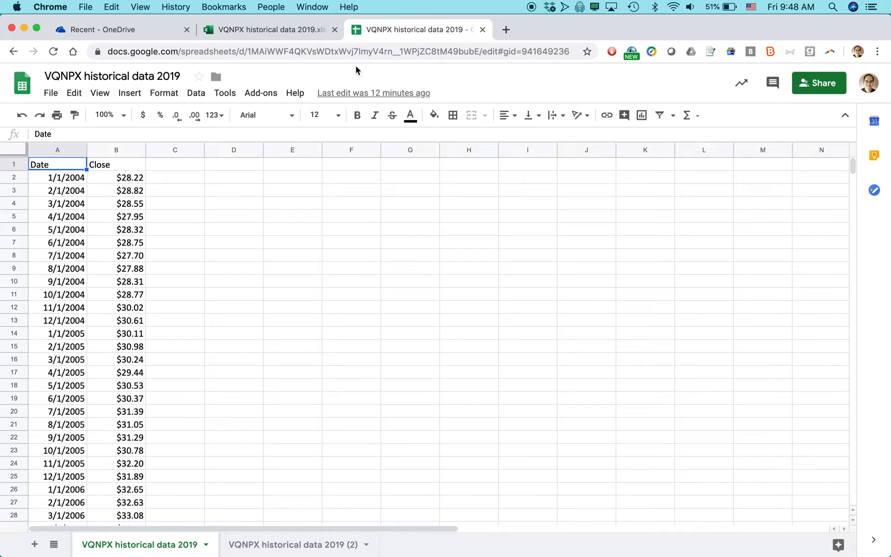
mouse_move(346, 127)
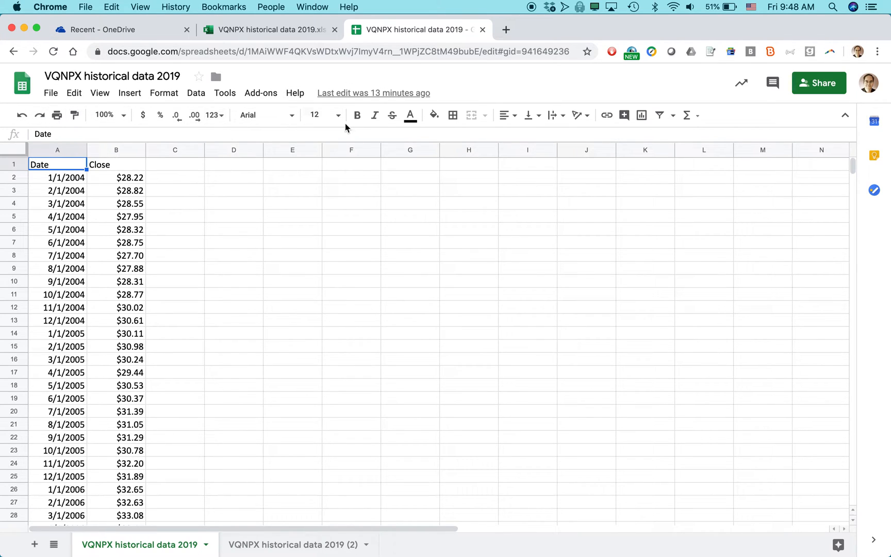
mouse_move(687, 115)
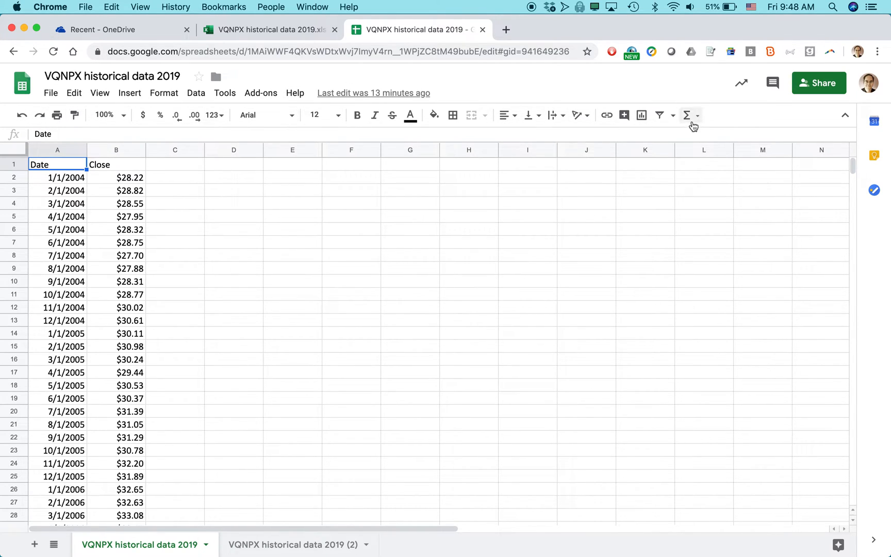
mouse_move(687, 116)
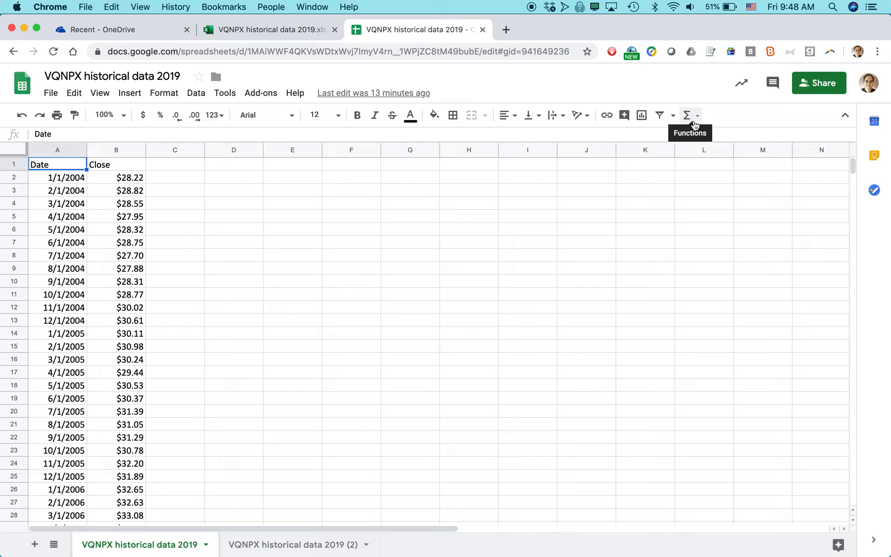
mouse_move(689, 125)
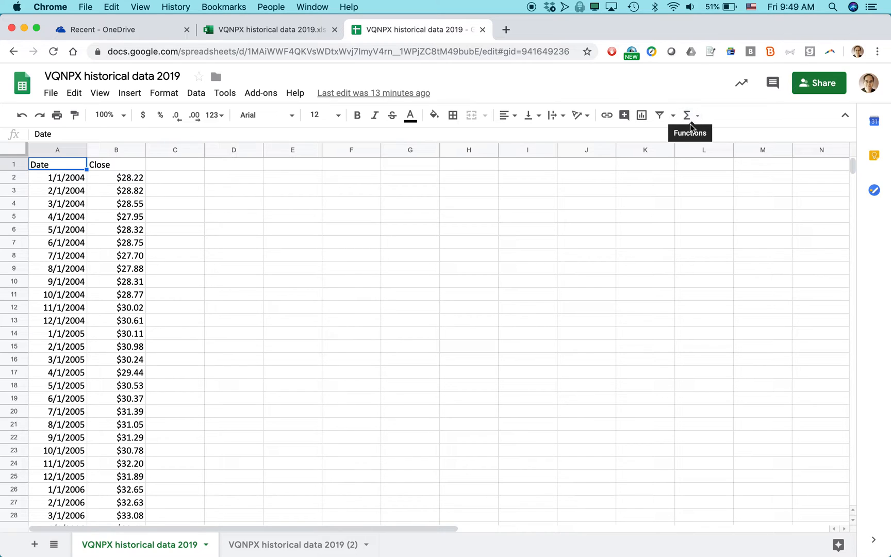
mouse_move(176, 115)
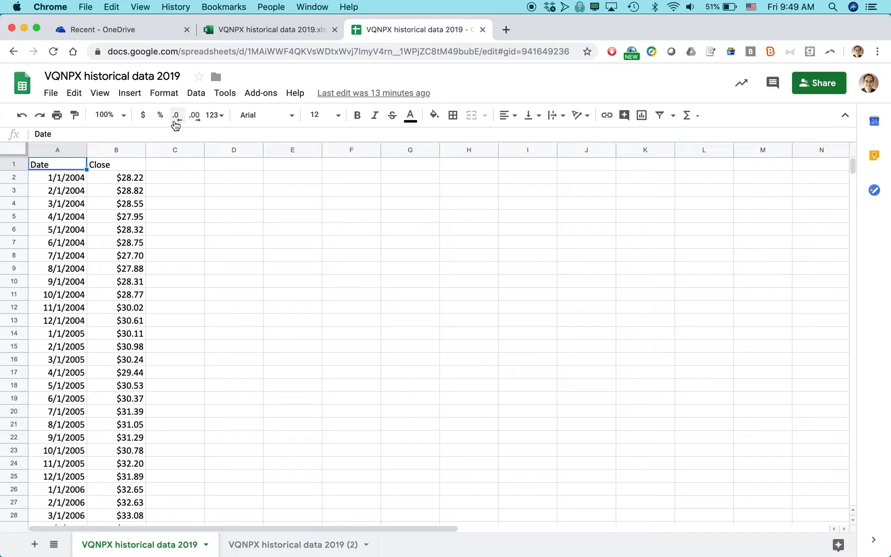
left_click(196, 93)
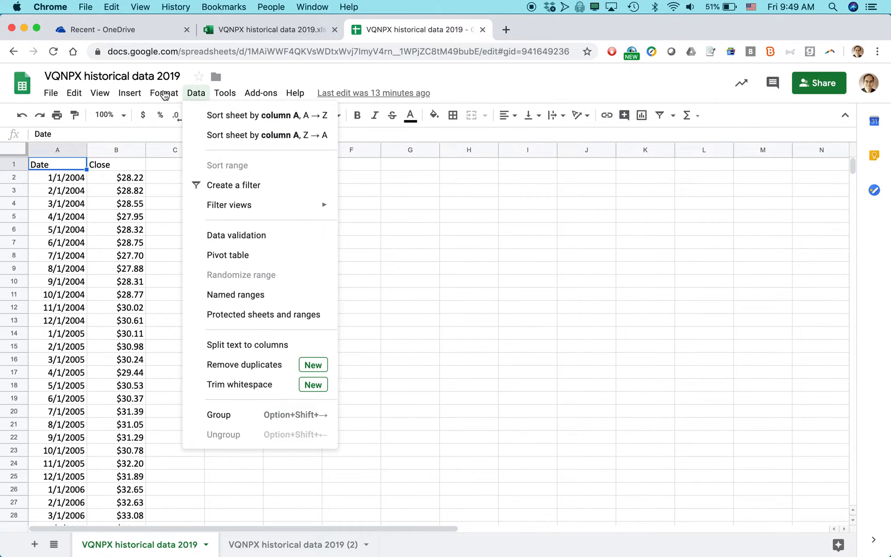
left_click(164, 93)
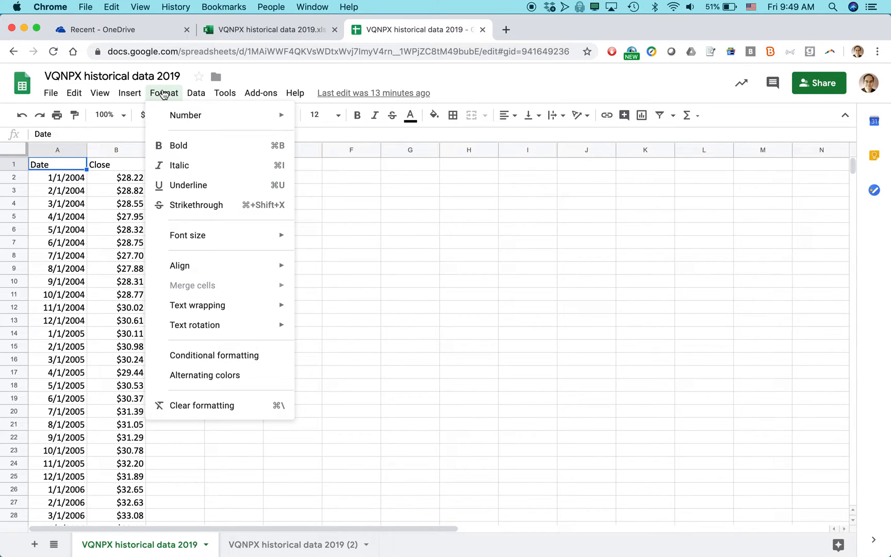
Step: Open the Insert and Format menus in turn, then close them
left_click(129, 93)
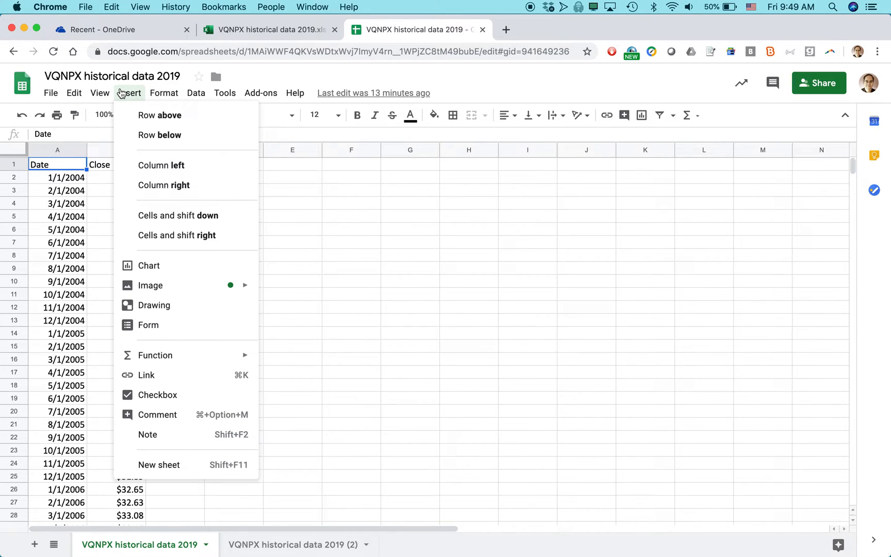
left_click(164, 93)
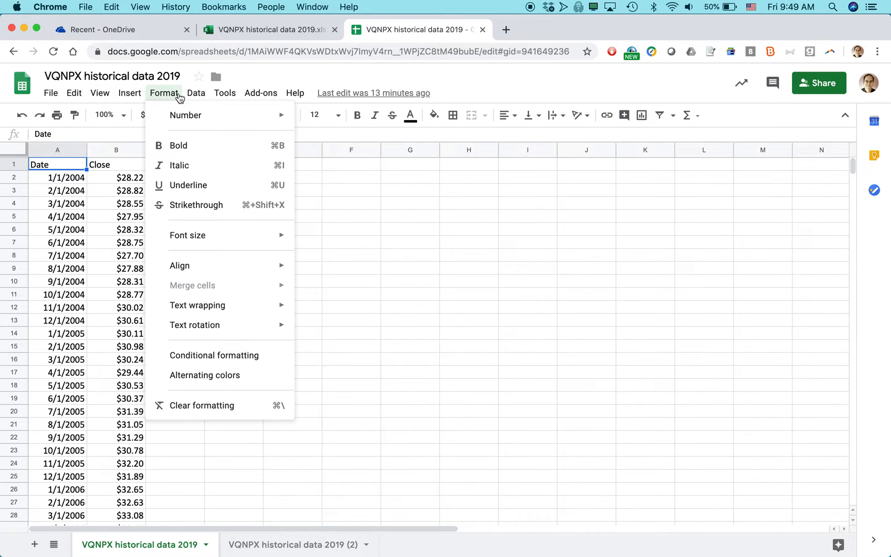
left_click(129, 93)
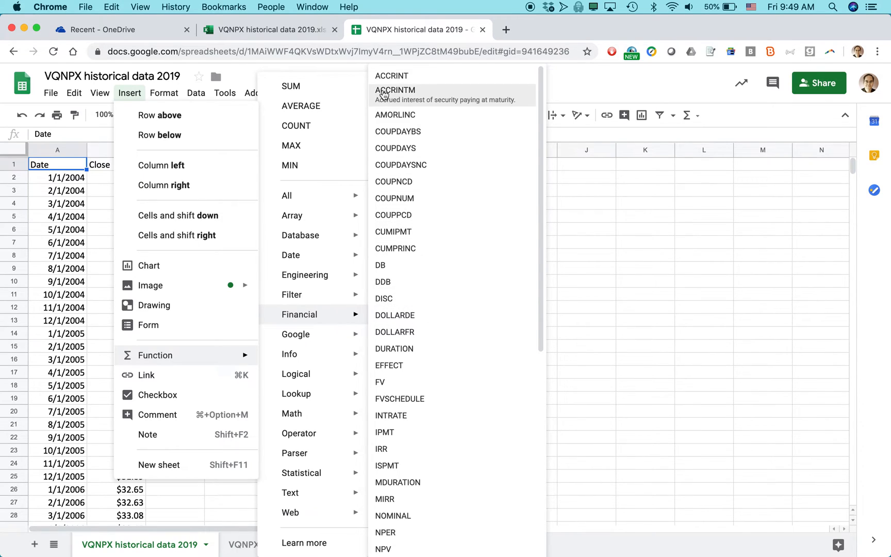
mouse_move(391, 76)
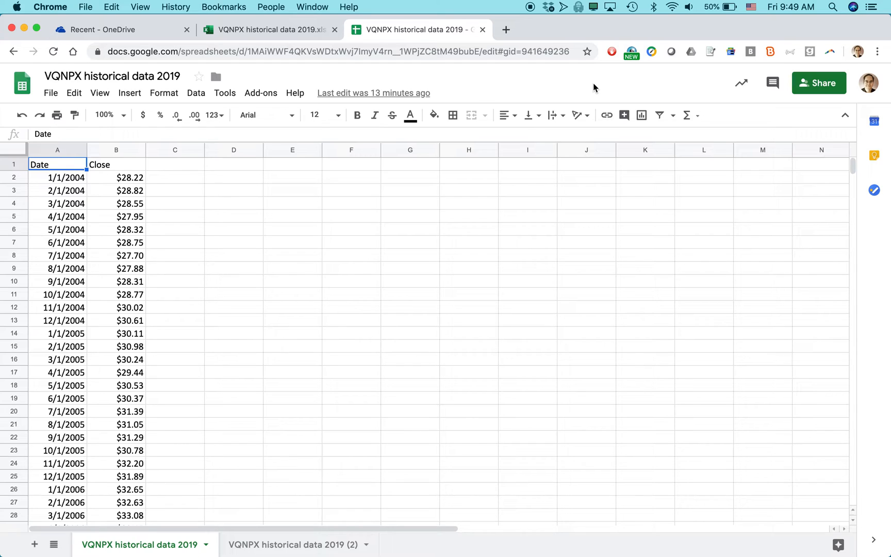
mouse_move(546, 51)
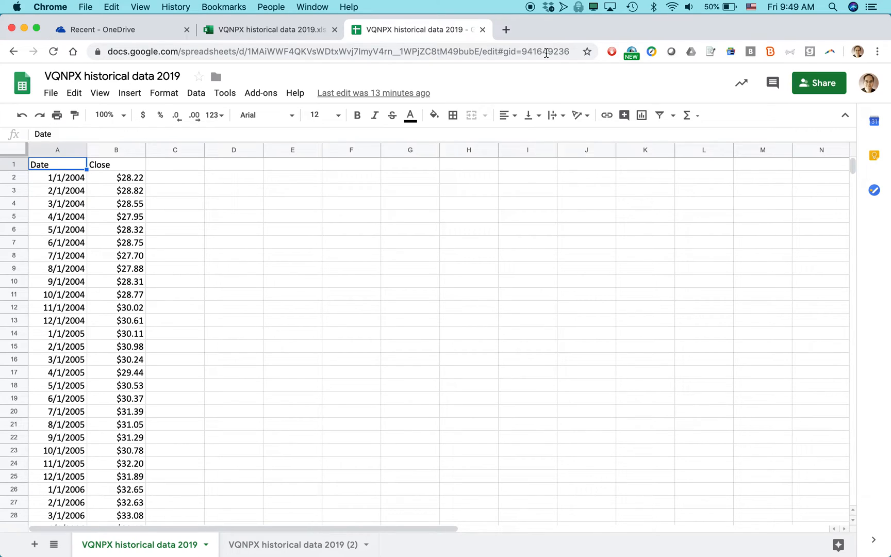
left_click(269, 28)
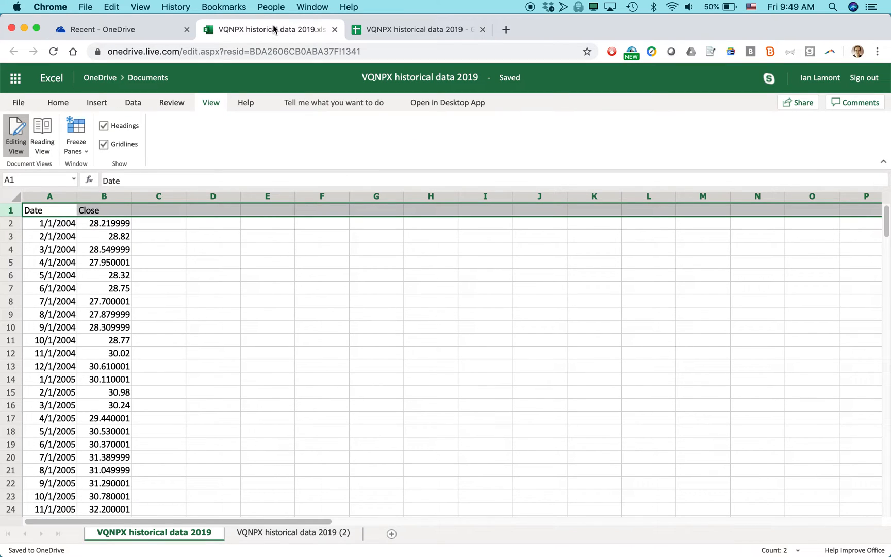
left_click(57, 102)
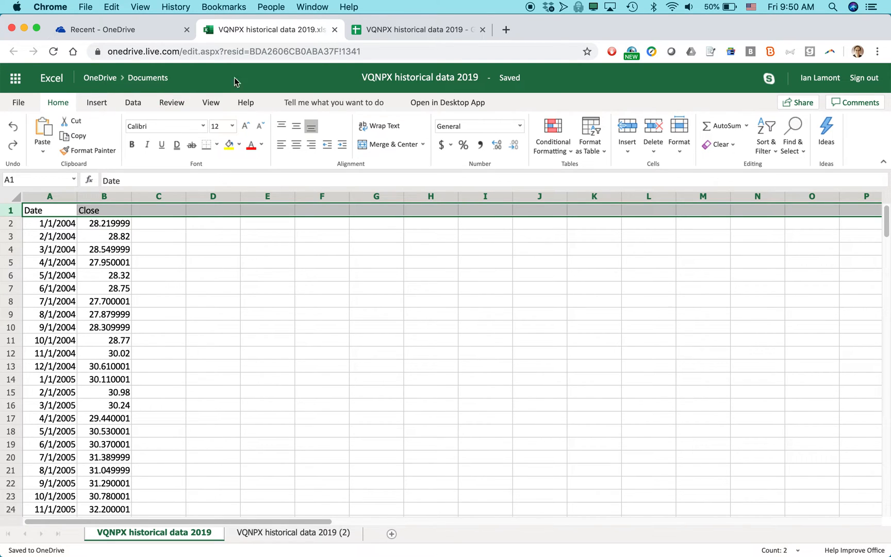
left_click(418, 28)
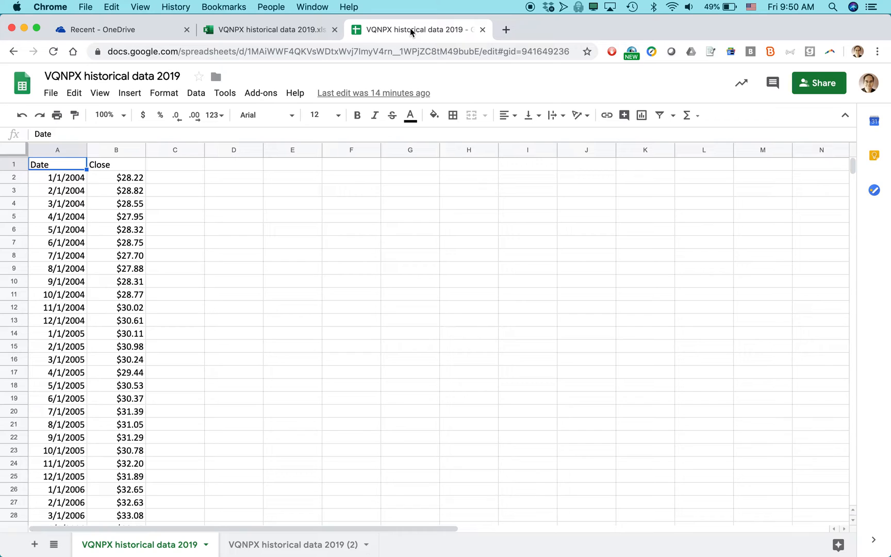
mouse_move(147, 167)
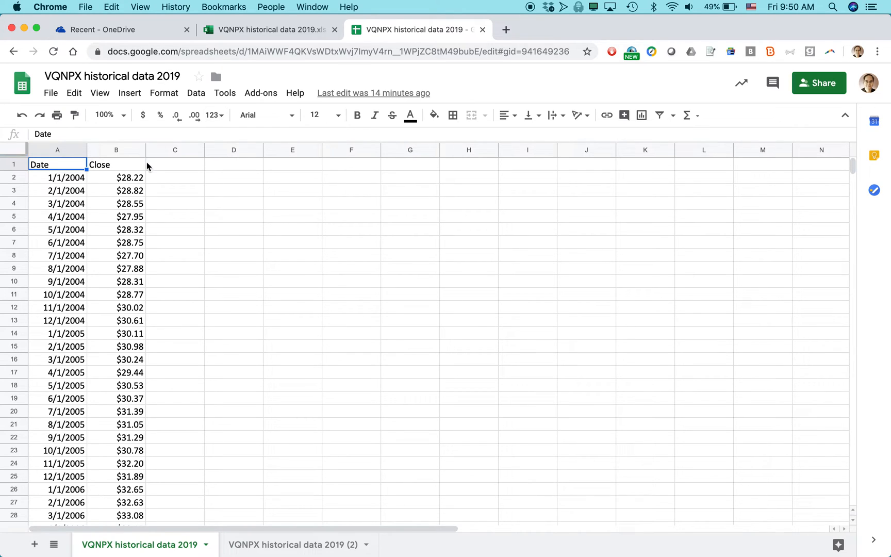
left_click(57, 178)
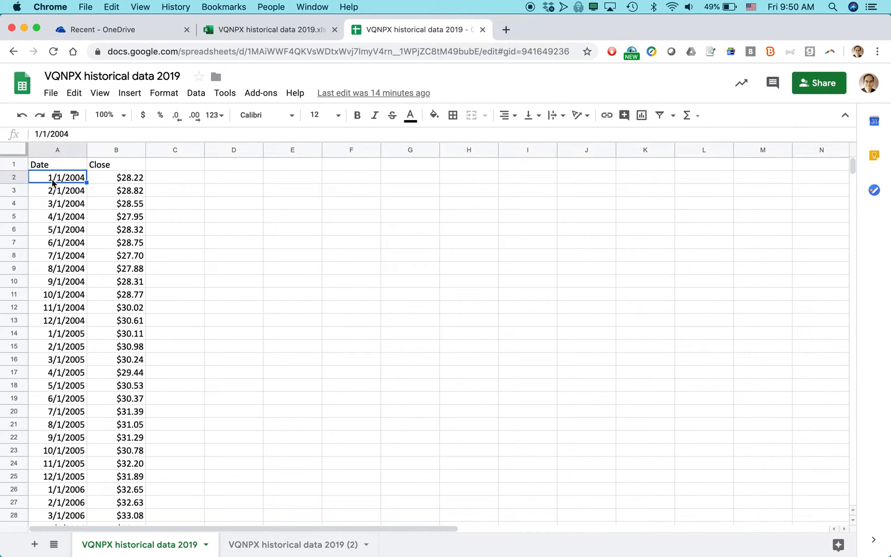
mouse_move(62, 184)
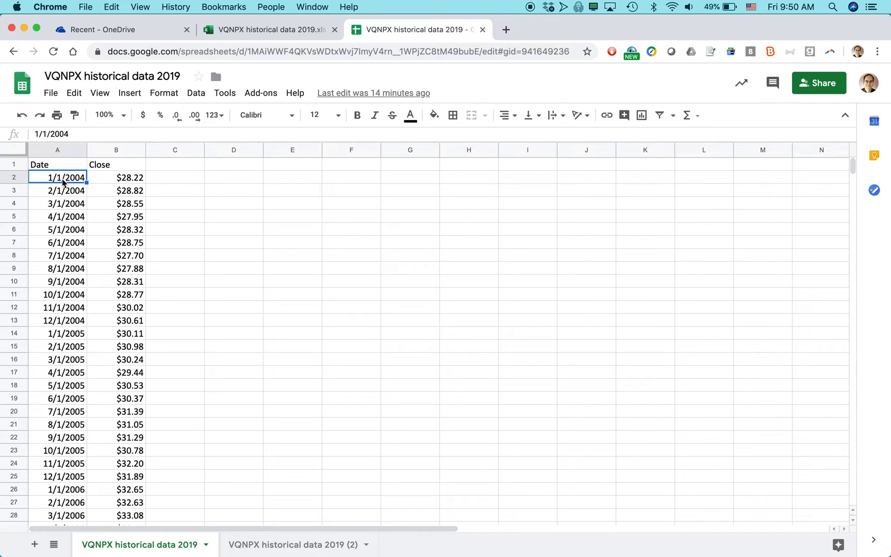
mouse_move(193, 177)
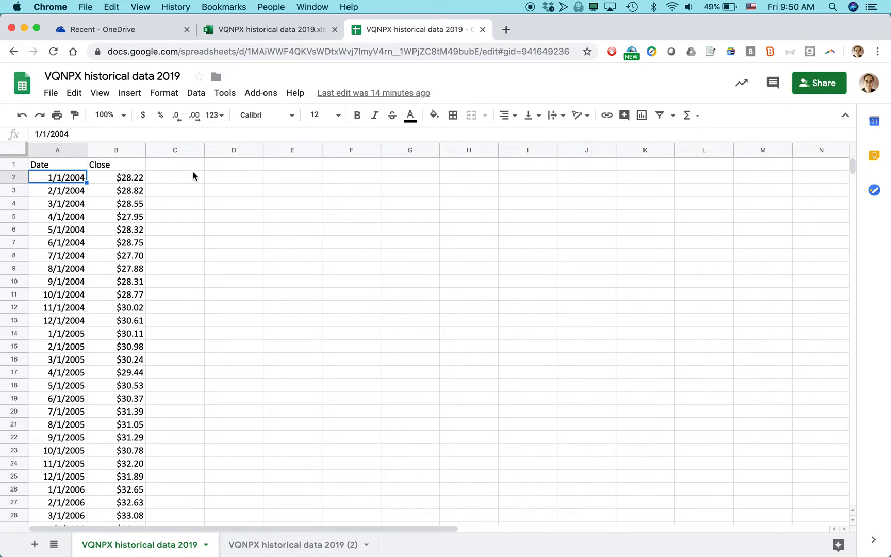
mouse_move(273, 189)
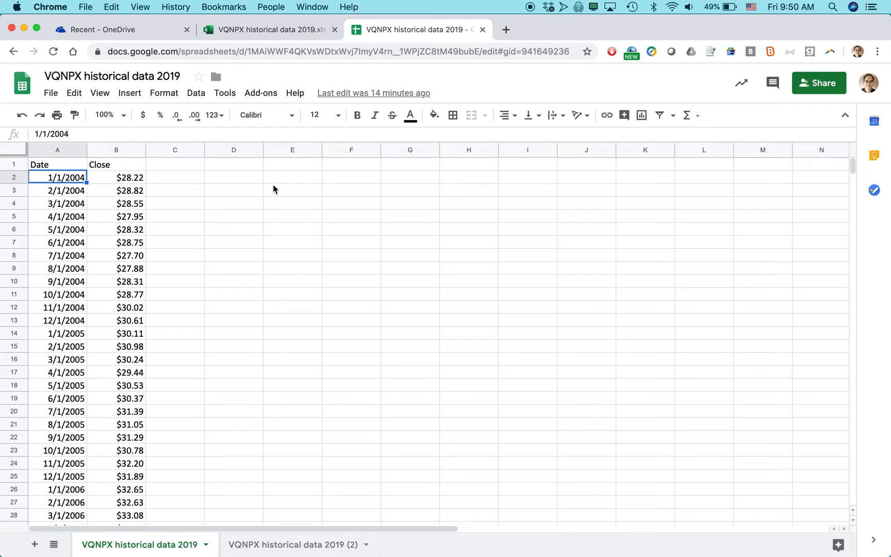
mouse_move(278, 185)
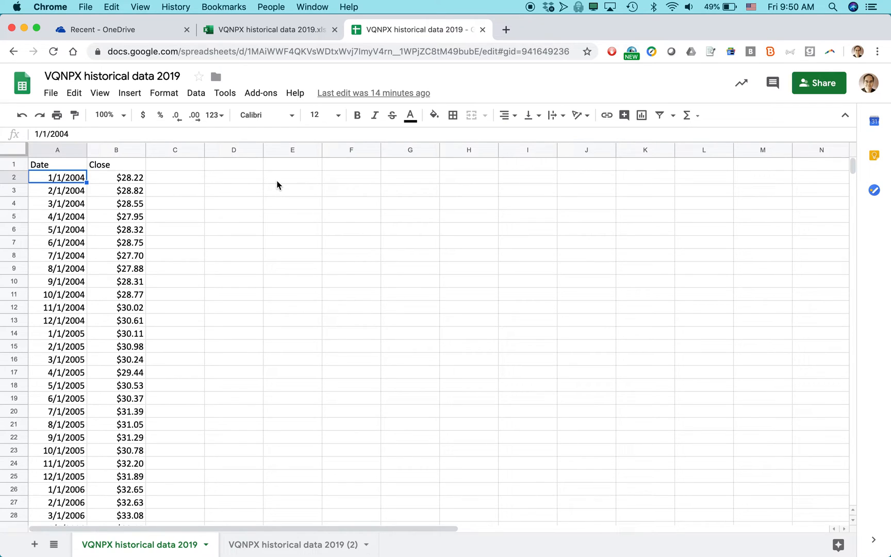
mouse_move(241, 36)
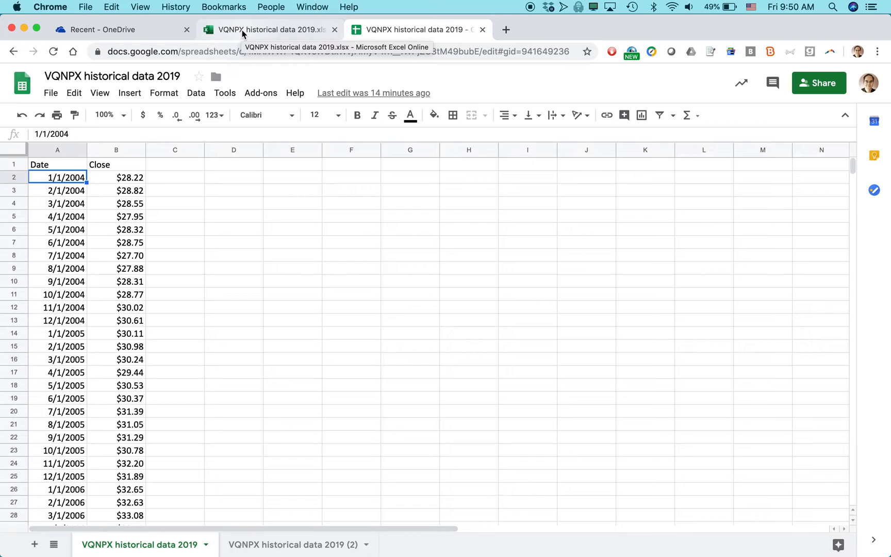
mouse_move(308, 168)
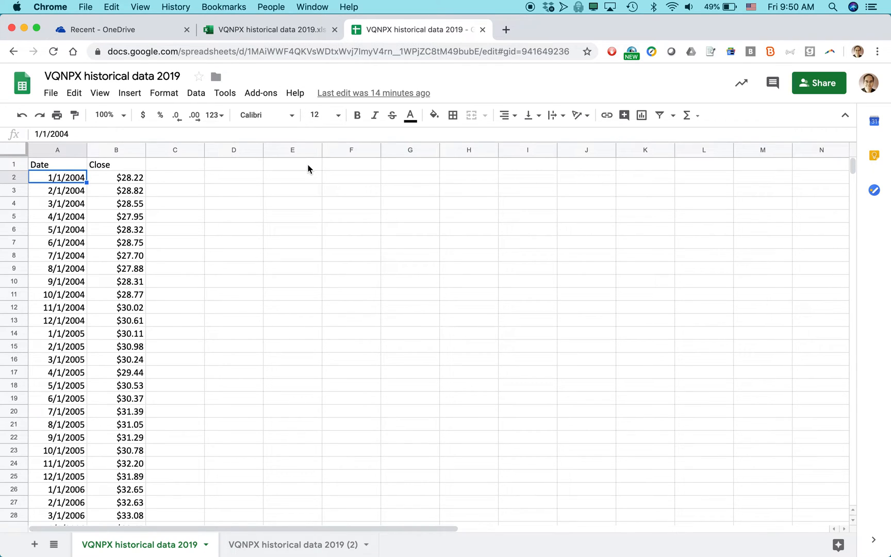
mouse_move(310, 165)
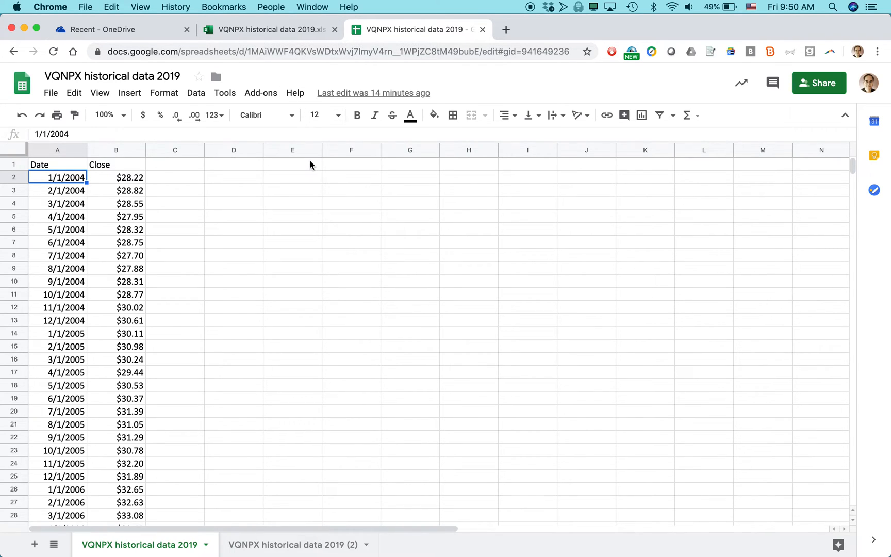
mouse_move(160, 115)
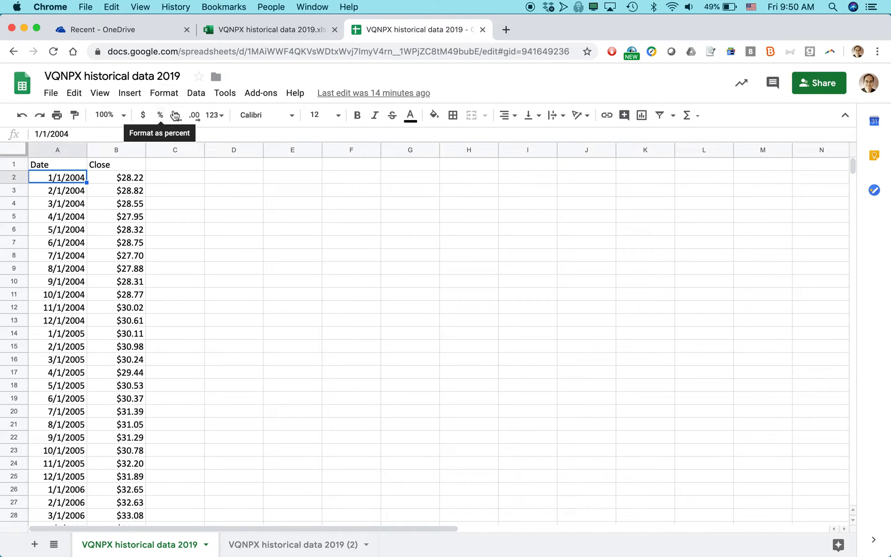
mouse_move(143, 115)
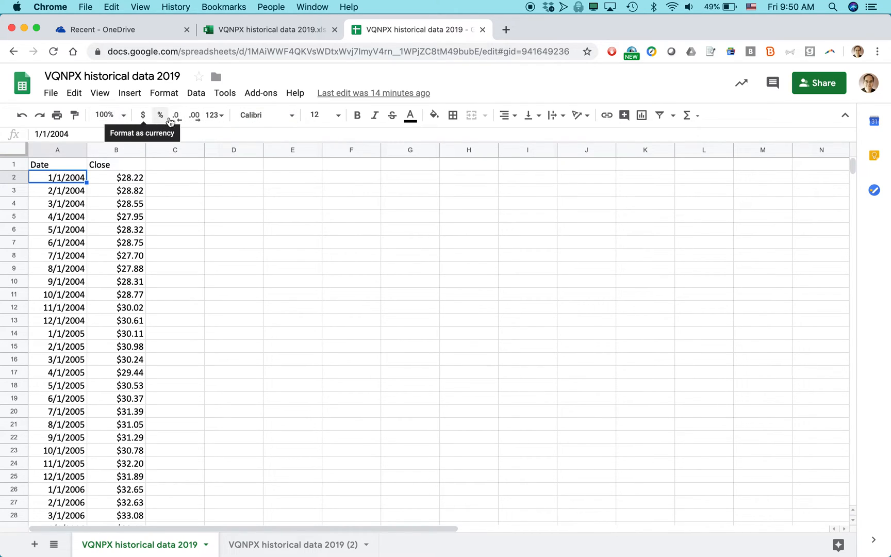
mouse_move(357, 115)
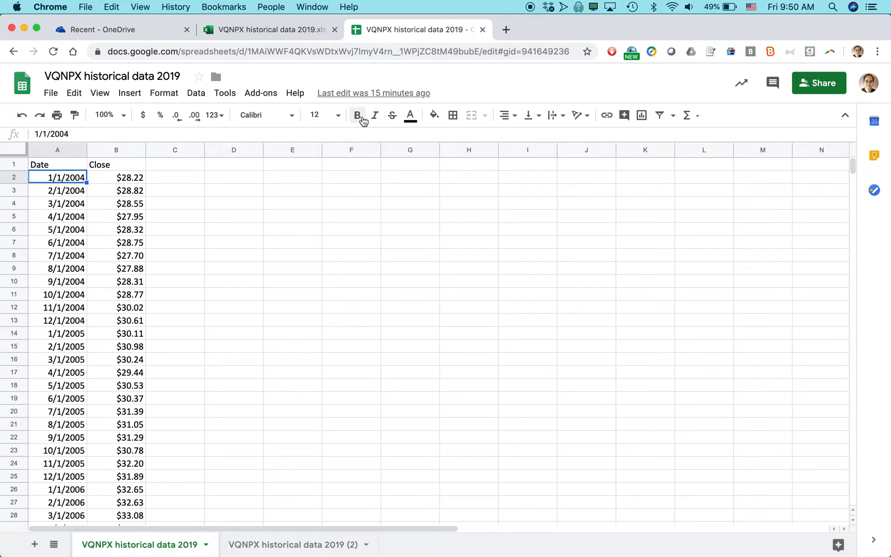
Step: Insert a 2-D clustered column chart of the Date and Close columns A:B
left_click(267, 29)
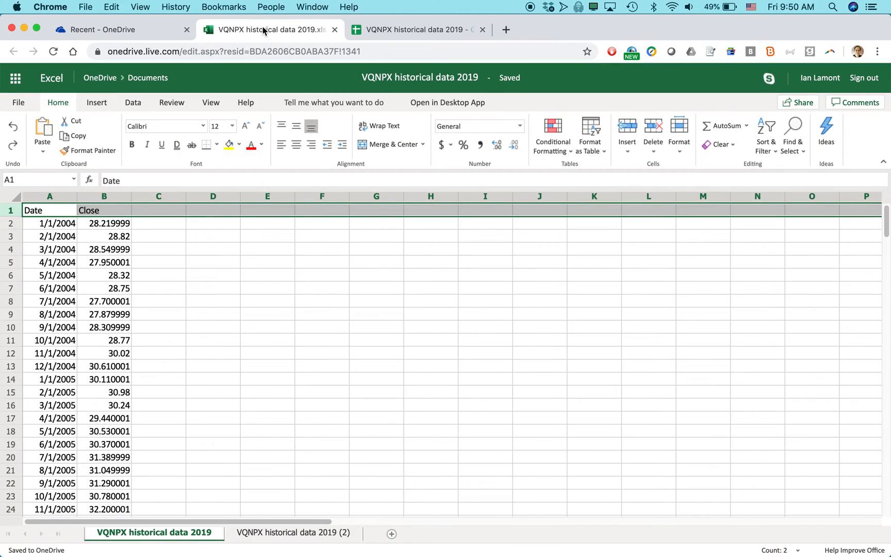
mouse_move(143, 165)
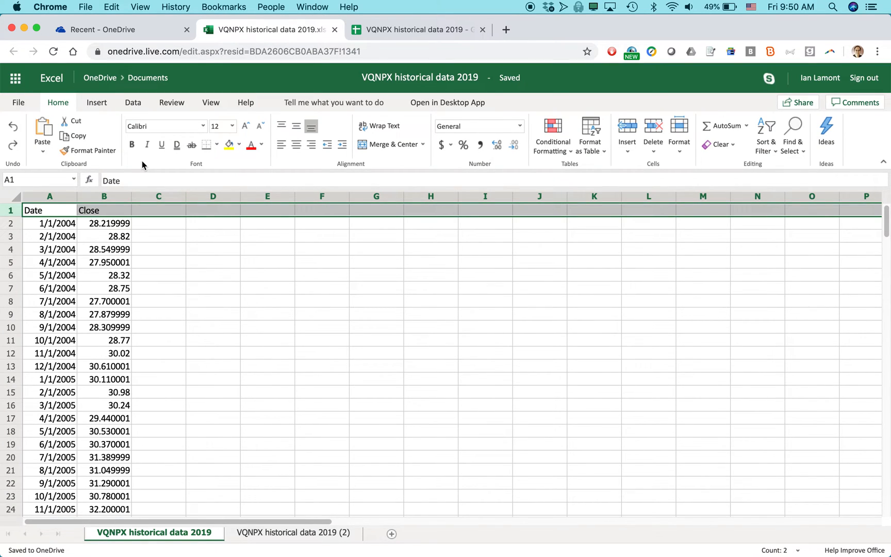
left_click(97, 102)
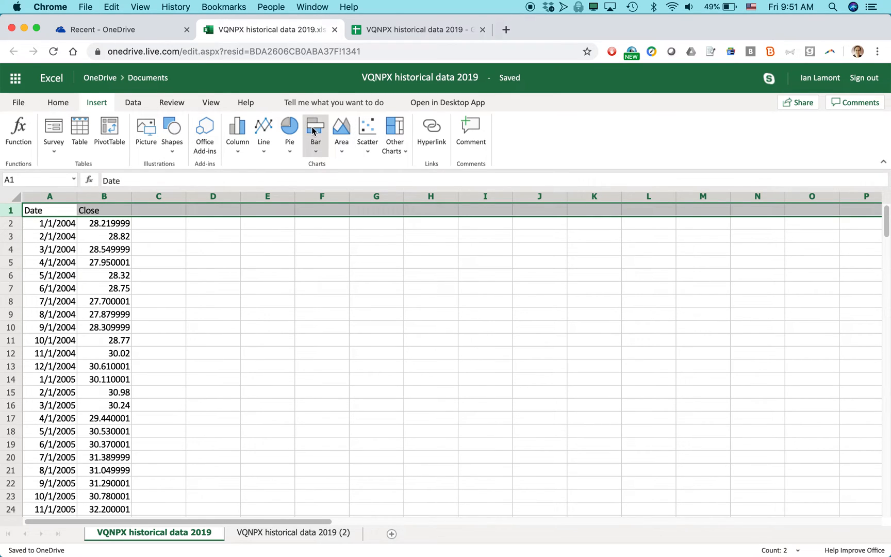
mouse_move(253, 289)
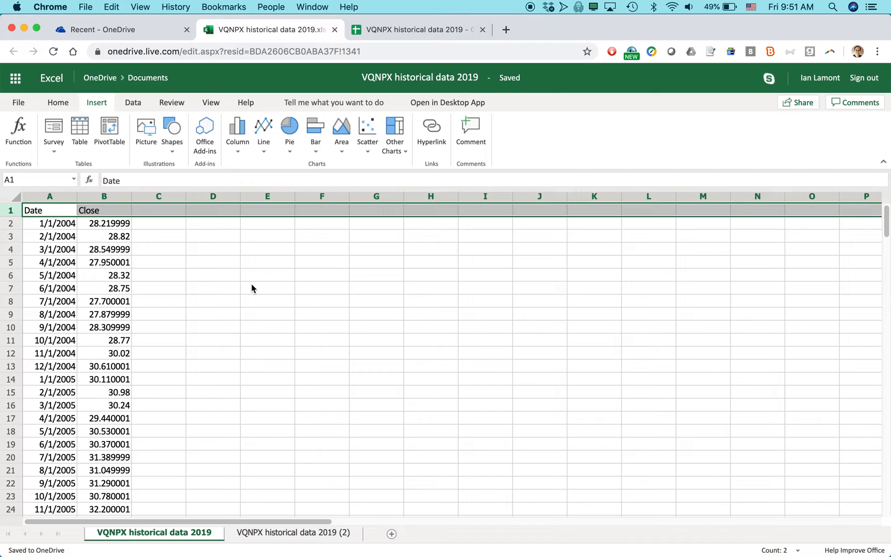
left_click(50, 210)
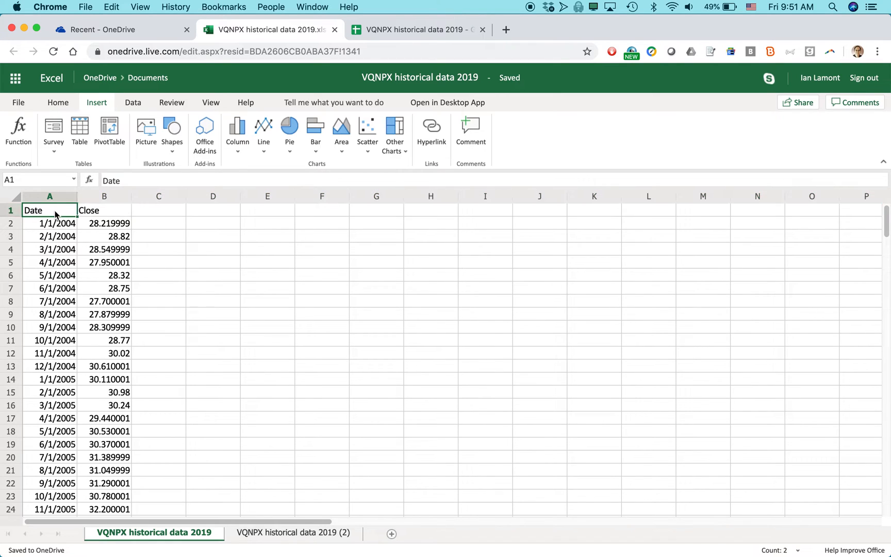
left_click_drag(49, 211, 104, 211)
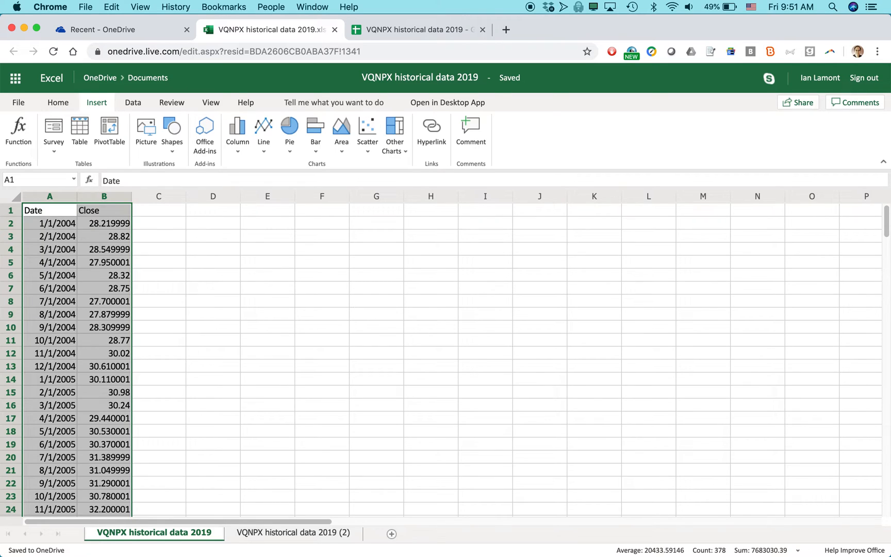
mouse_move(263, 134)
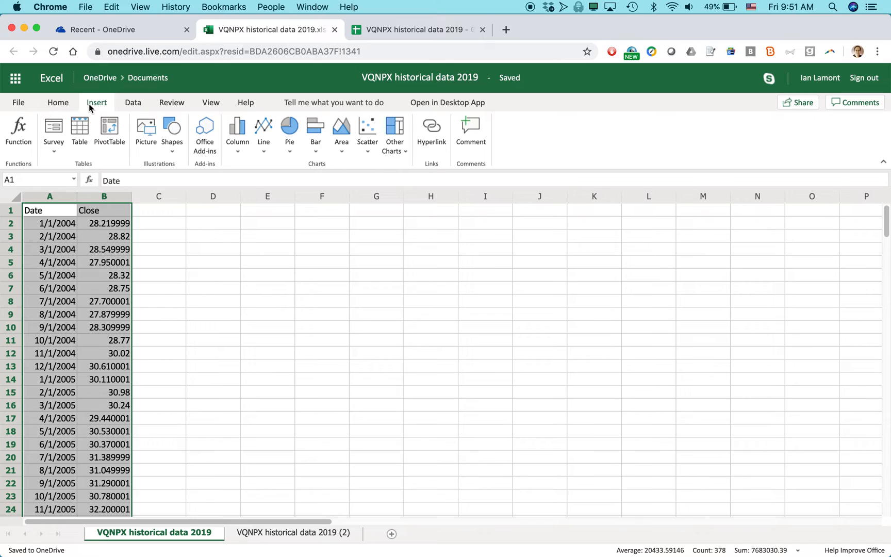
mouse_move(237, 131)
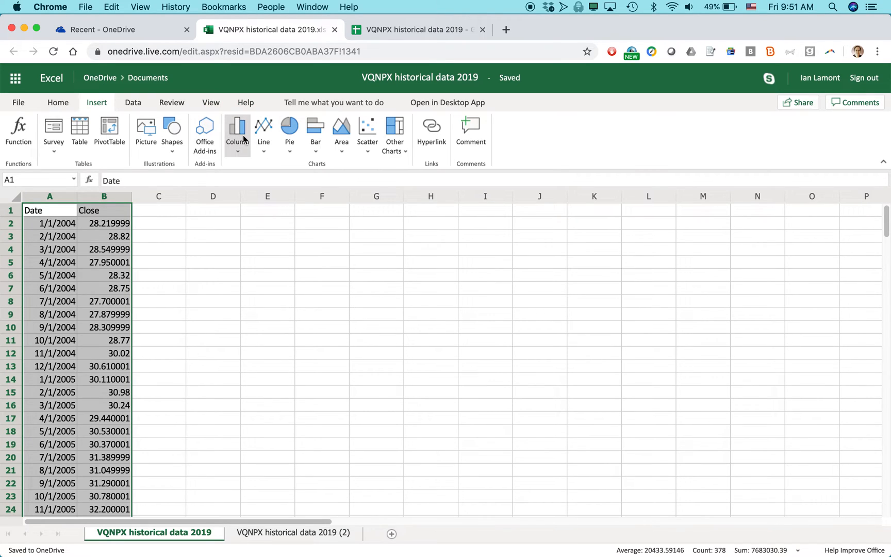
left_click(237, 129)
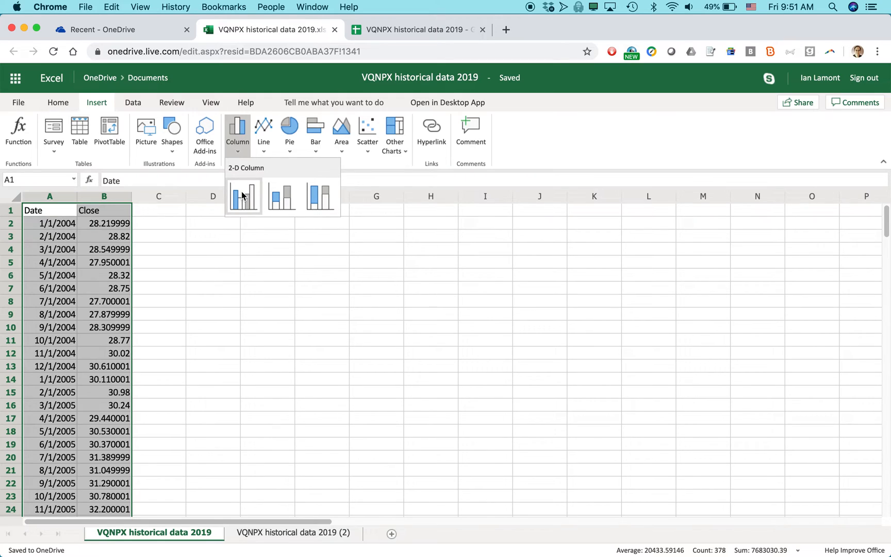
left_click(243, 196)
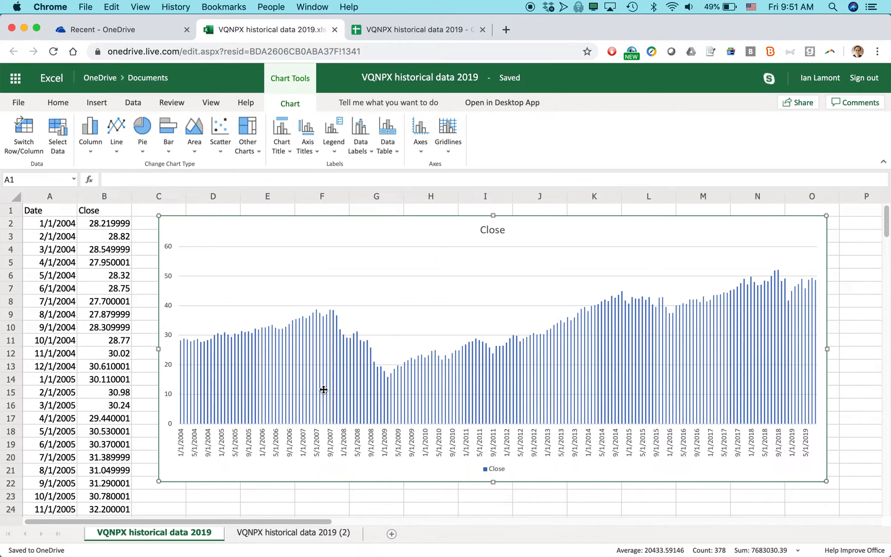
mouse_move(636, 394)
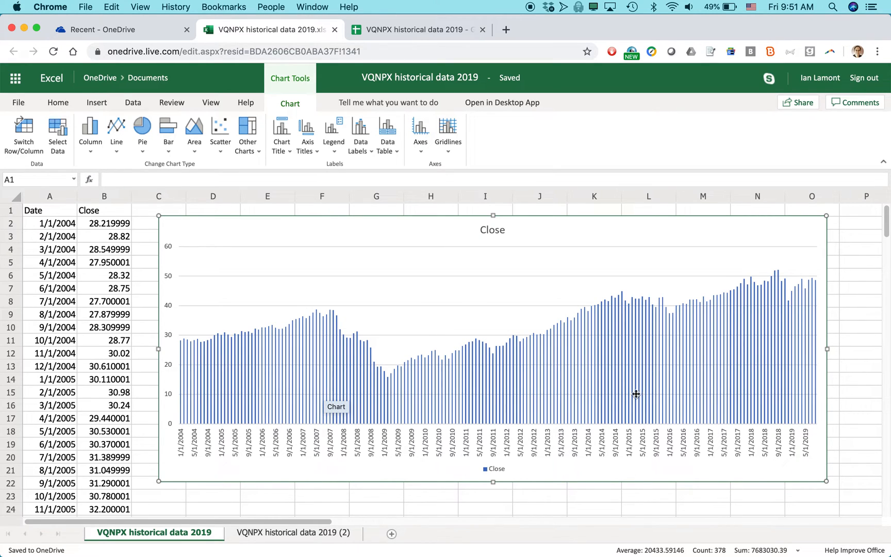
mouse_move(502, 306)
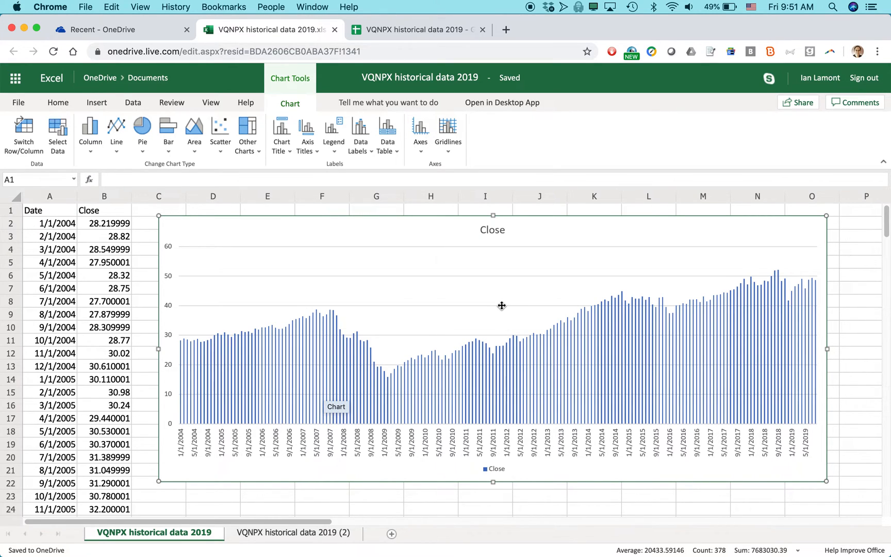
Step: Set the Excel Online chart's primary horizontal axis to None, then return to Google Sheets
left_click(420, 134)
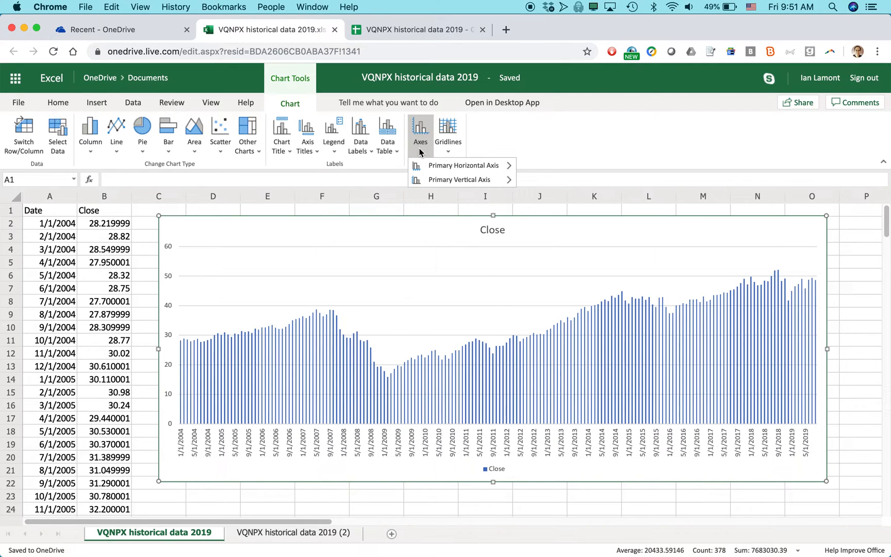
mouse_move(461, 166)
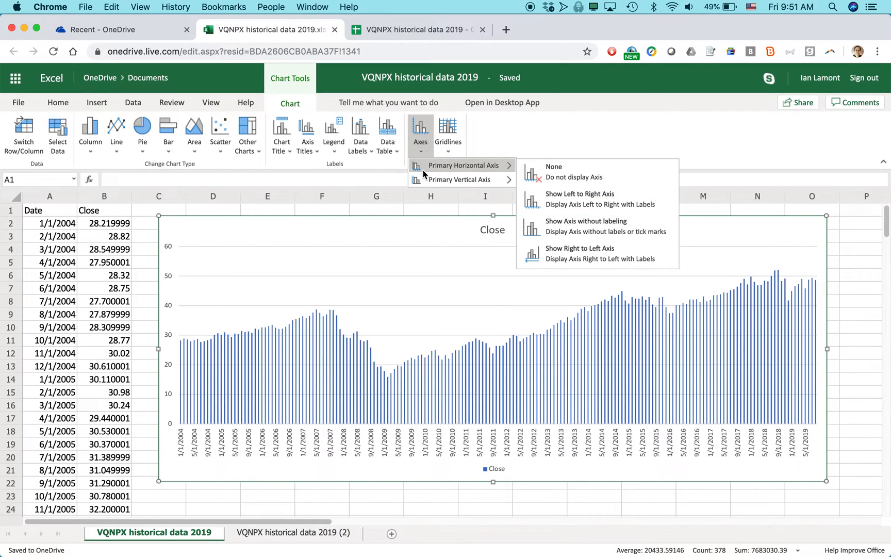
mouse_move(623, 175)
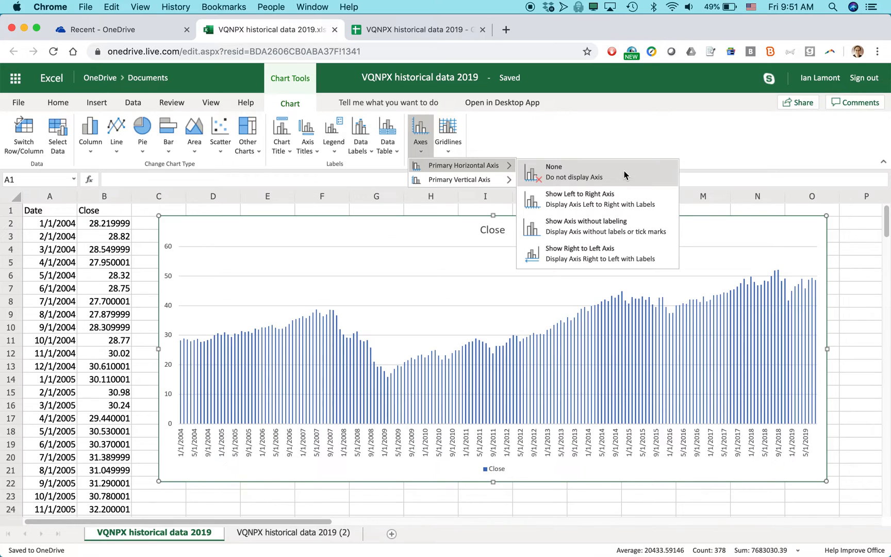
left_click(553, 166)
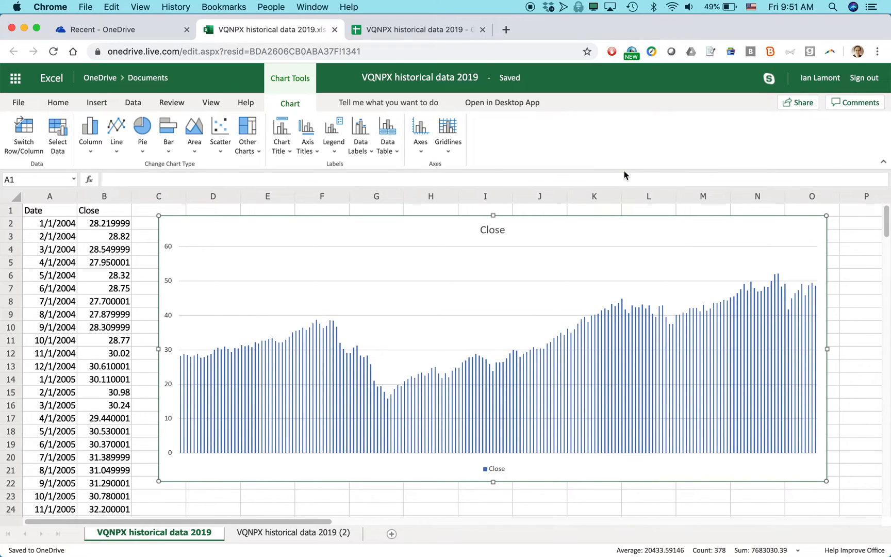
mouse_move(609, 353)
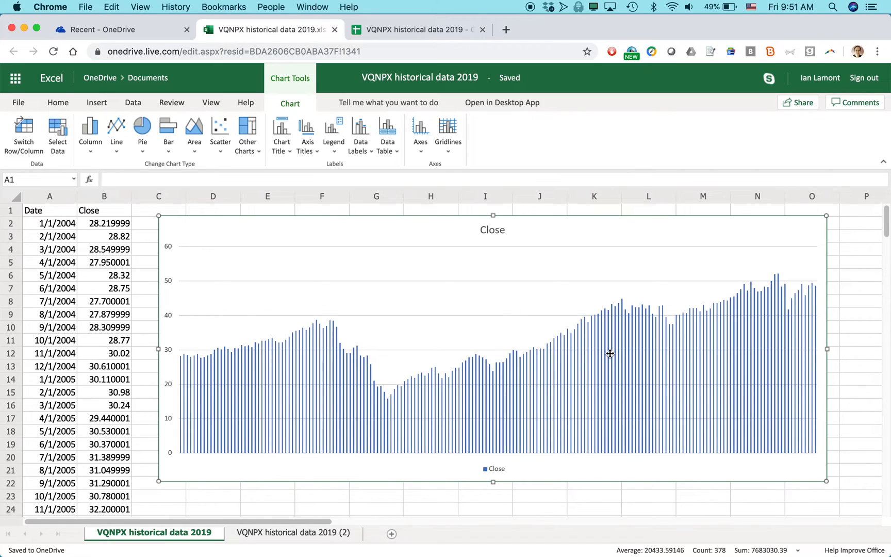
mouse_move(563, 368)
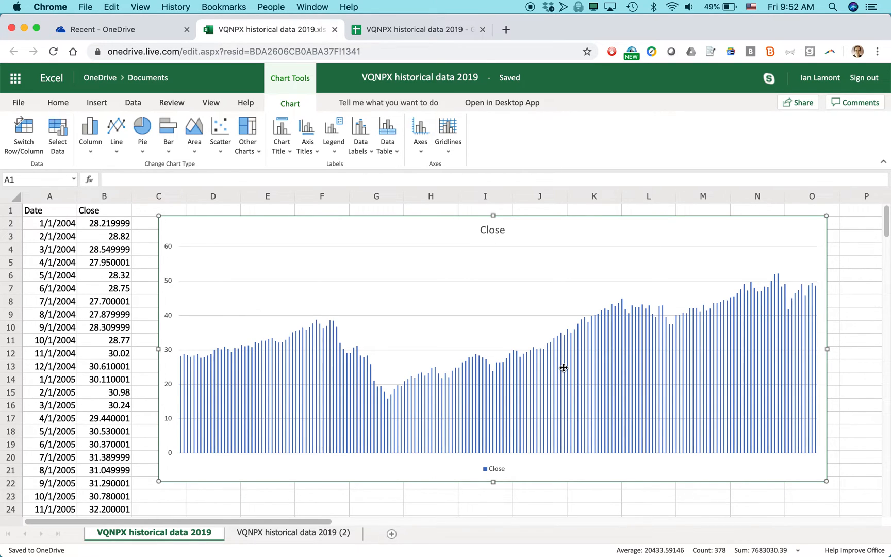
left_click(417, 29)
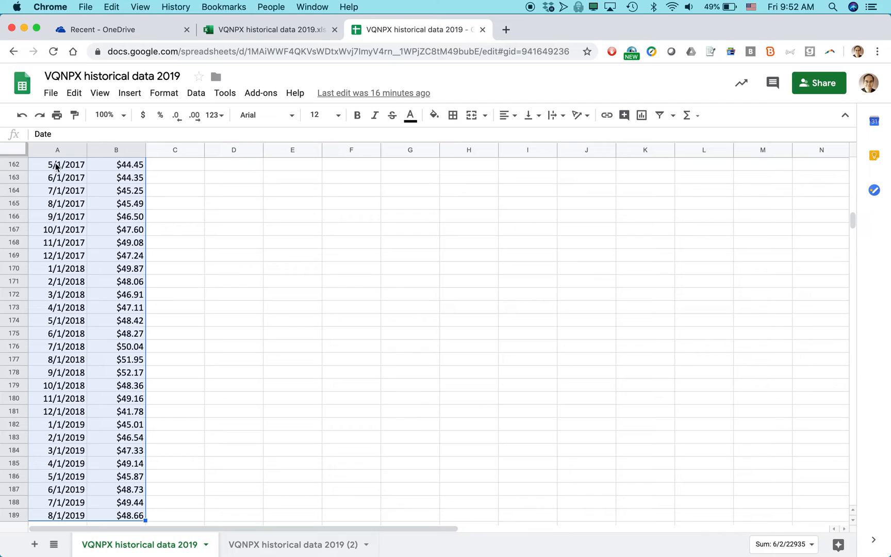
mouse_move(507, 196)
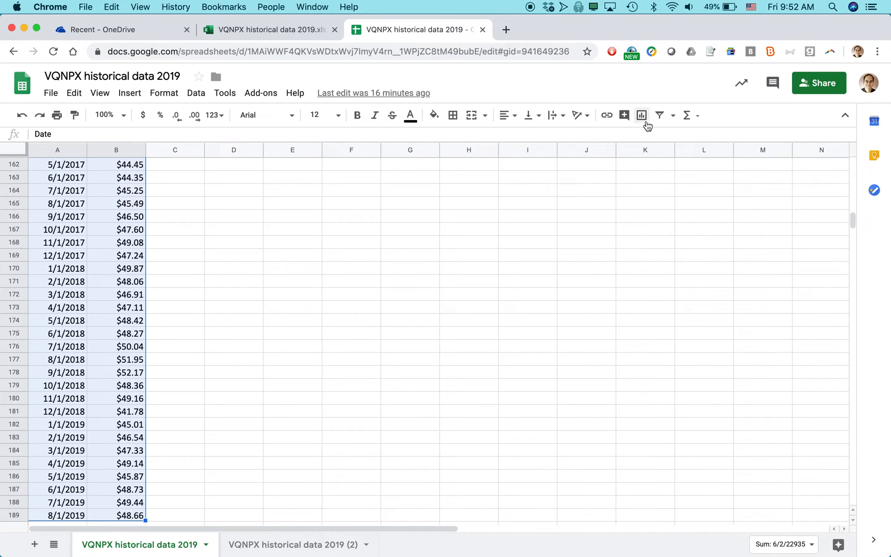
mouse_move(641, 116)
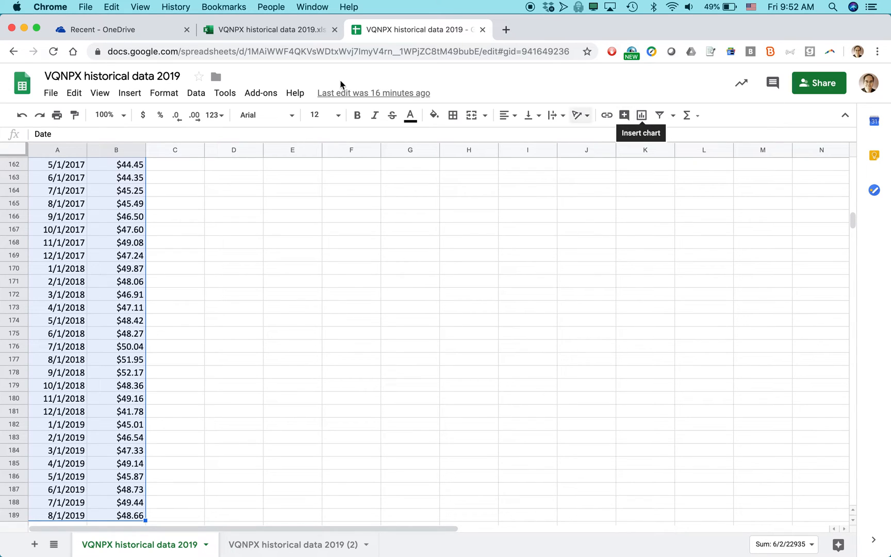
Step: Insert a Close vs. Date line chart from the selected columns and drag it larger
left_click(129, 93)
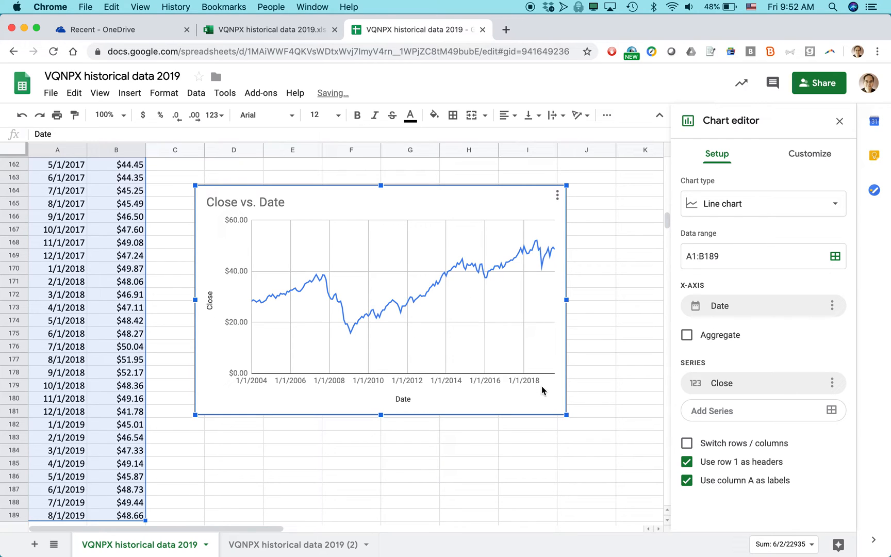
left_click_drag(566, 414, 627, 454)
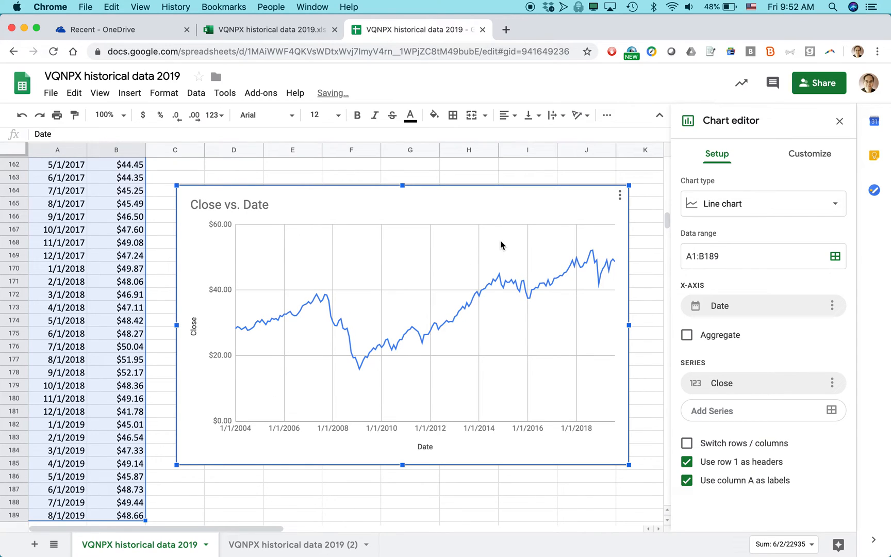
mouse_move(832, 209)
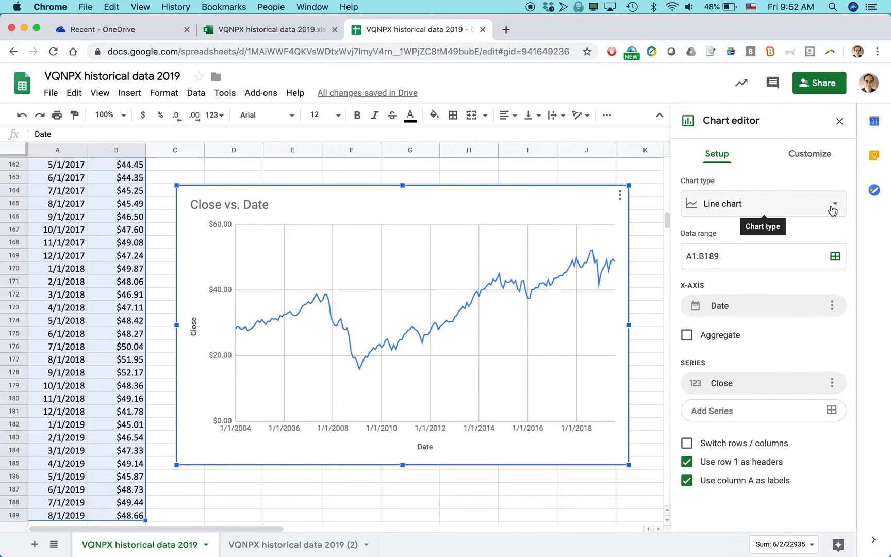
Step: Change the Close chart's type using the Chart editor's chart type list
left_click(267, 29)
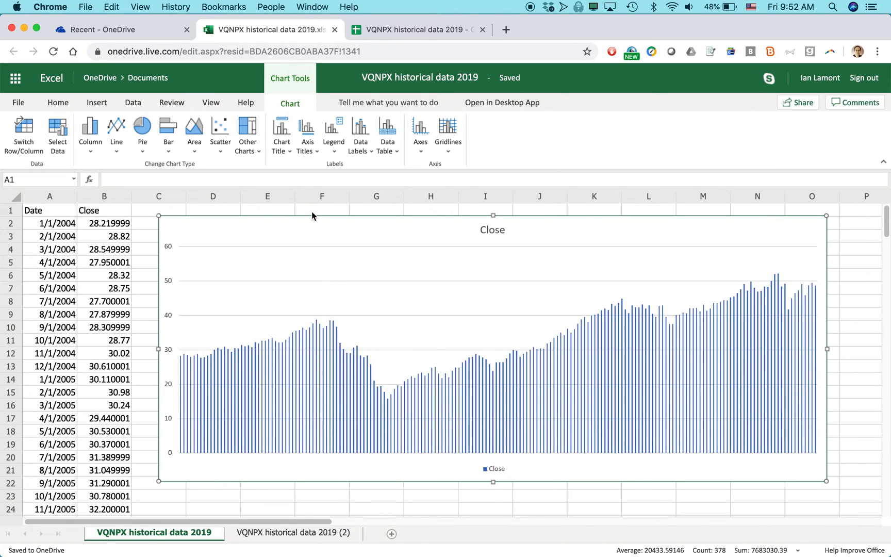
mouse_move(534, 411)
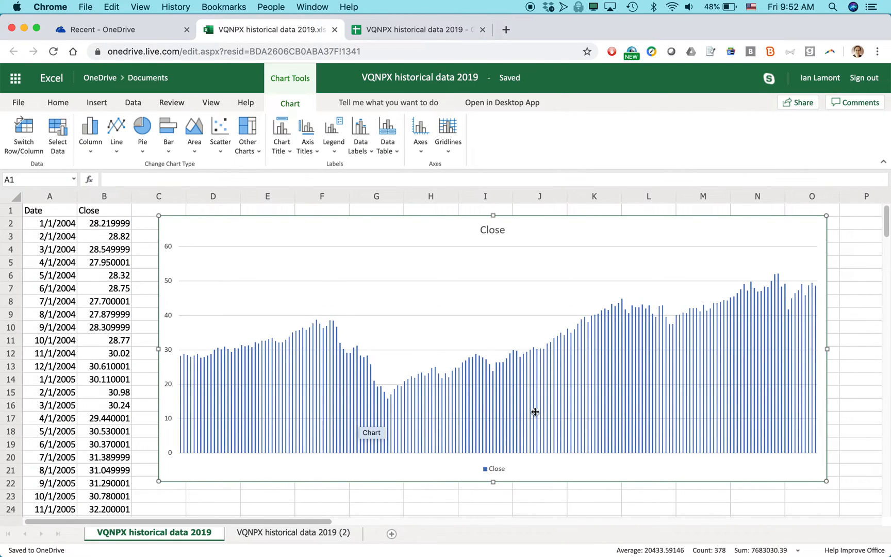
left_click(418, 29)
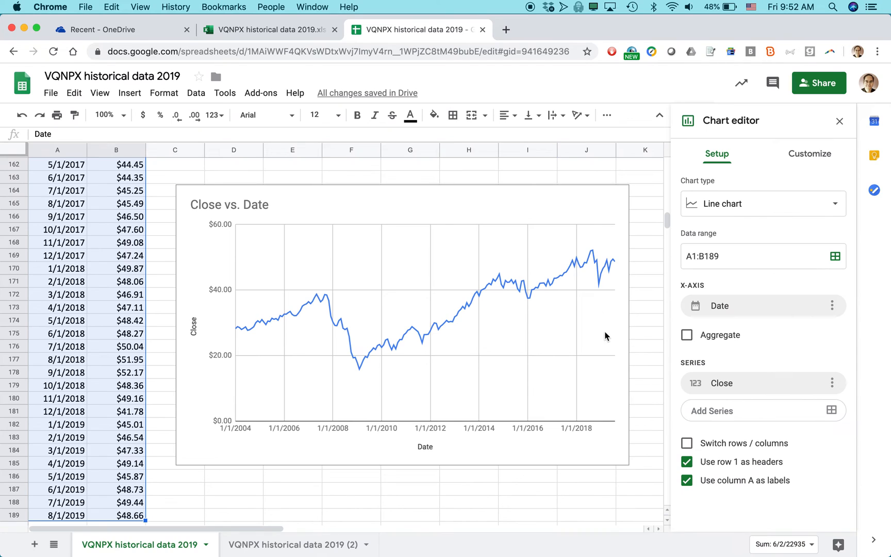
mouse_move(835, 207)
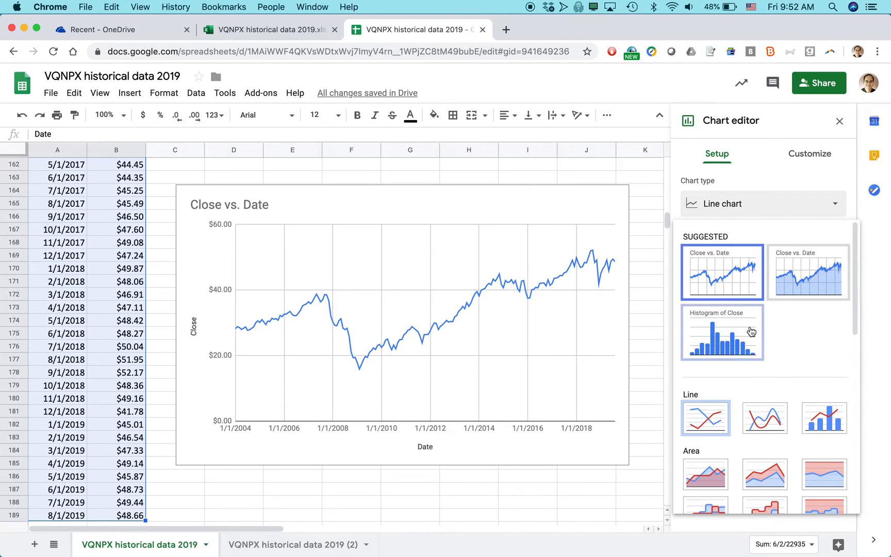
mouse_move(739, 337)
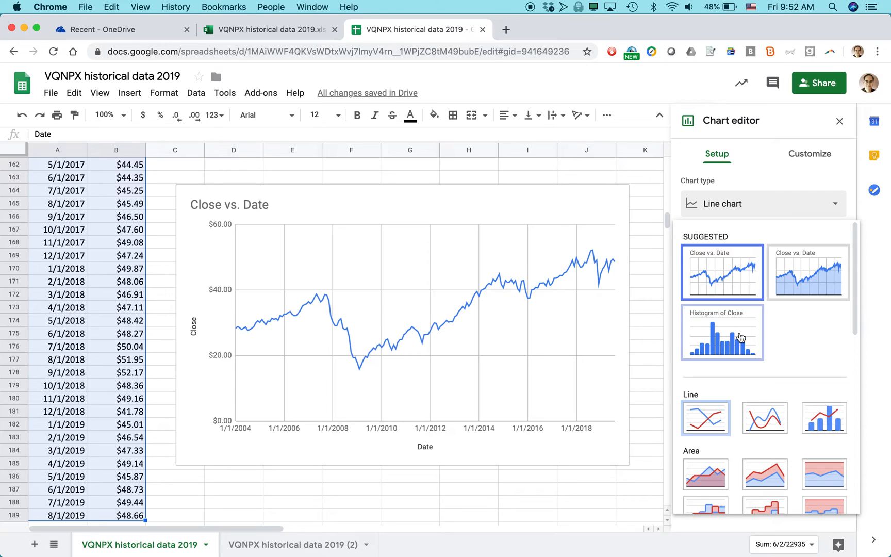
left_click(722, 332)
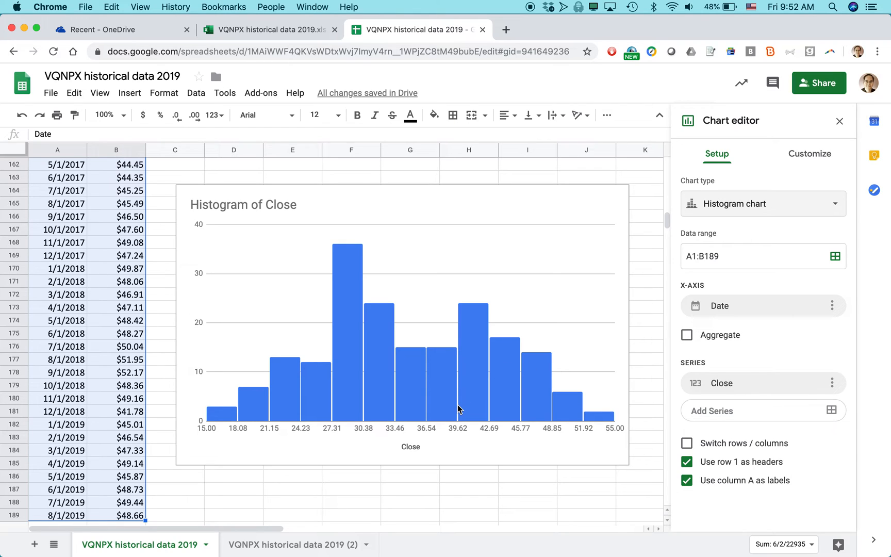
mouse_move(423, 410)
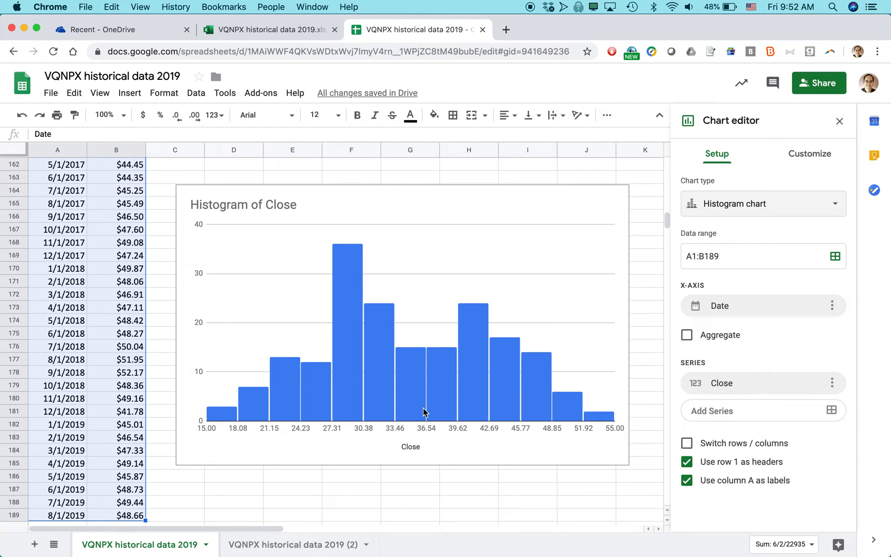
mouse_move(438, 400)
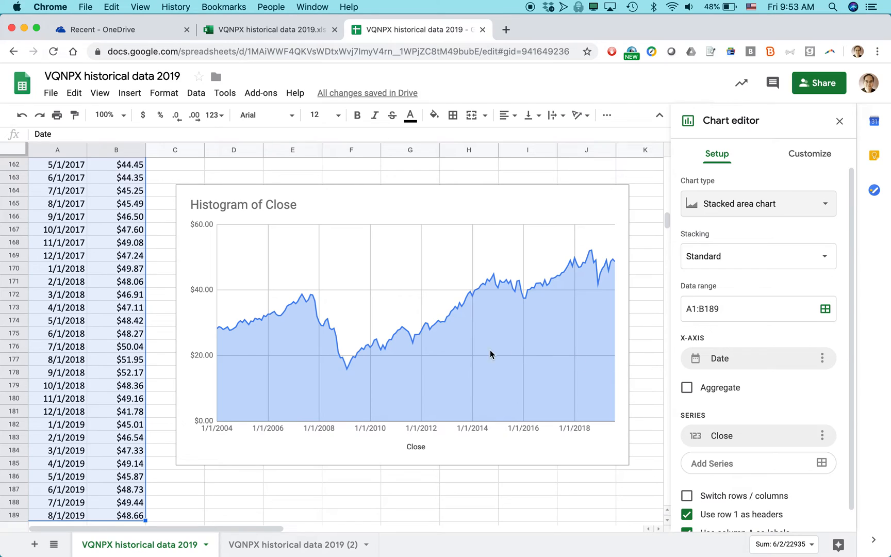
mouse_move(423, 351)
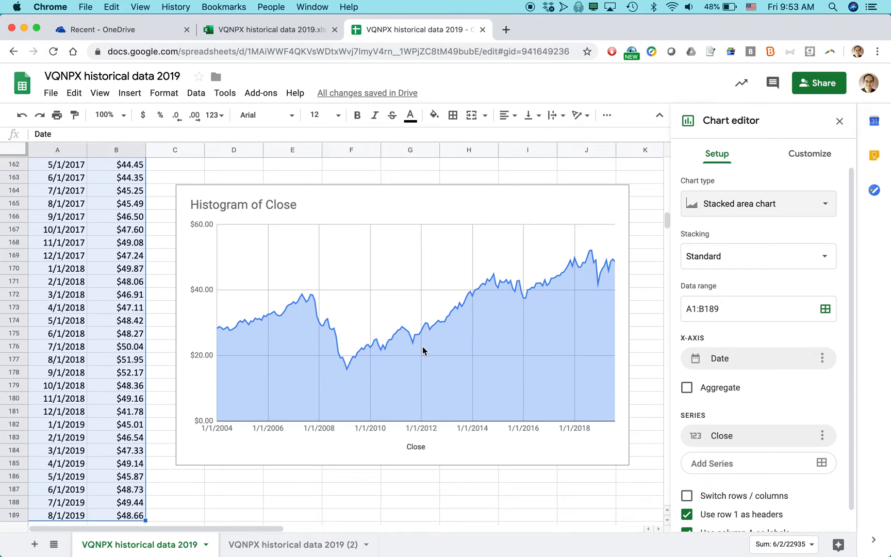
mouse_move(435, 355)
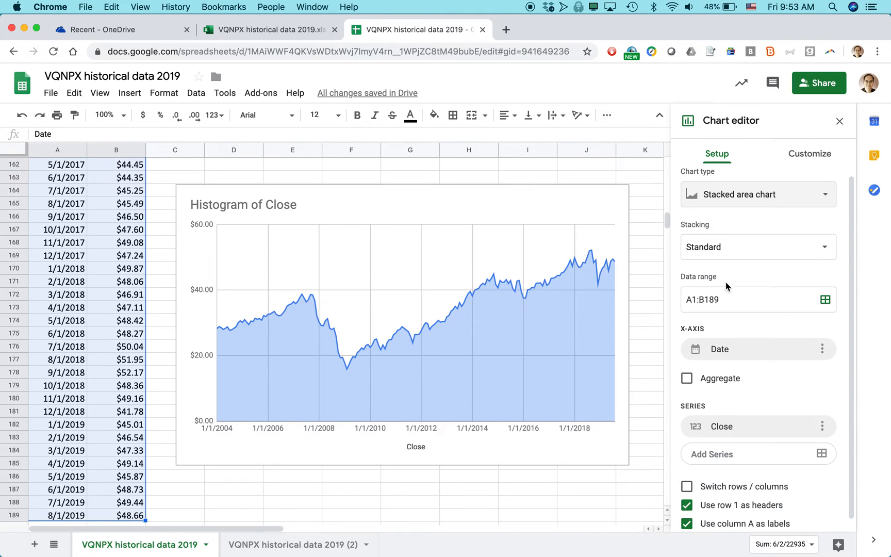
scroll("down", 3)
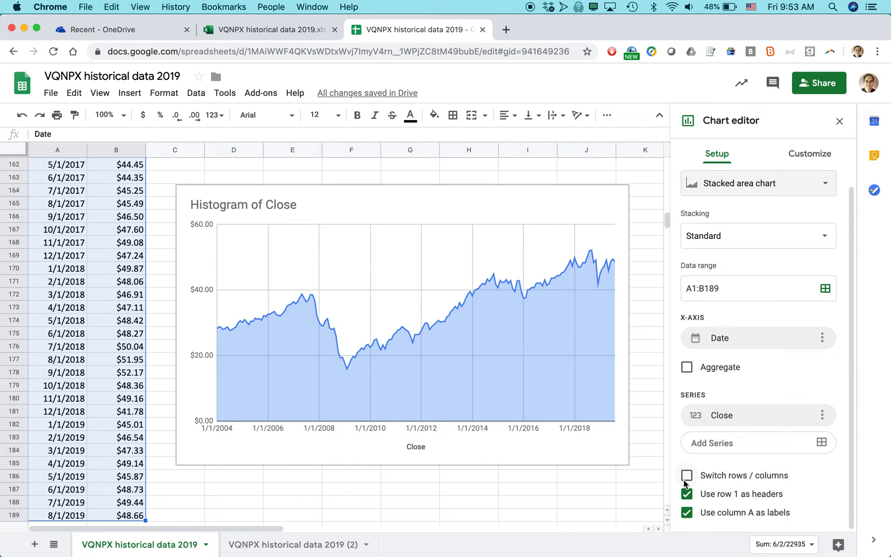
left_click(686, 474)
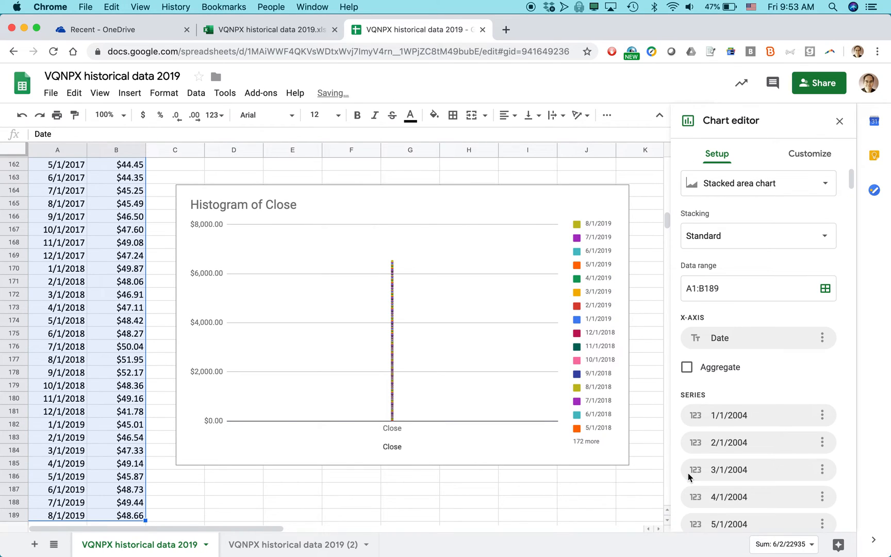
scroll("down", 3)
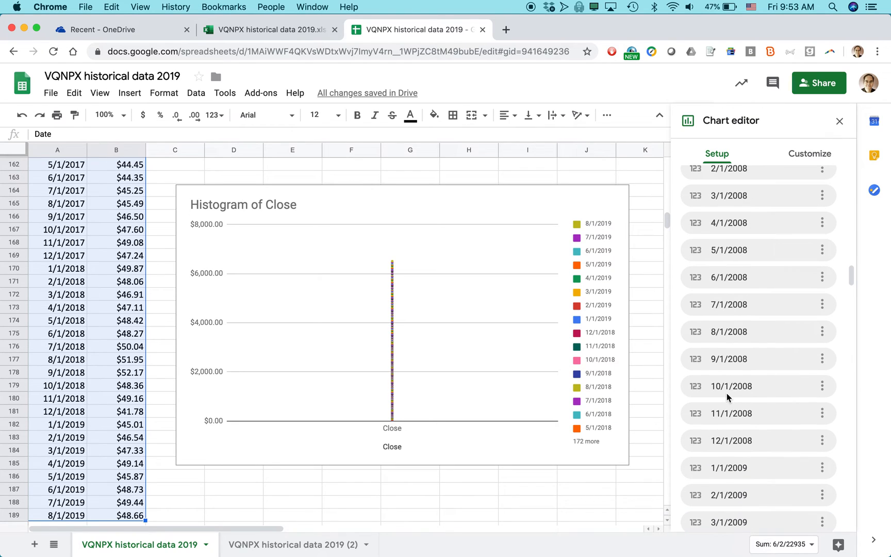
left_click(757, 183)
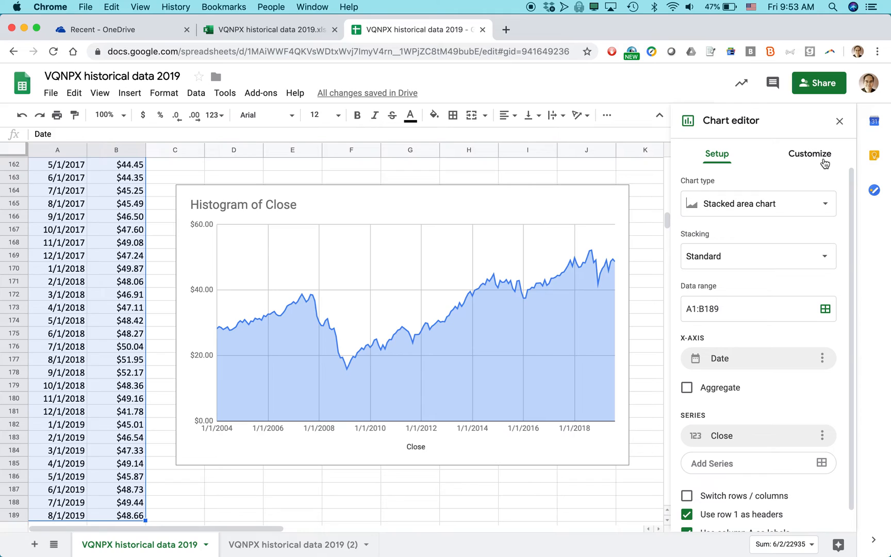
Step: In the chart's Customize settings, set the chart title font to Comic Sans MS
left_click(808, 153)
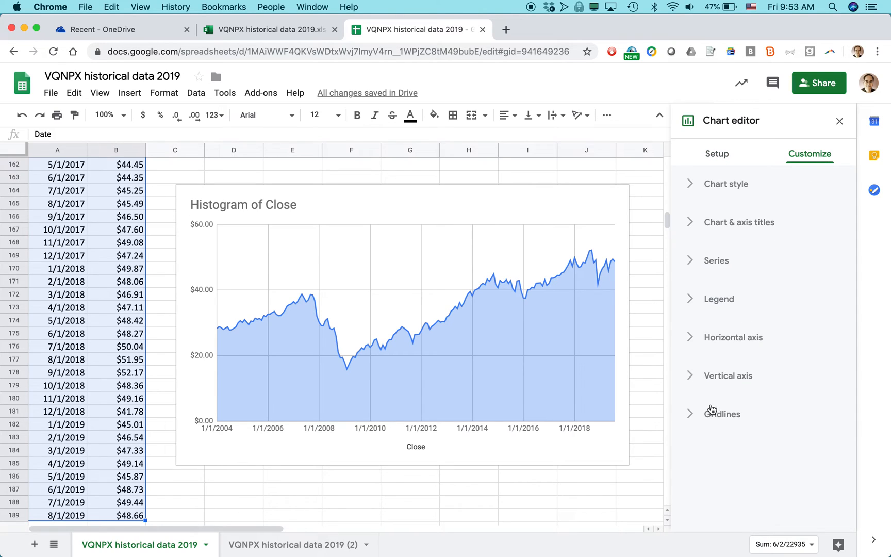
mouse_move(731, 229)
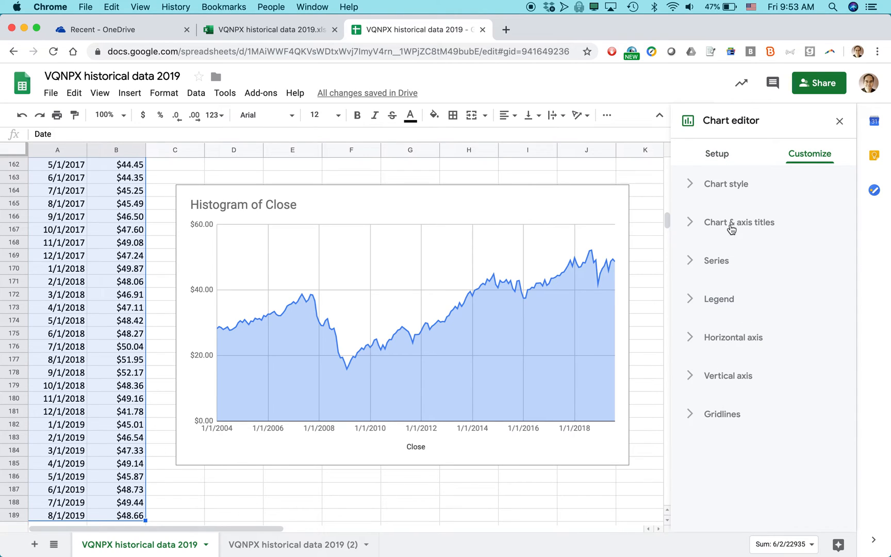
left_click(724, 183)
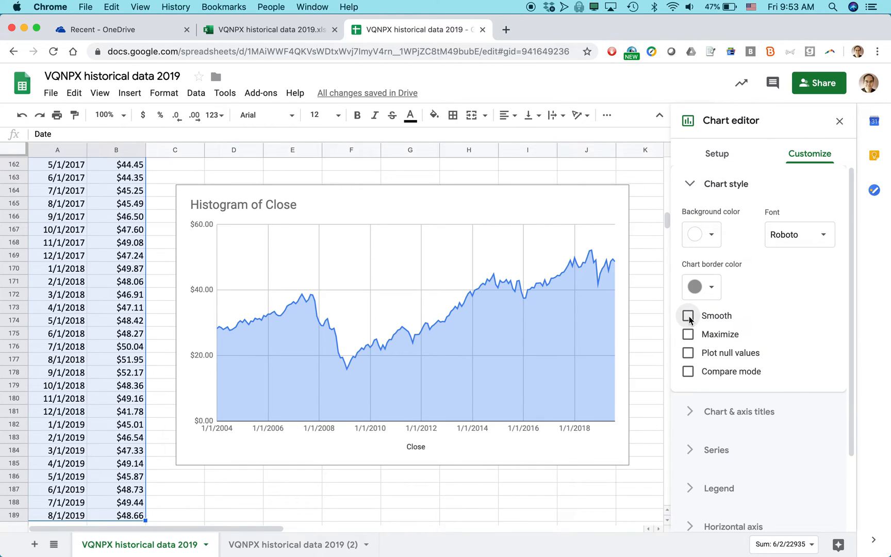
left_click(687, 316)
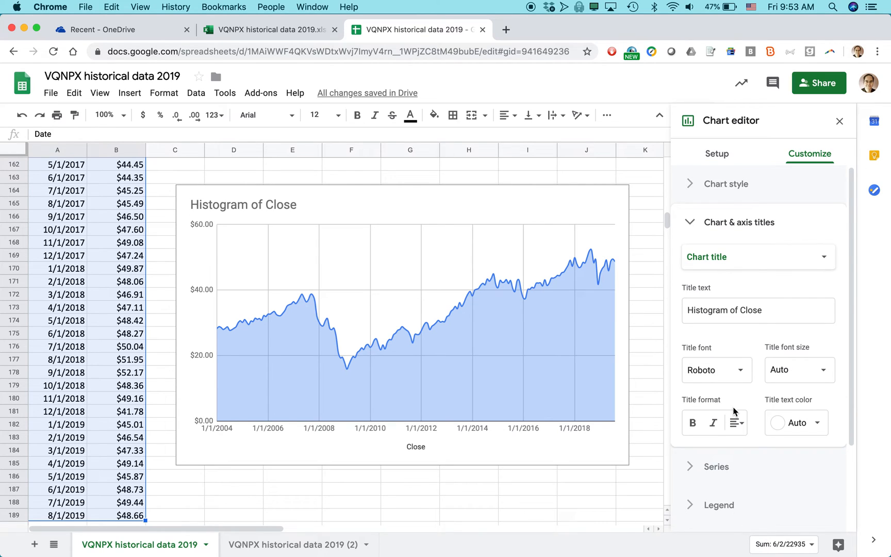
left_click(716, 370)
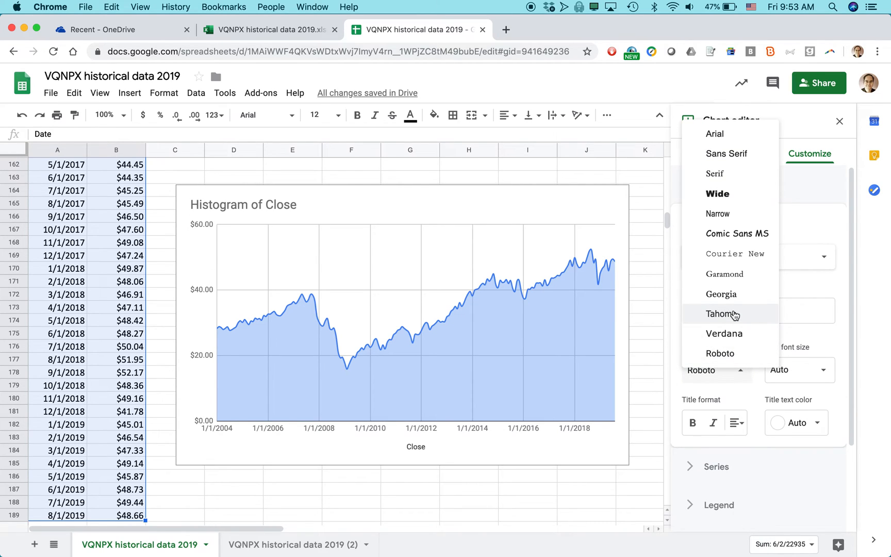
left_click(736, 233)
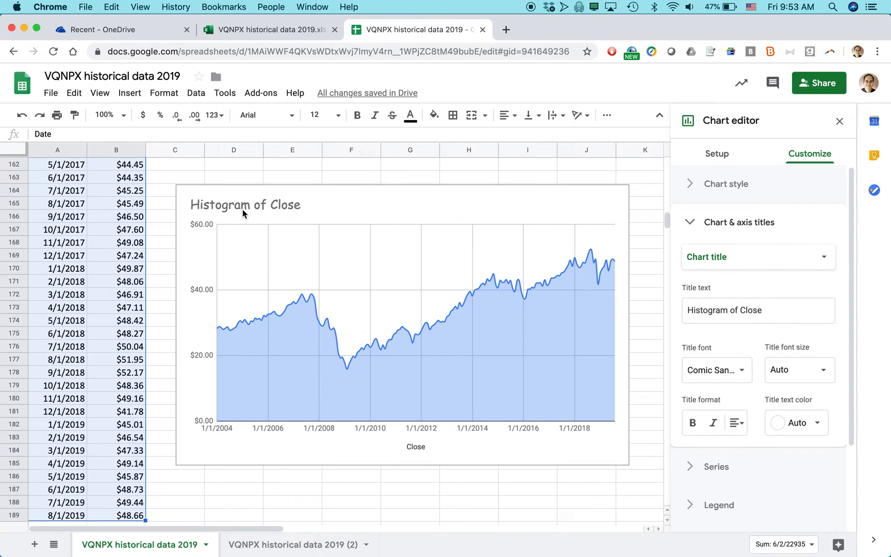
mouse_move(784, 438)
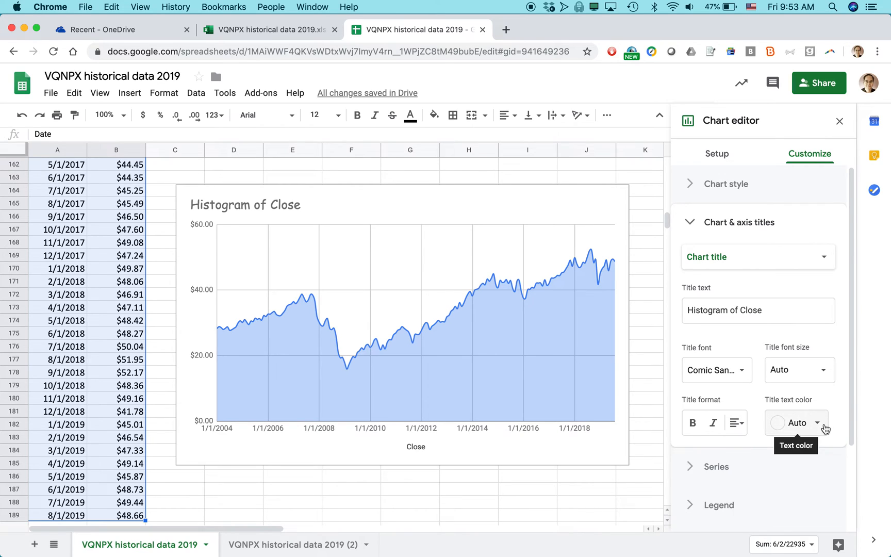
Step: Make the chart title purple and the major gridlines orange
left_click(796, 422)
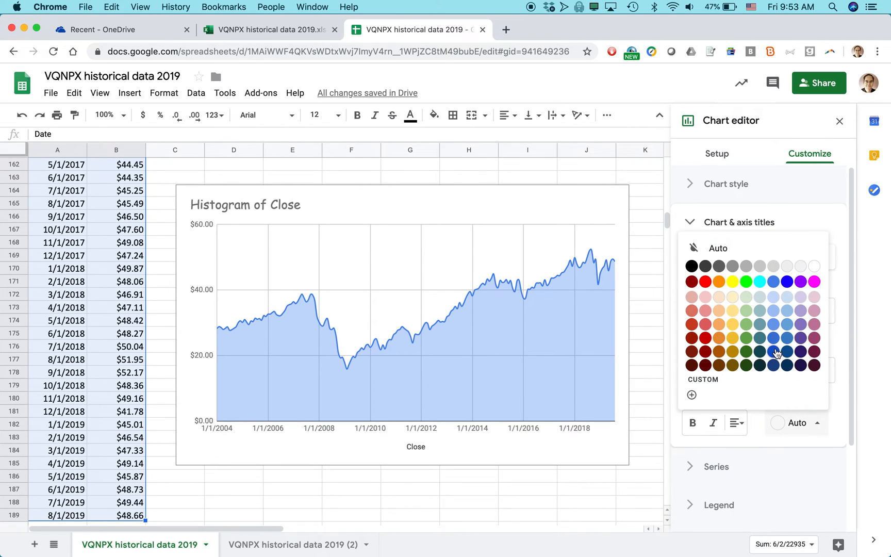
left_click(772, 352)
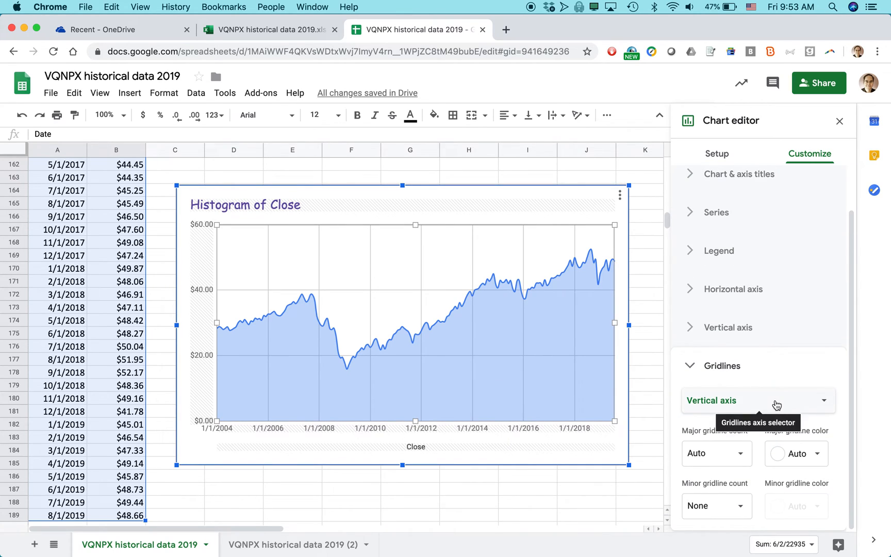
left_click(797, 453)
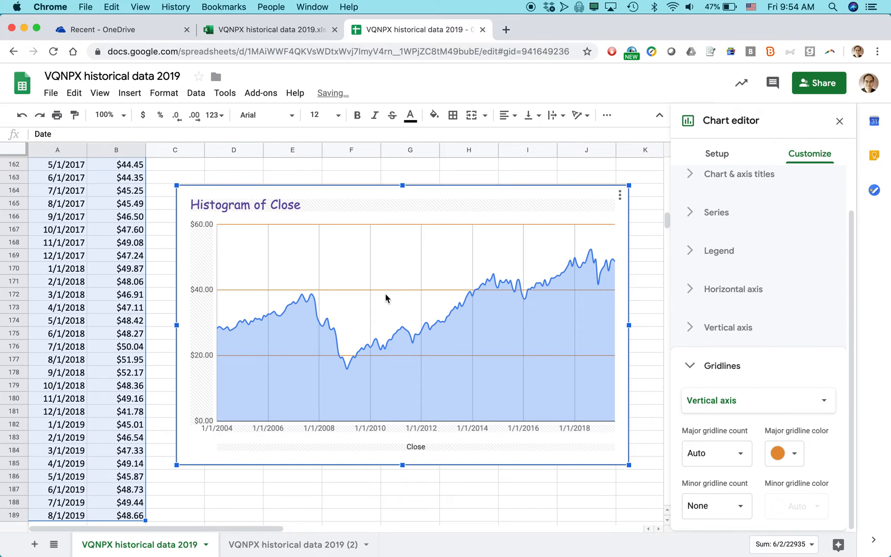
mouse_move(812, 407)
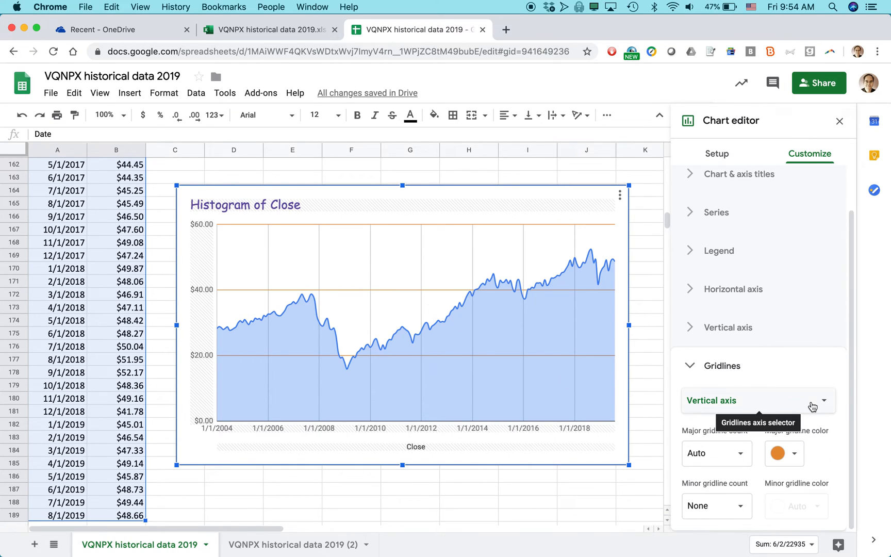
mouse_move(720, 354)
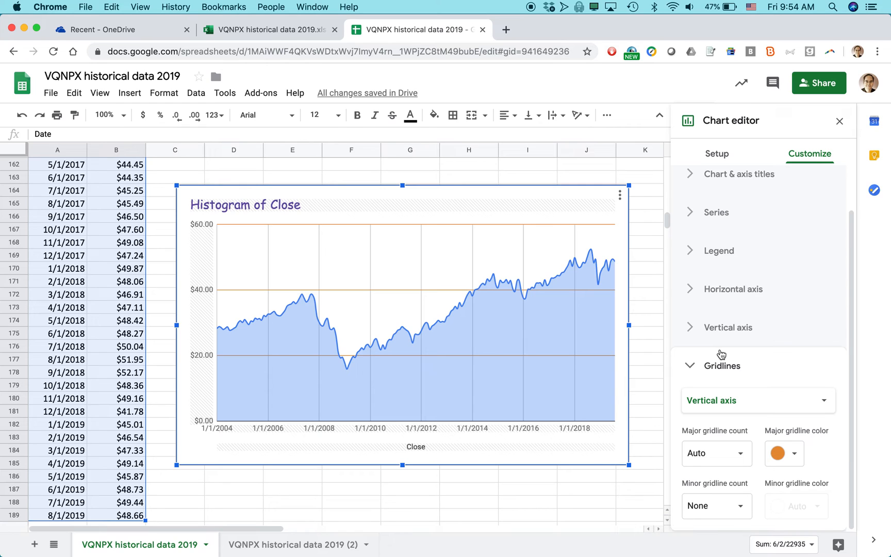
Step: Switch back to the Excel Online tab with the VQNPX historical data 2019 workbook
left_click(270, 29)
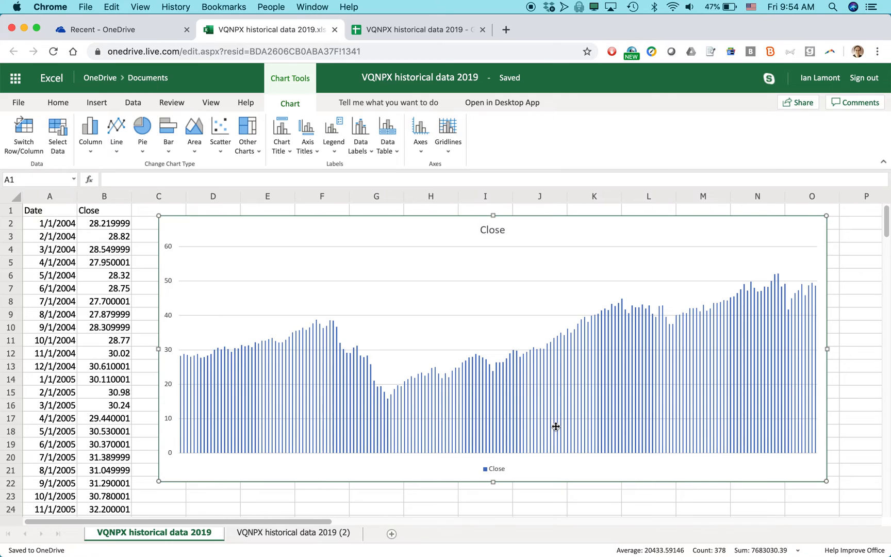
mouse_move(525, 428)
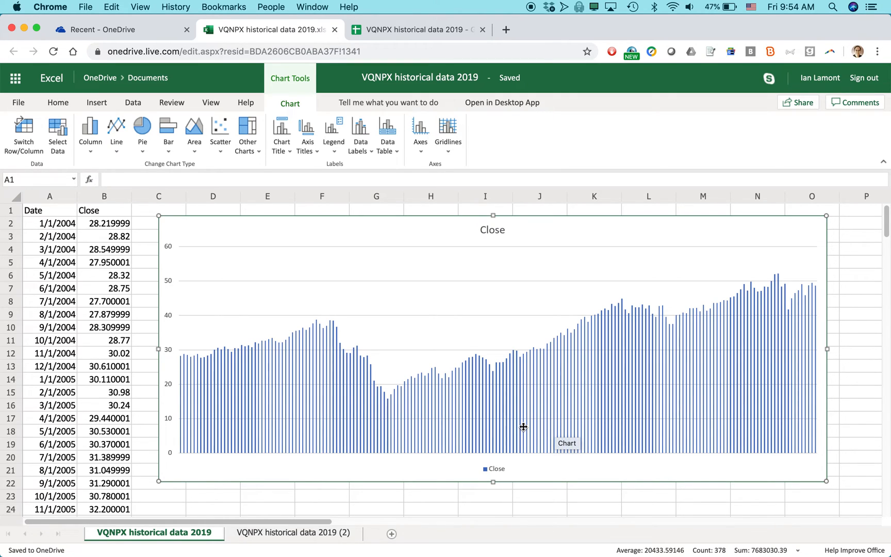
mouse_move(495, 240)
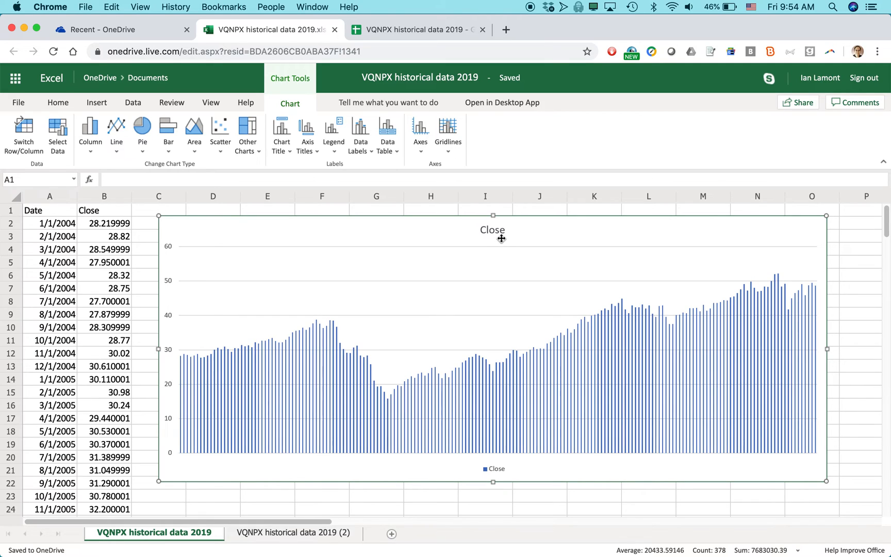
mouse_move(322, 14)
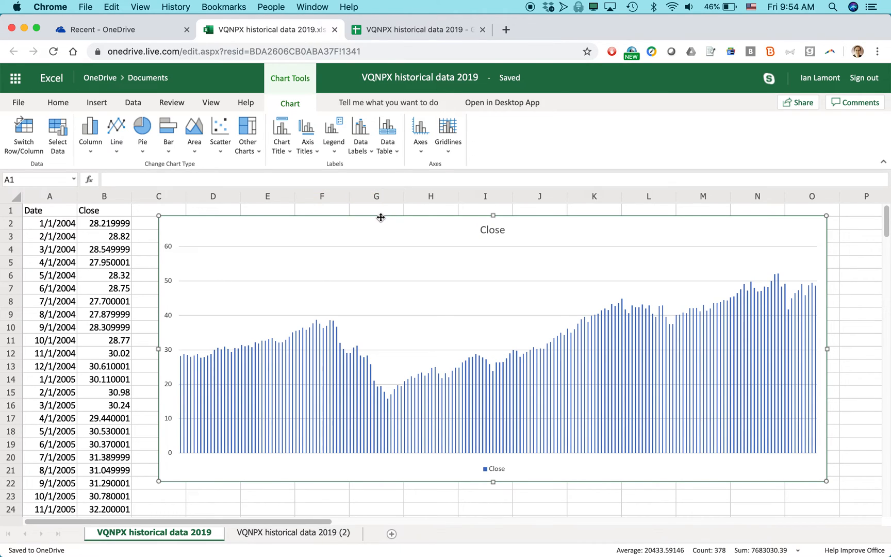
mouse_move(377, 220)
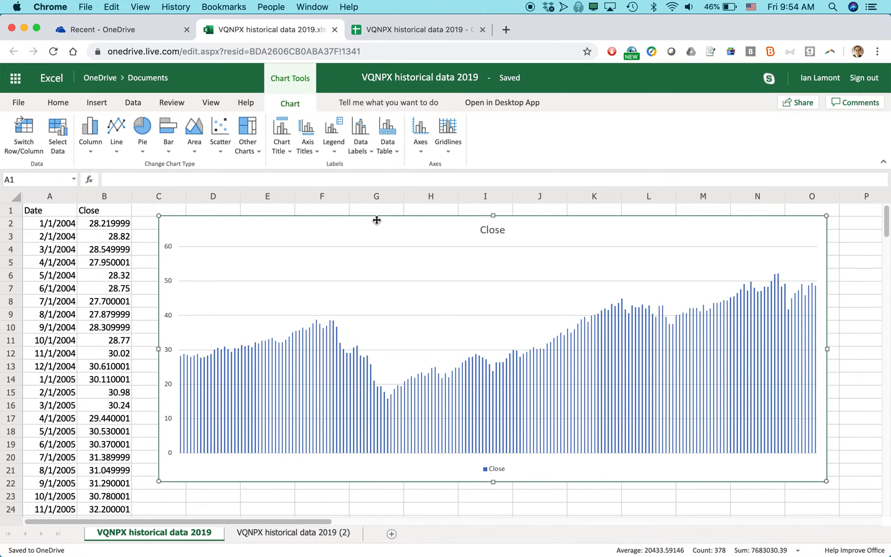
mouse_move(377, 221)
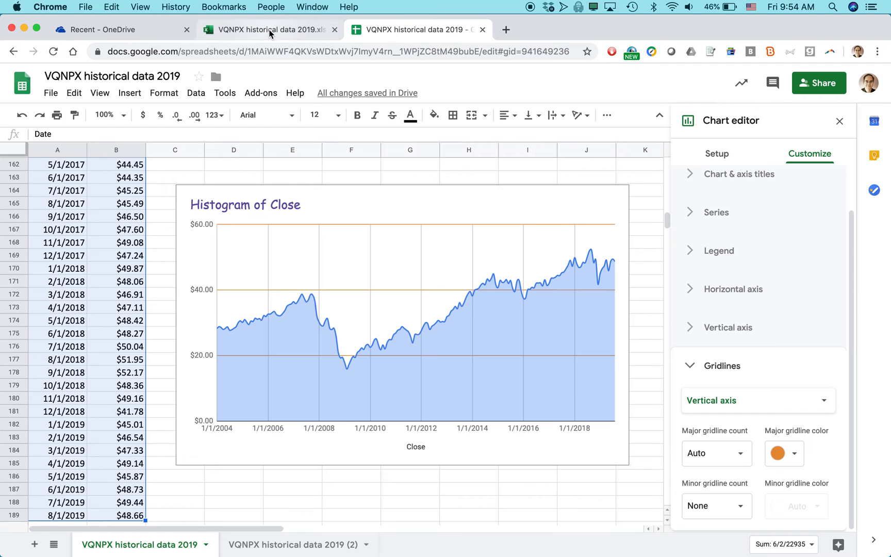
left_click(272, 29)
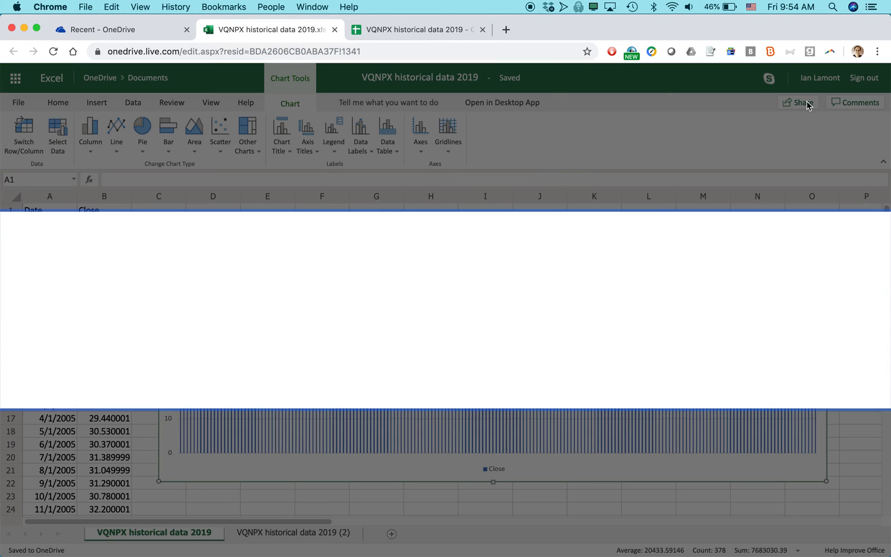
Step: Review Excel Online's share invitation, keeping recipients able to edit without a Microsoft account
left_click(802, 102)
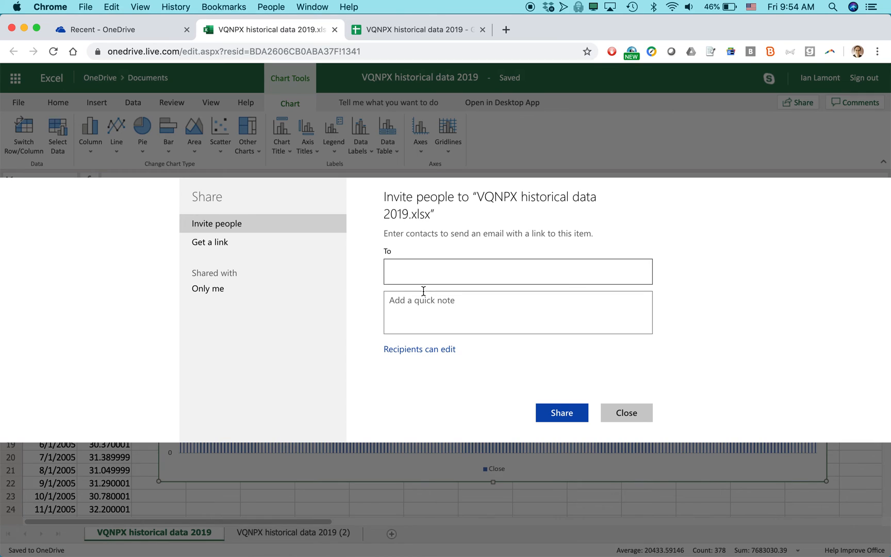
mouse_move(412, 290)
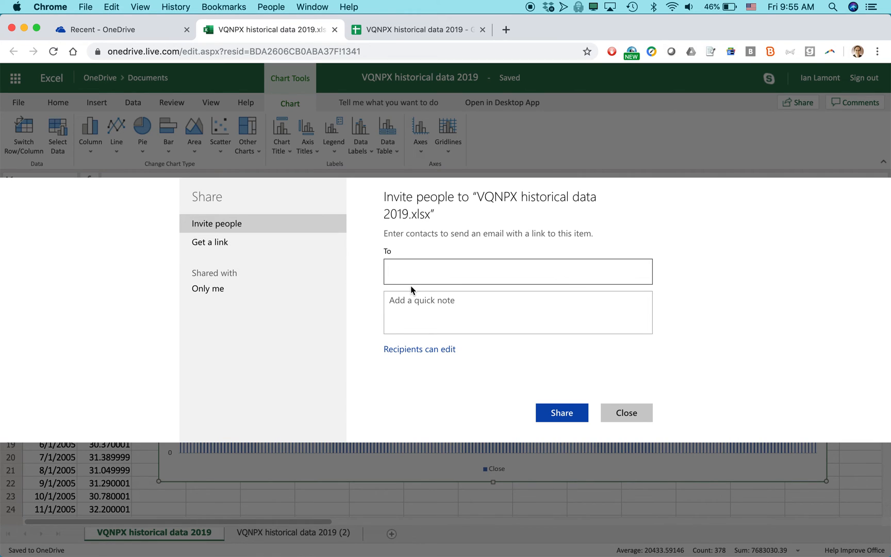
left_click(419, 349)
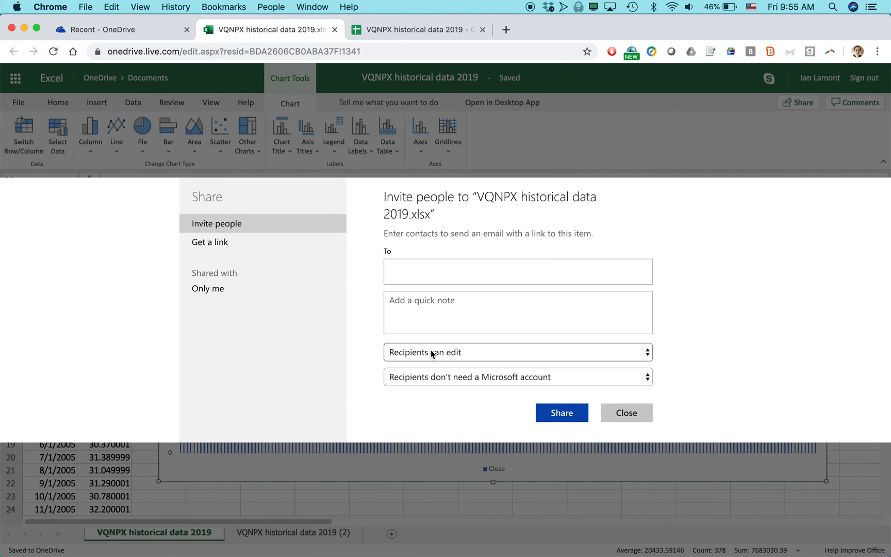
left_click(517, 351)
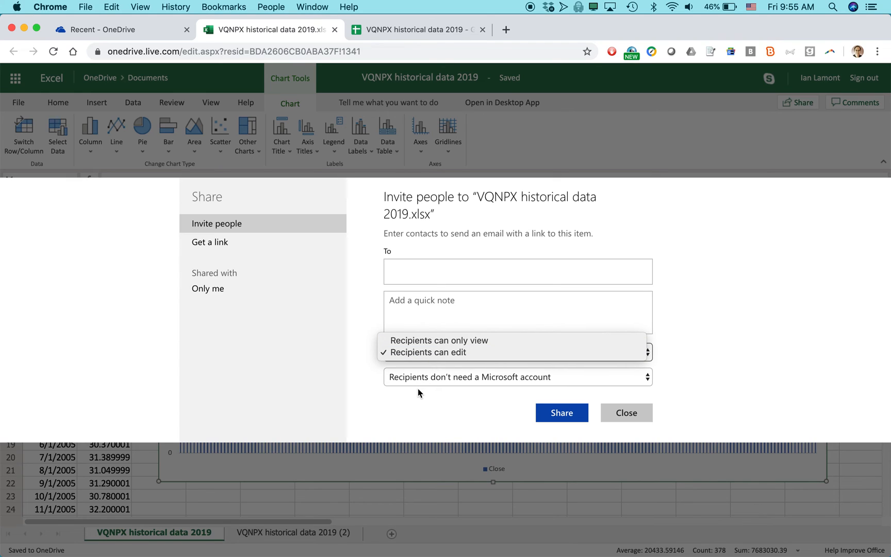
left_click(434, 351)
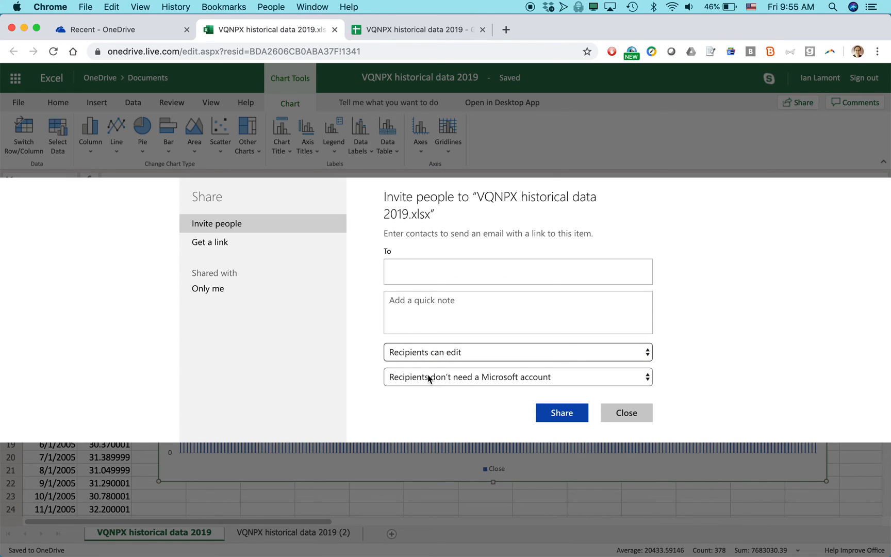
left_click(517, 271)
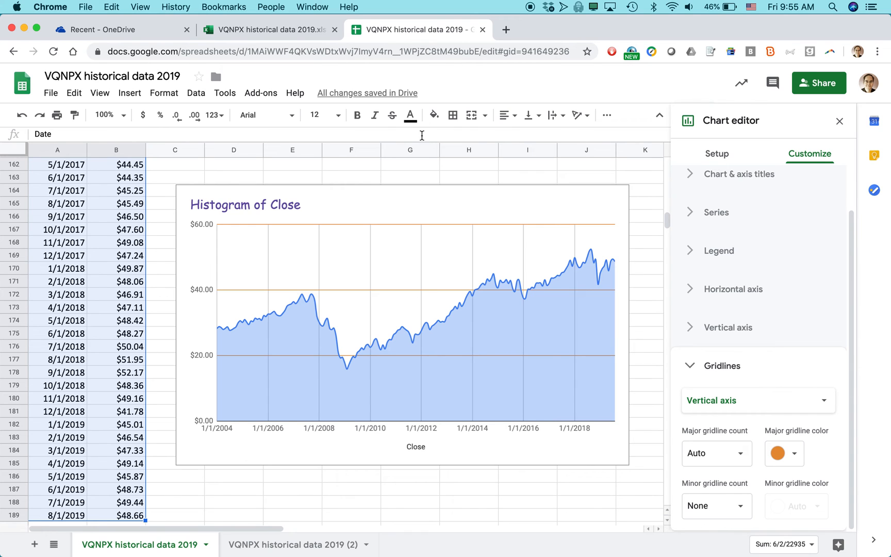
Step: Open Google Sheets' Share dialog and view the Can edit, Can comment, Can view choices
left_click(839, 121)
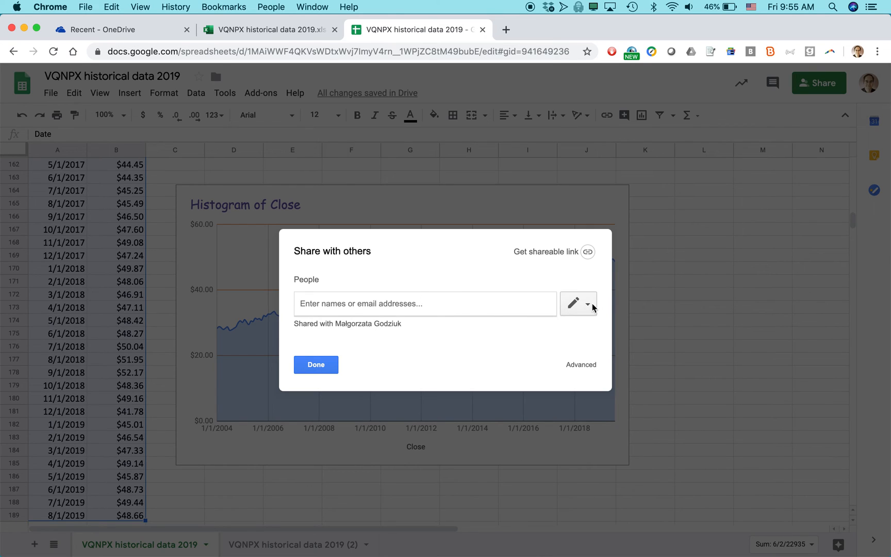
left_click(591, 303)
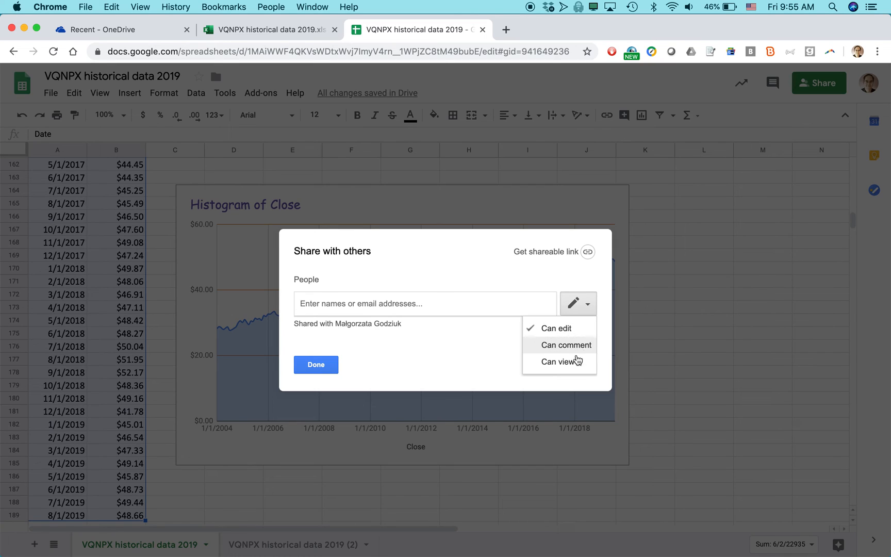
mouse_move(577, 352)
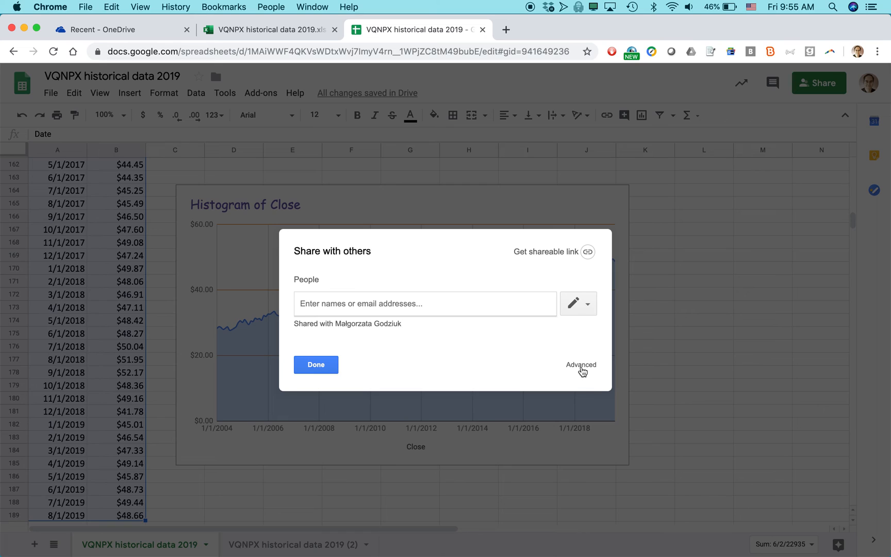
Step: Review Google Sheets' advanced link-sharing options, cancel unchanged, and switch to the Excel Online tab
left_click(580, 364)
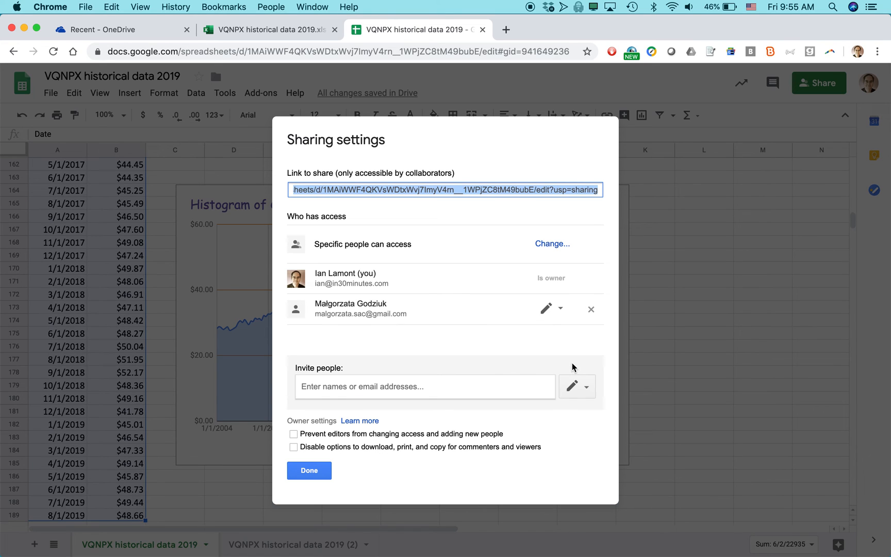
mouse_move(547, 251)
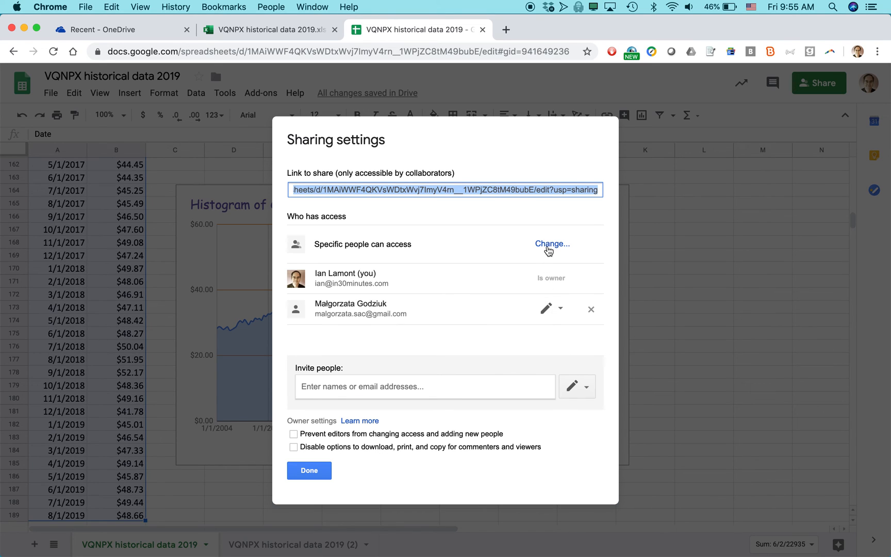
left_click(550, 243)
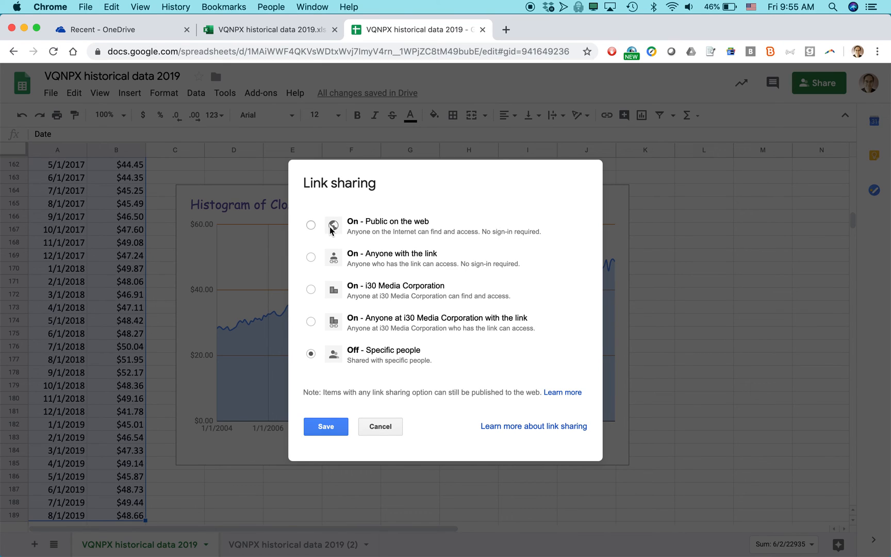
mouse_move(373, 304)
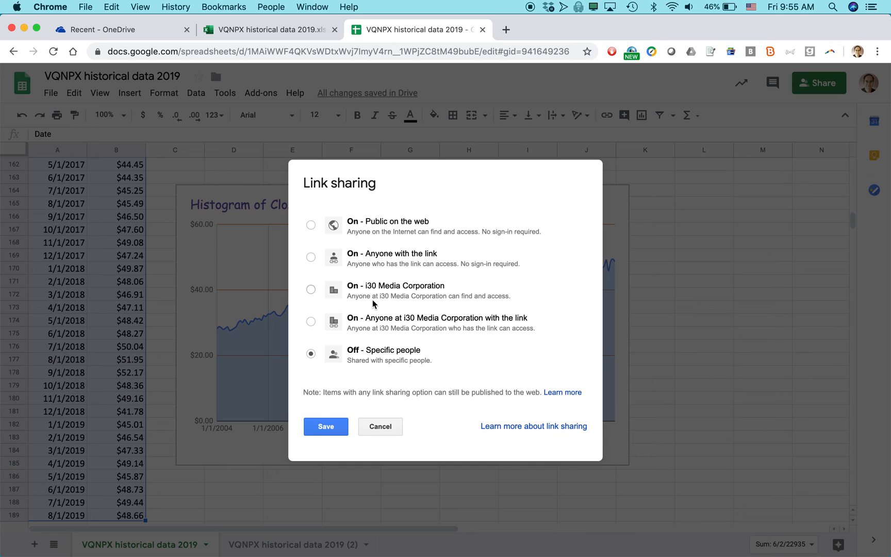
mouse_move(380, 427)
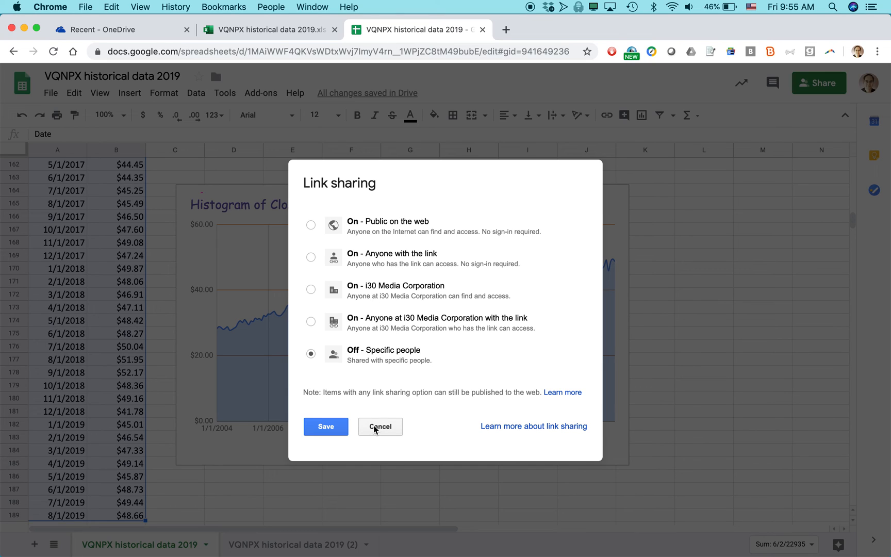
mouse_move(379, 430)
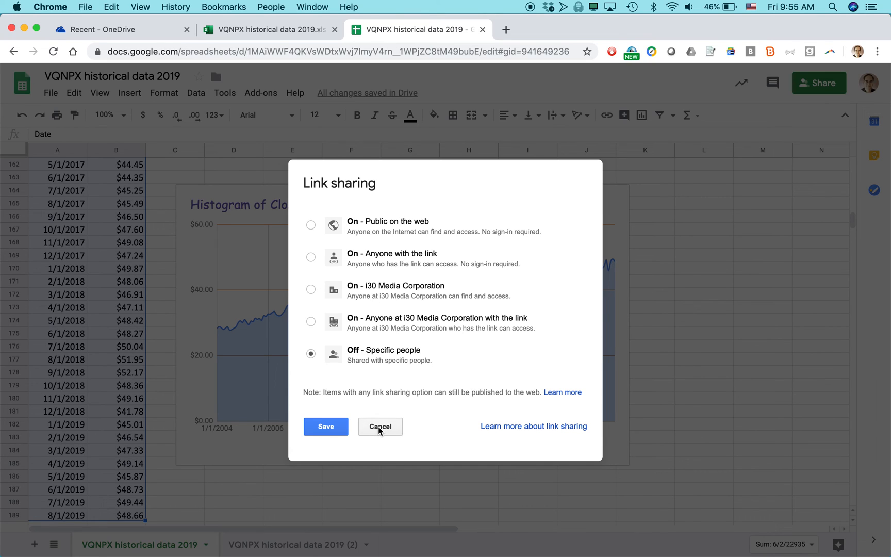
left_click(379, 426)
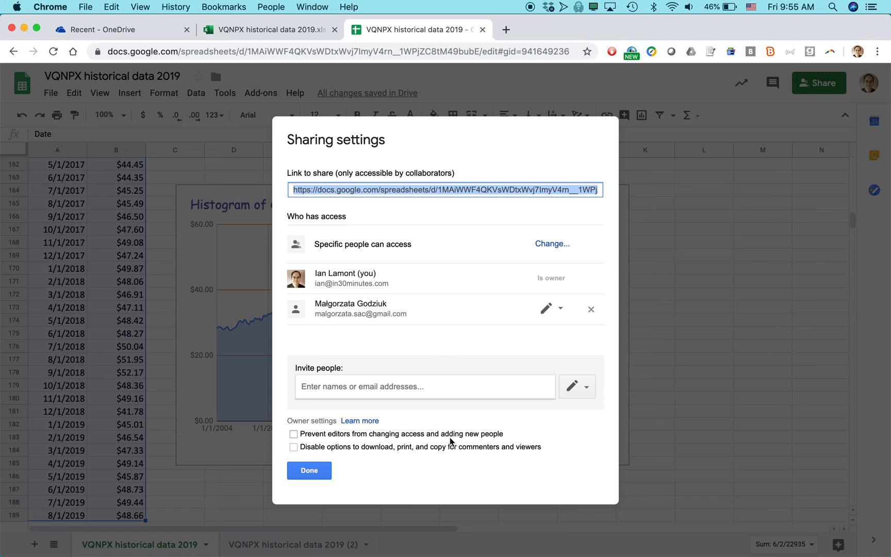
left_click(267, 29)
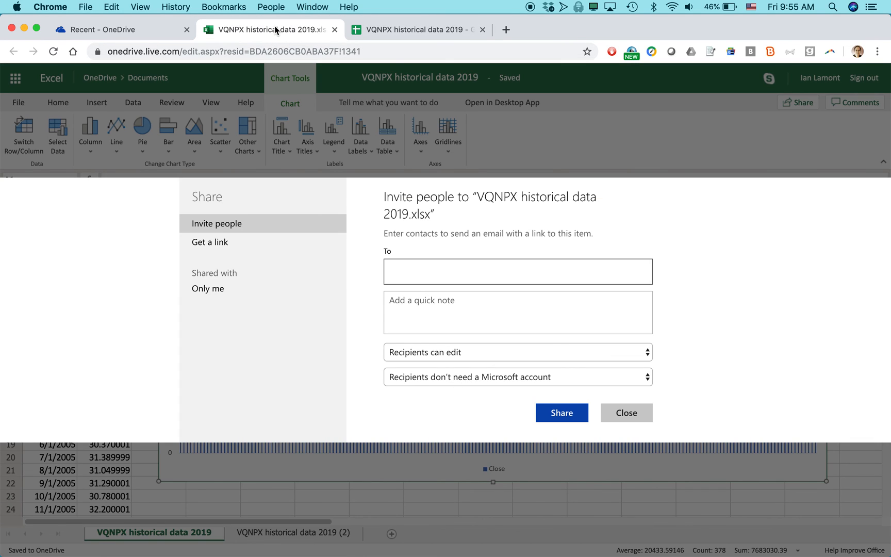
mouse_move(275, 30)
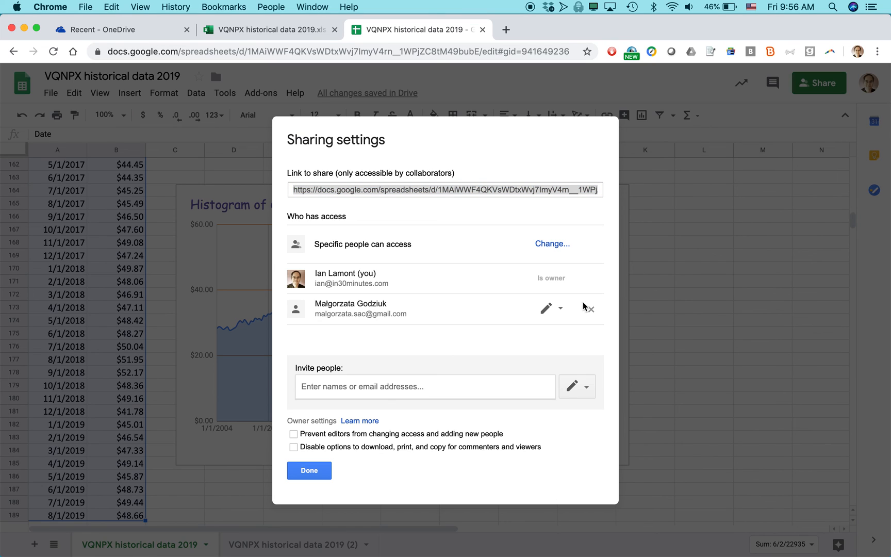
Step: Close the sharing settings, flip between the Excel and Sheets tabs, then show the Excel Basics website
left_click(308, 469)
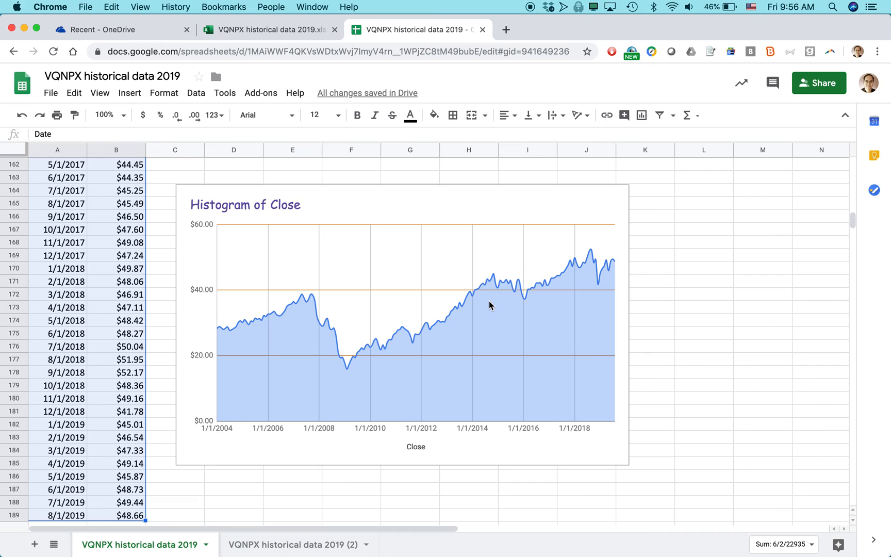
mouse_move(492, 306)
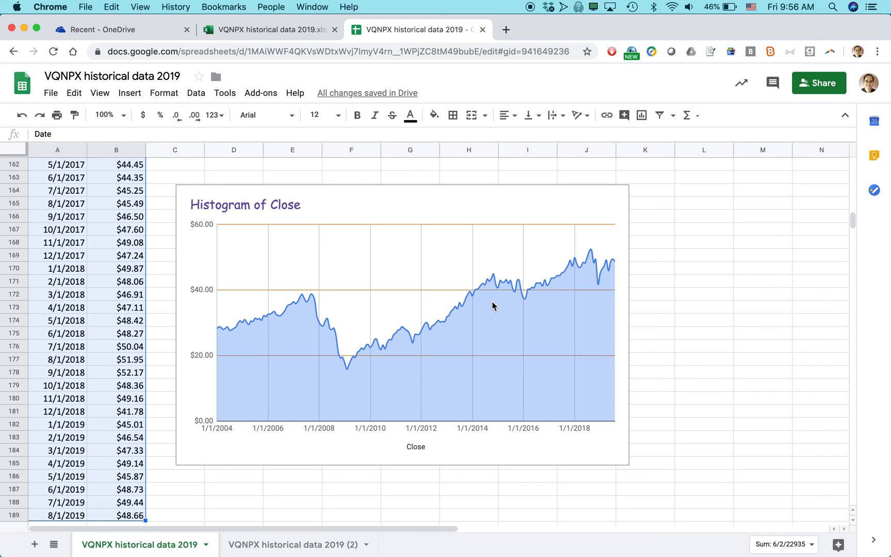
mouse_move(449, 249)
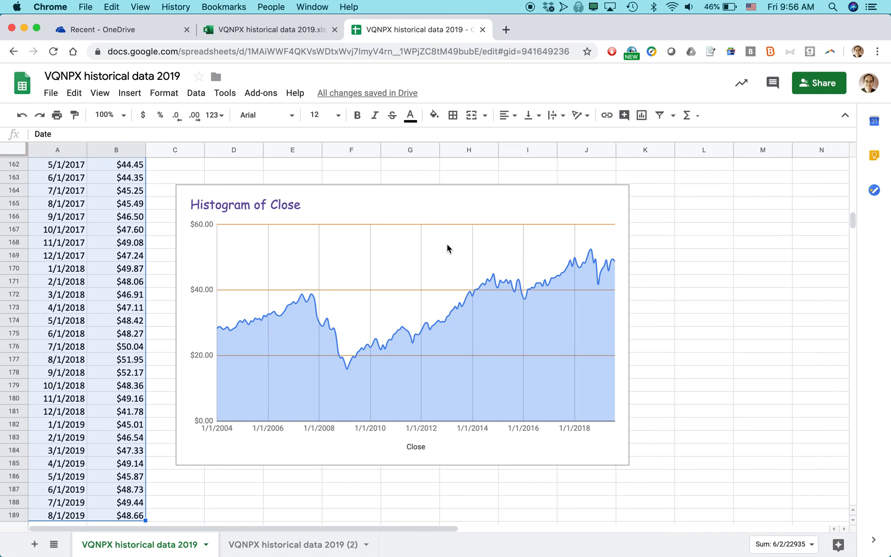
mouse_move(369, 38)
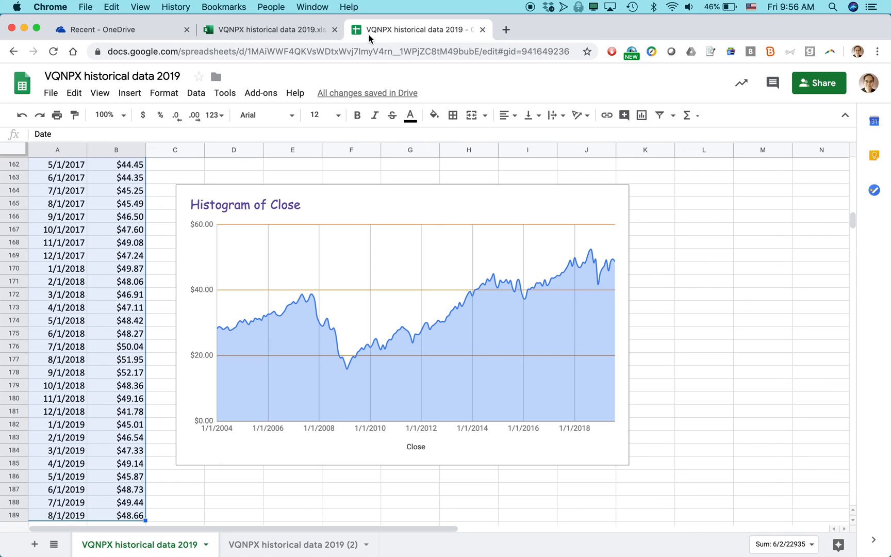
left_click(267, 29)
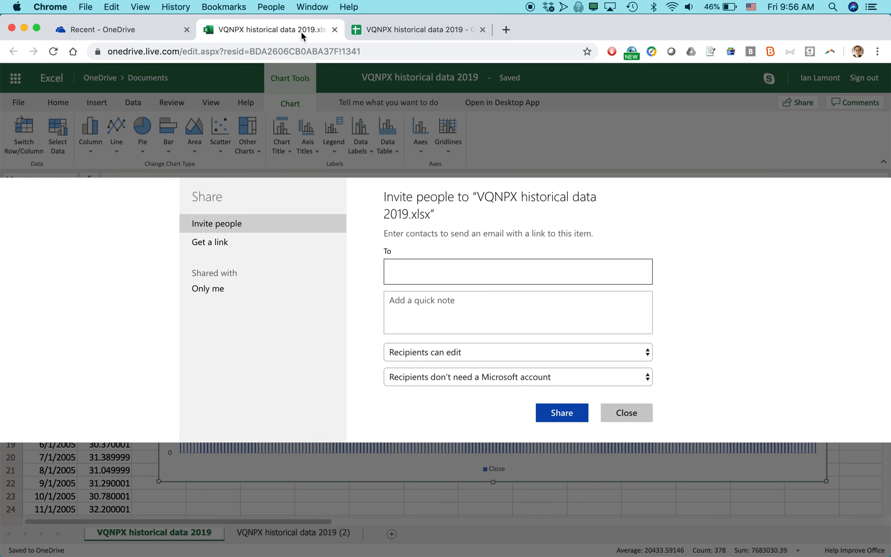
left_click(418, 29)
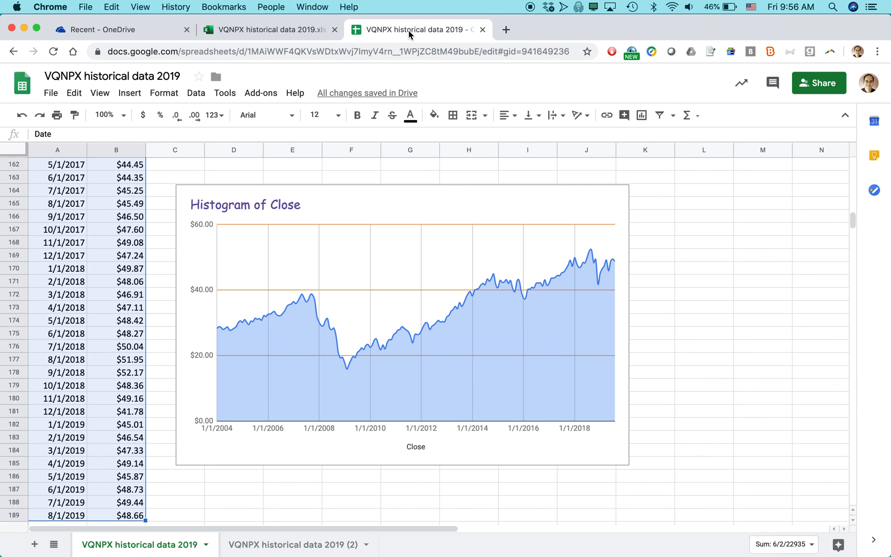
mouse_move(567, 93)
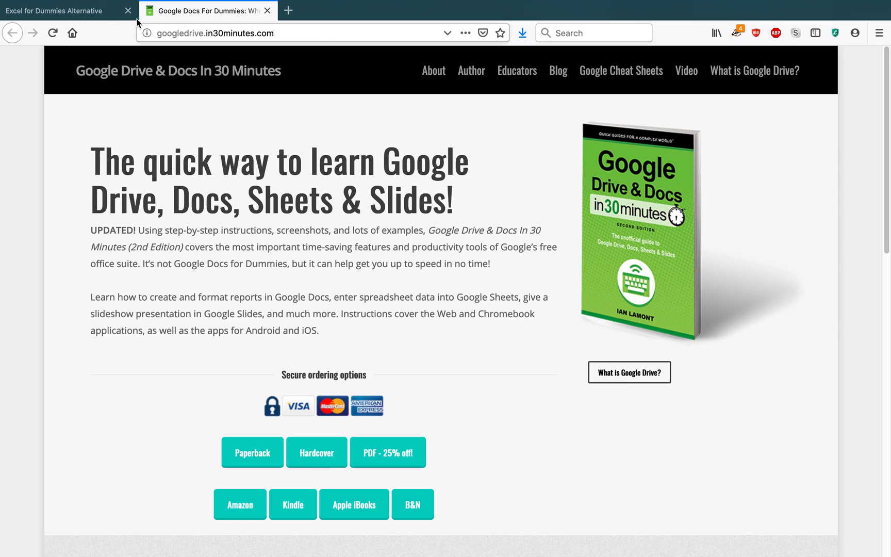
left_click(62, 10)
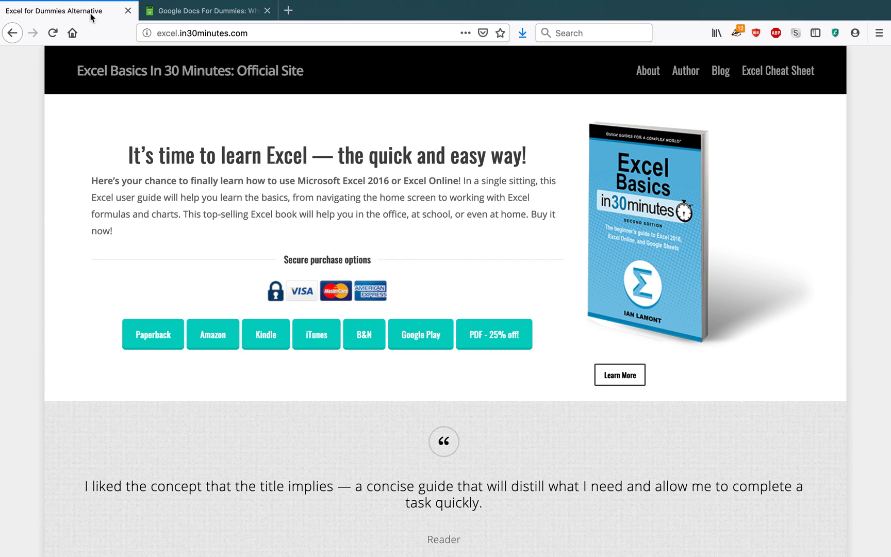